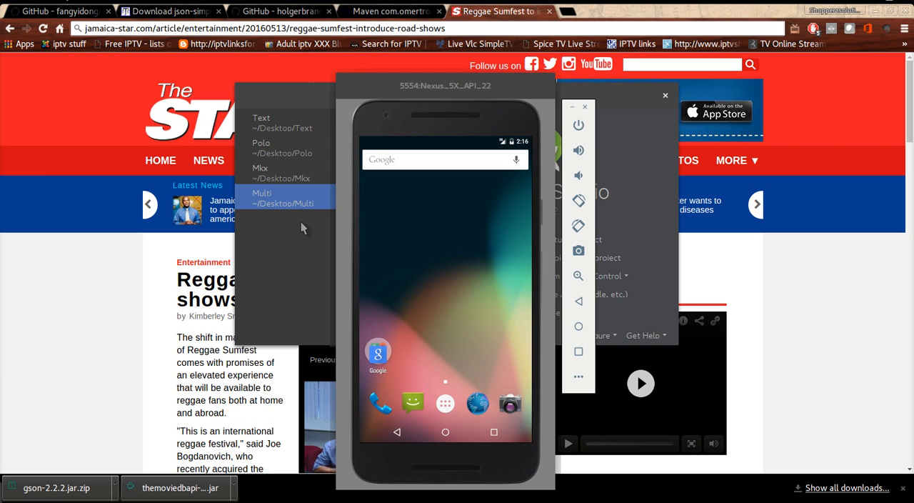
pyautogui.moveTo(307, 148)
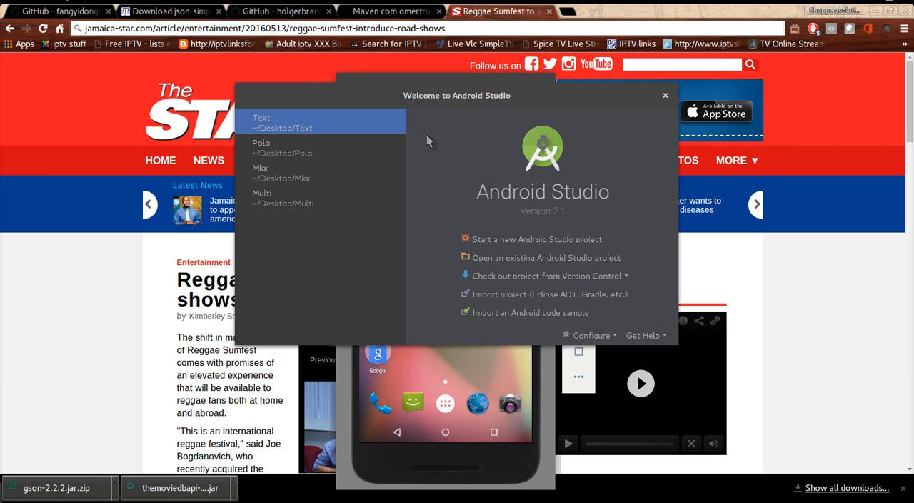
pyautogui.moveTo(528, 239)
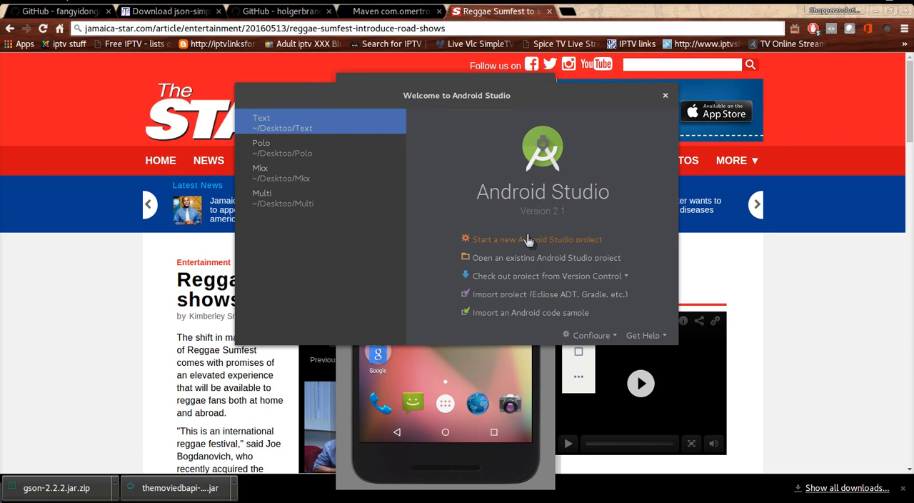
# Step: Create a new phone project named Supertext on API 17 with an Empty Activity named MainActivity
pyautogui.click(537, 240)
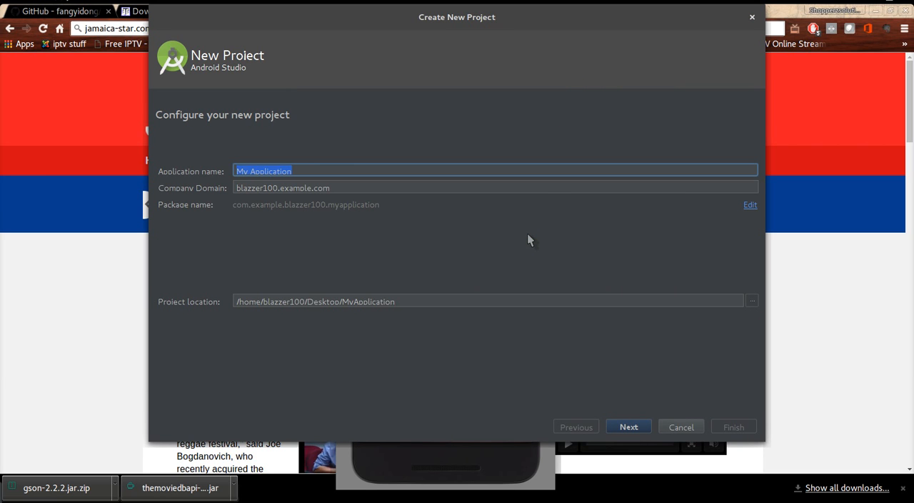
pyautogui.press('Delete')
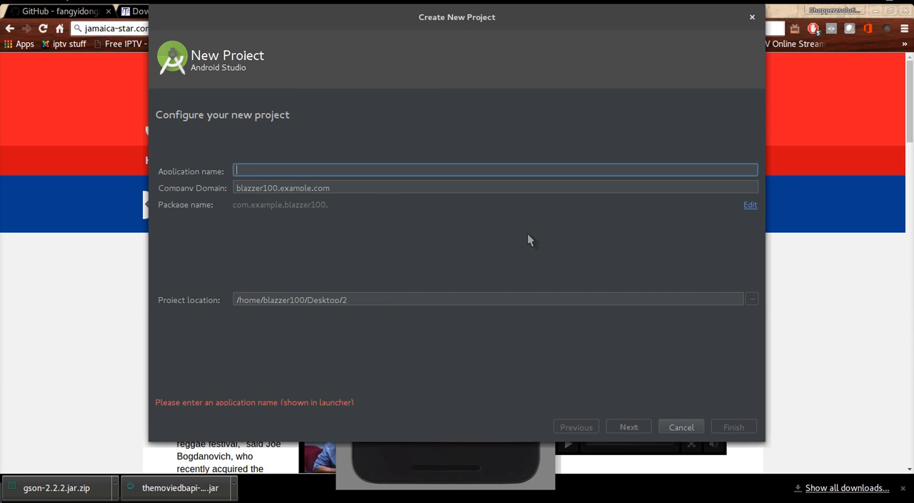
pyautogui.write('Superte')
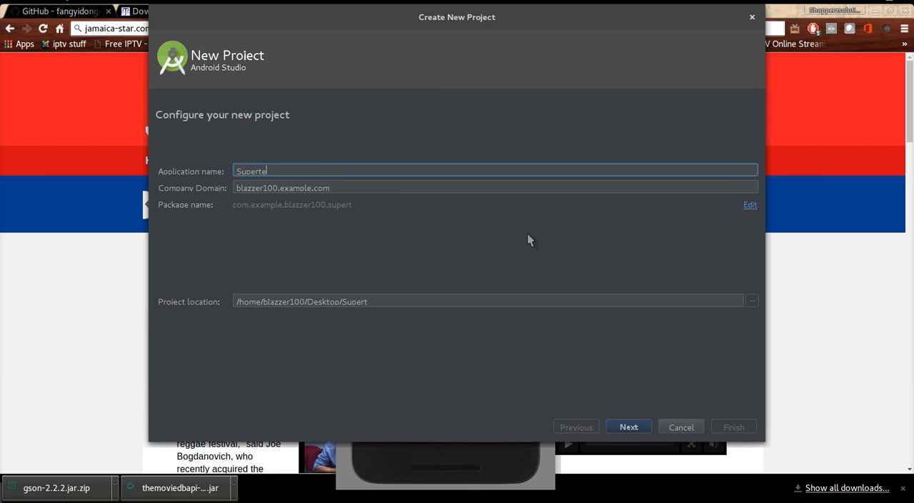
pyautogui.write('xt')
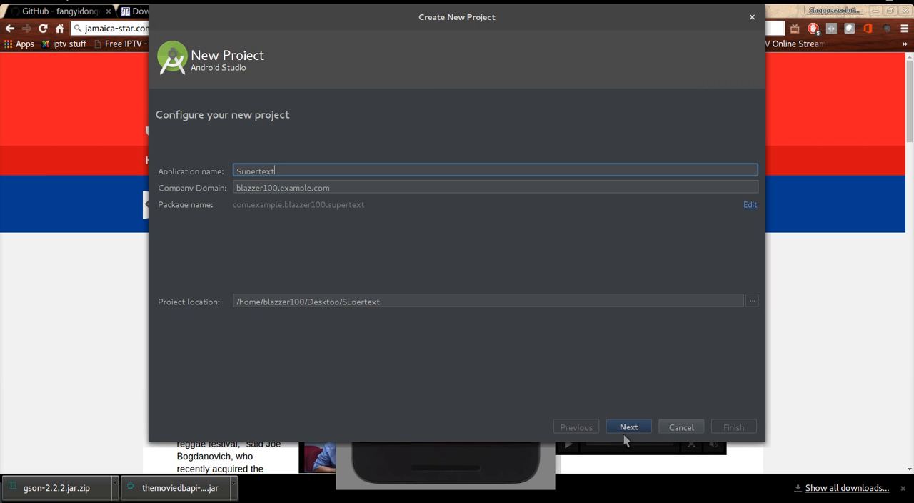
pyautogui.click(629, 427)
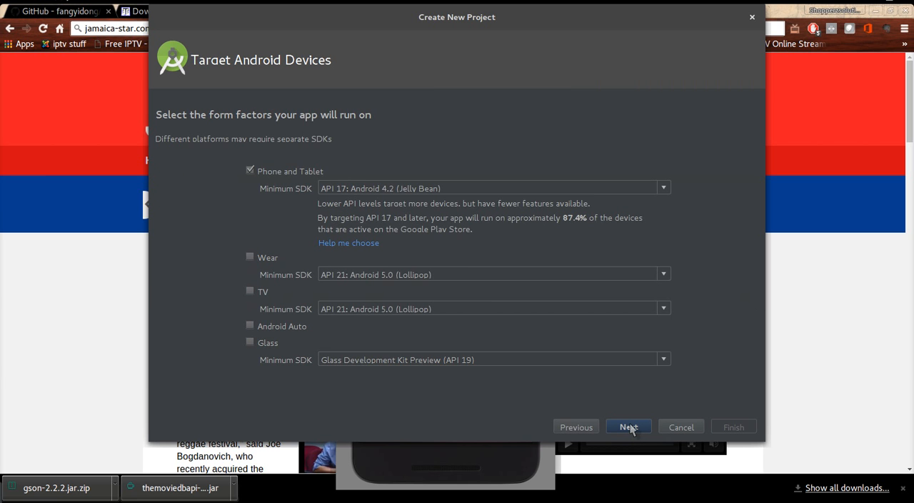
pyautogui.click(628, 427)
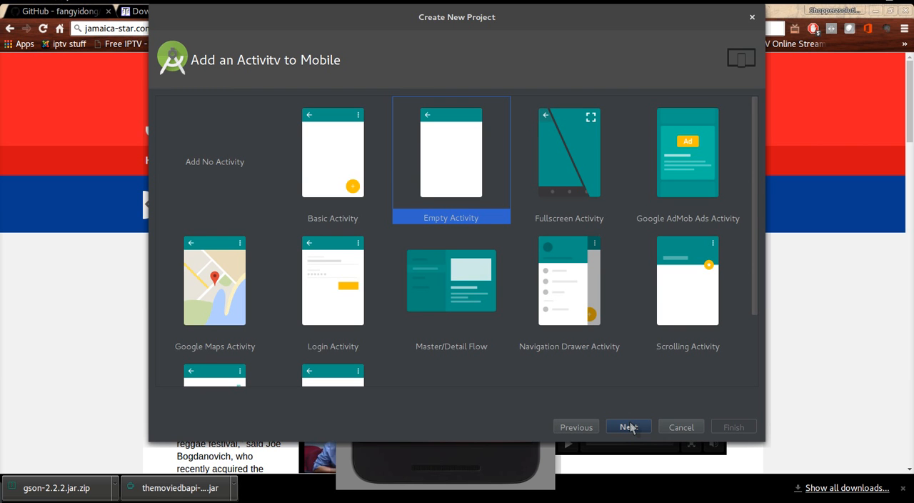
pyautogui.click(627, 428)
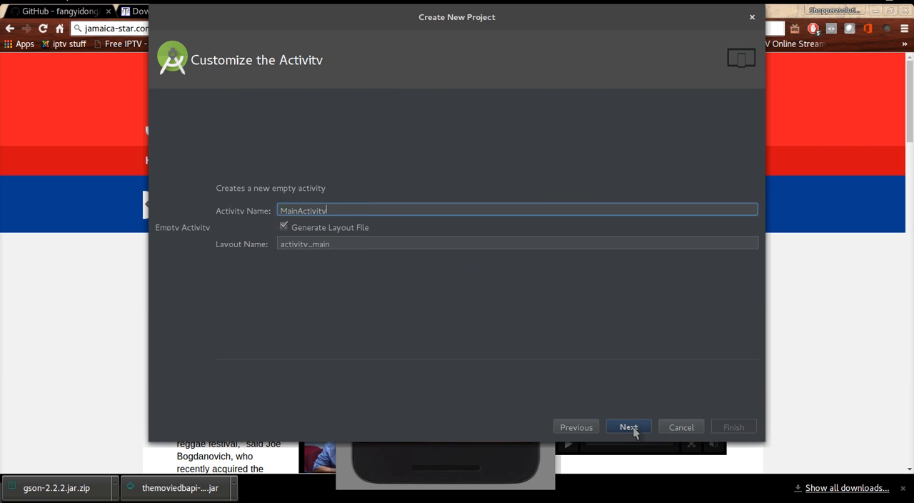
pyautogui.click(628, 426)
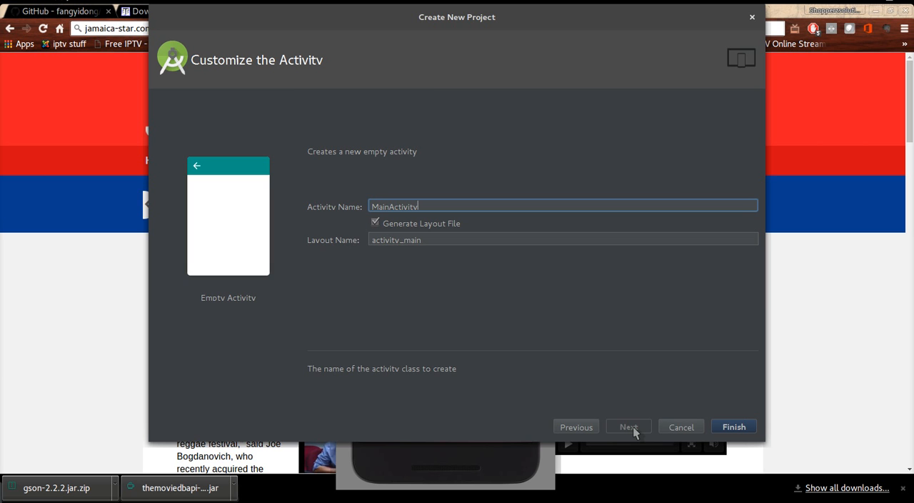
pyautogui.click(733, 427)
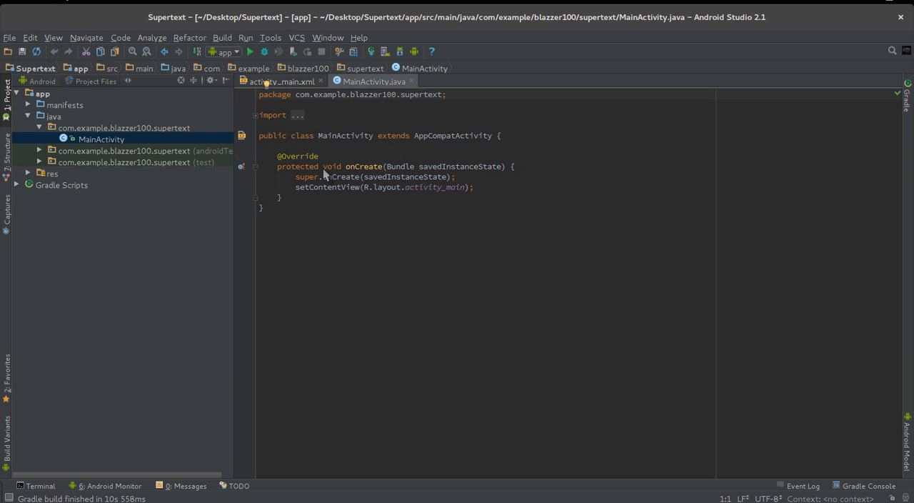
pyautogui.moveTo(351, 188)
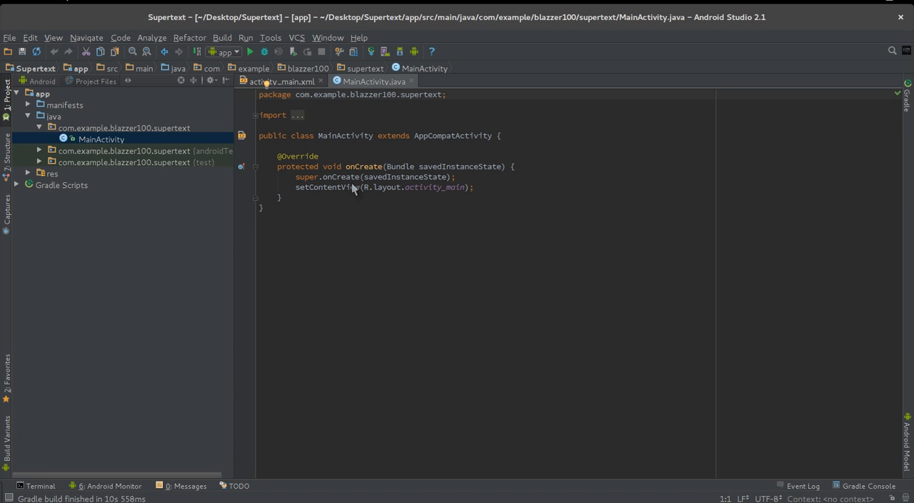
pyautogui.moveTo(382, 197)
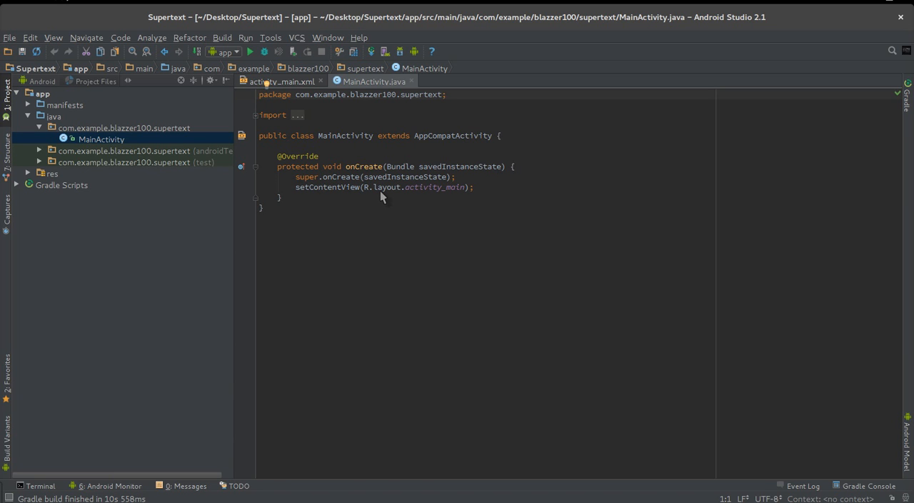
pyautogui.moveTo(332, 200)
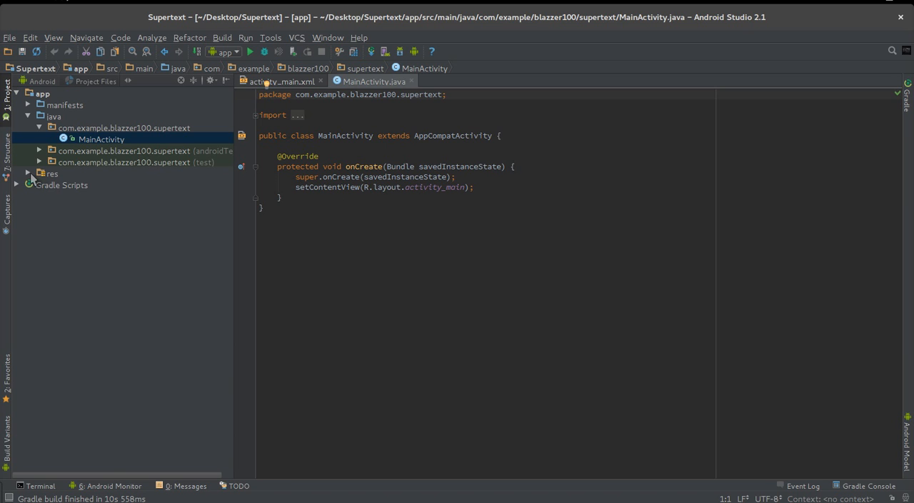
# Step: Expand the res and layout folders in the Project panel to show activity_main.xml
pyautogui.click(30, 174)
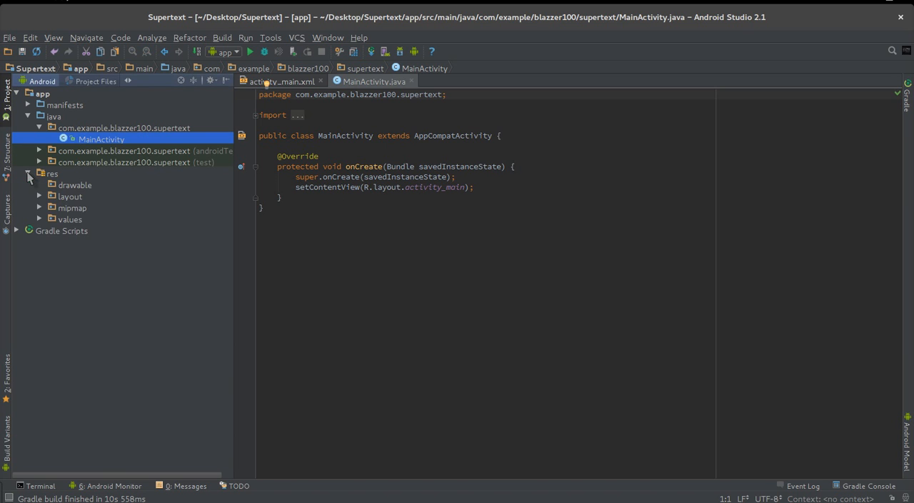
pyautogui.click(70, 196)
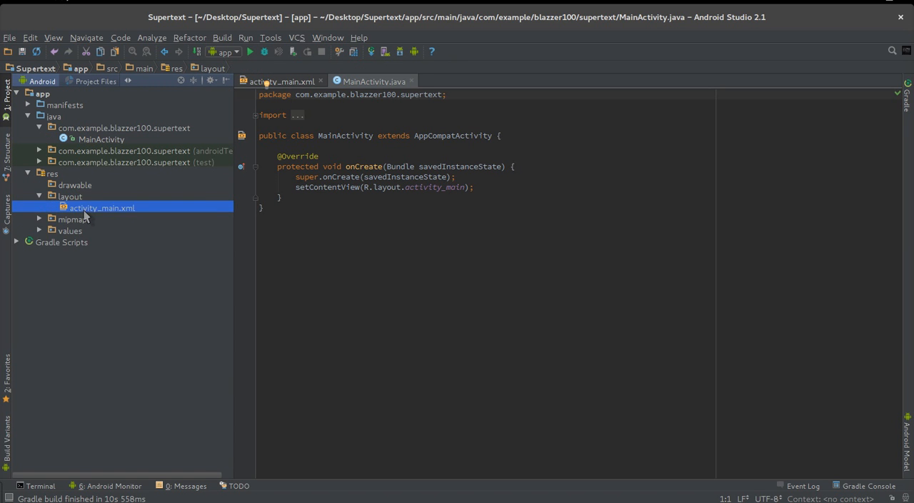
# Step: In activity_main.xml, replace Hello World with a resized Large Text view and a button below it
pyautogui.doubleClick(100, 208)
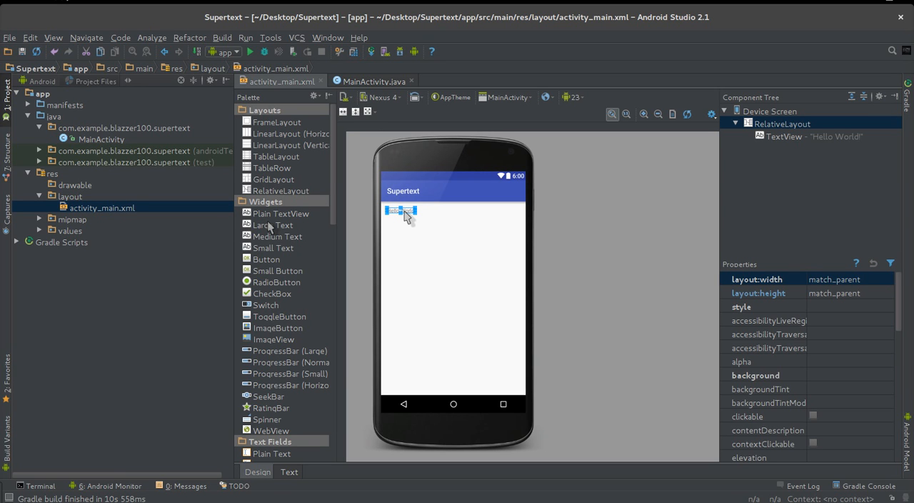
pyautogui.press('Delete')
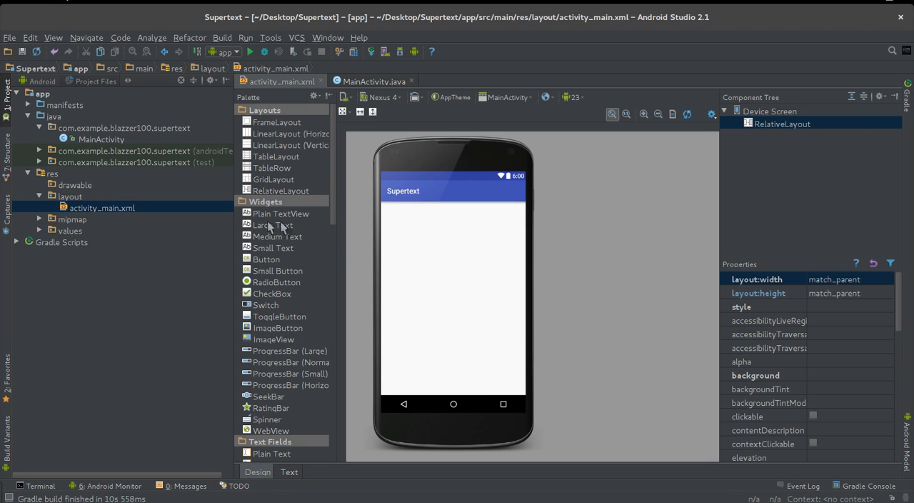
pyautogui.click(272, 224)
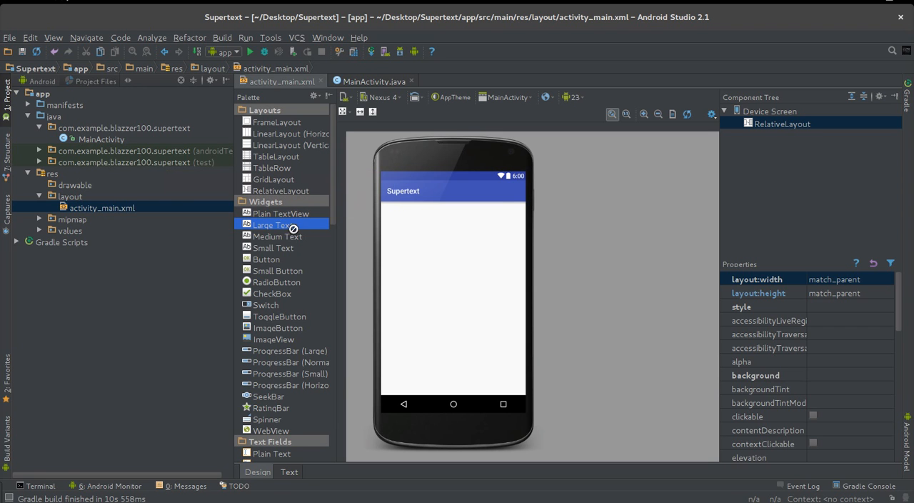
pyautogui.moveTo(273, 224); pyautogui.dragTo(407, 227)
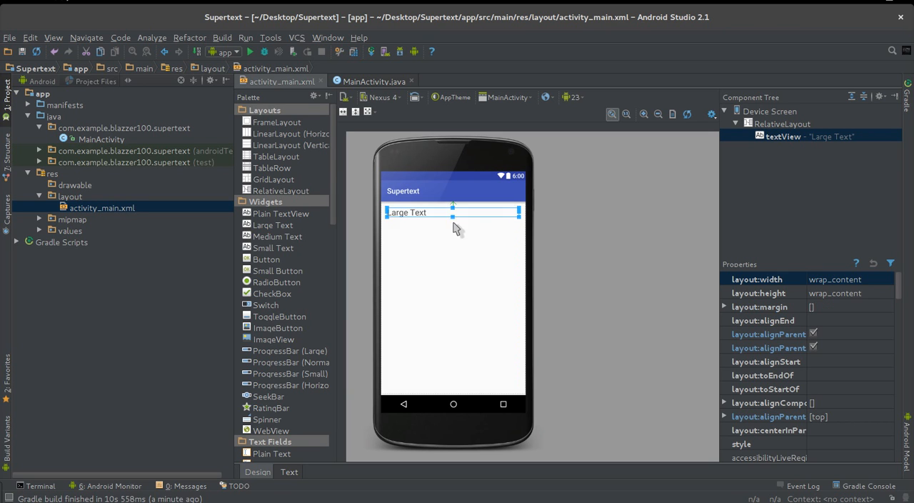
pyautogui.moveTo(453, 218); pyautogui.dragTo(458, 386)
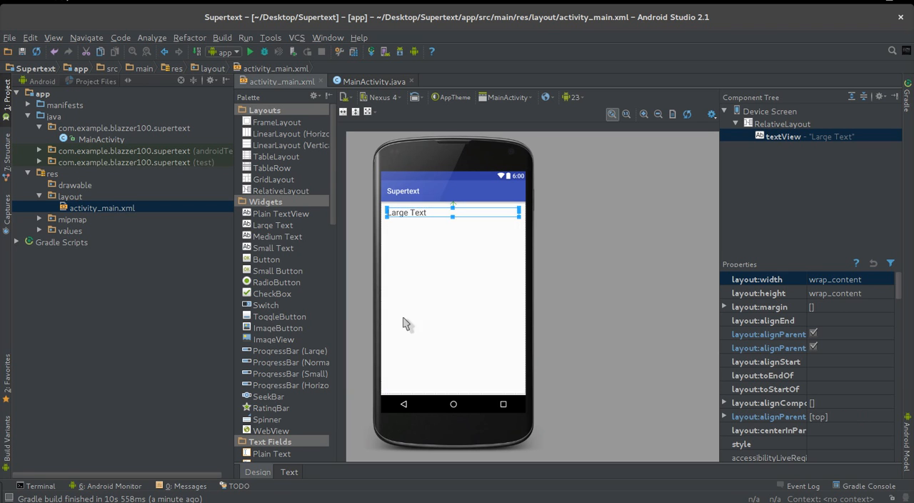
pyautogui.moveTo(266, 259); pyautogui.dragTo(440, 339)
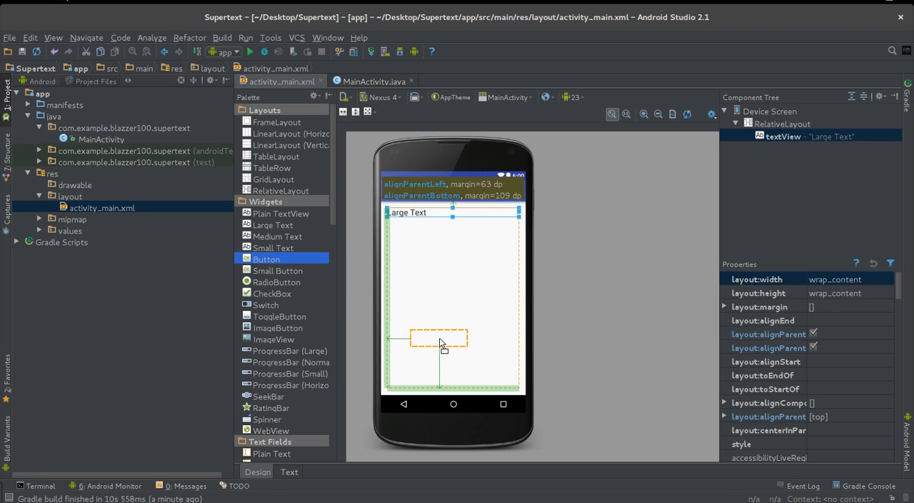
pyautogui.moveTo(265, 258); pyautogui.dragTo(433, 338)
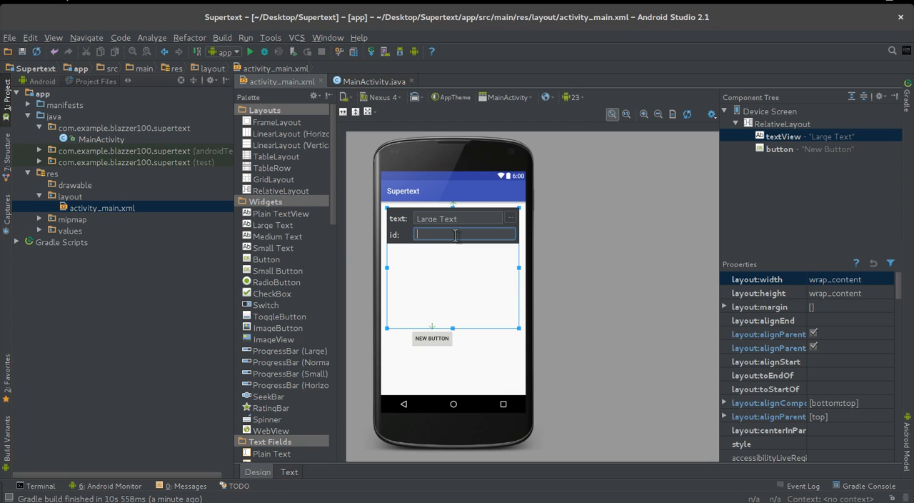
# Step: Rename the Large Text view's id to tex1 and the button's id to but1
pyautogui.write('te')
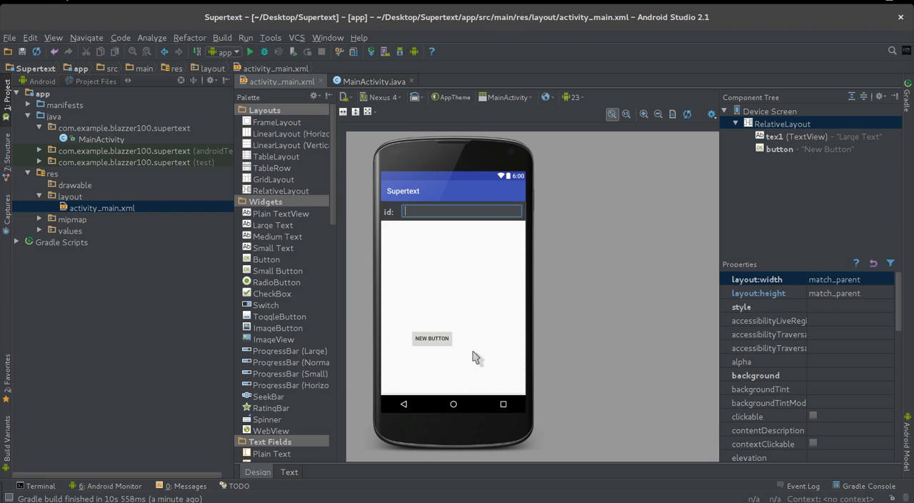
pyautogui.moveTo(428, 248)
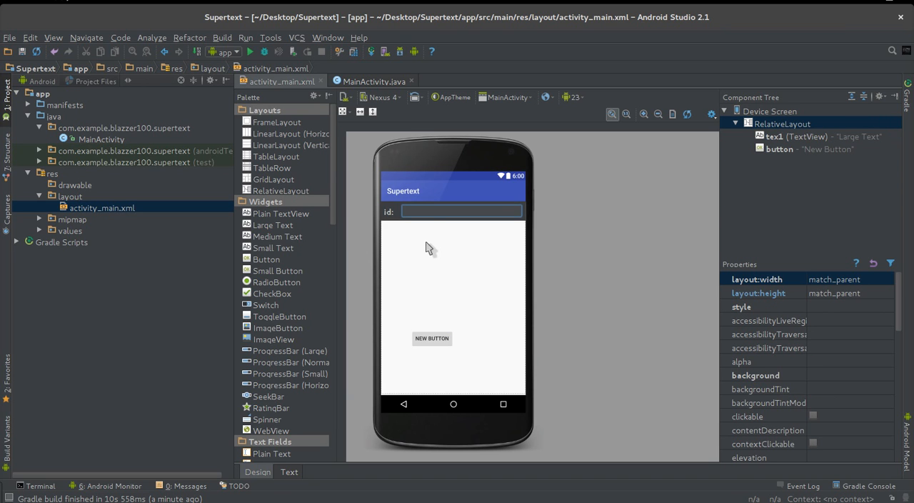
pyautogui.click(432, 338)
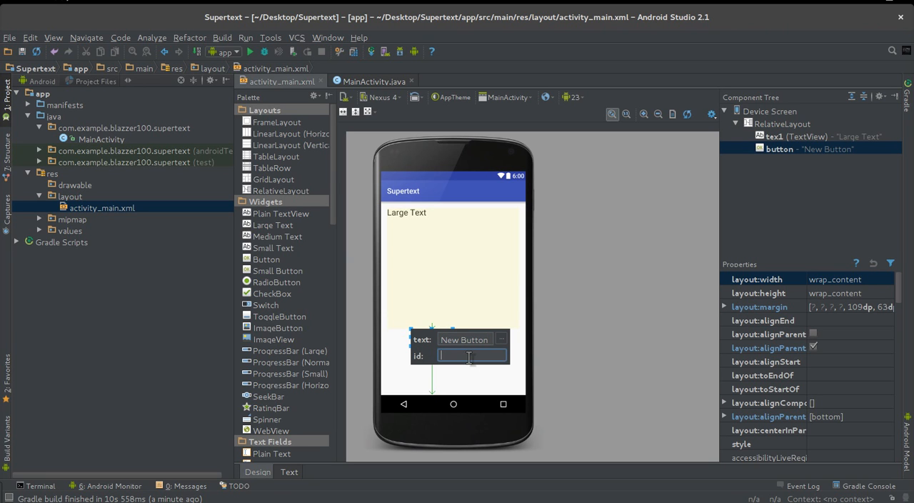
pyautogui.write('but1')
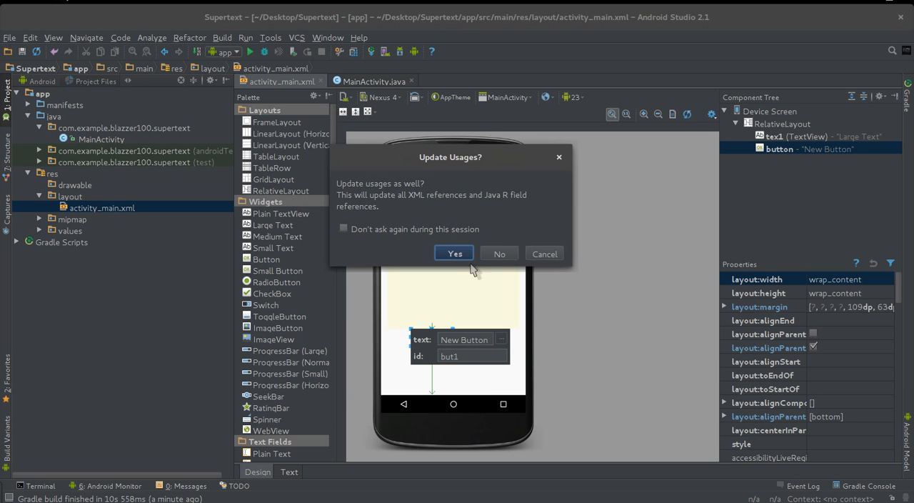
pyautogui.click(455, 254)
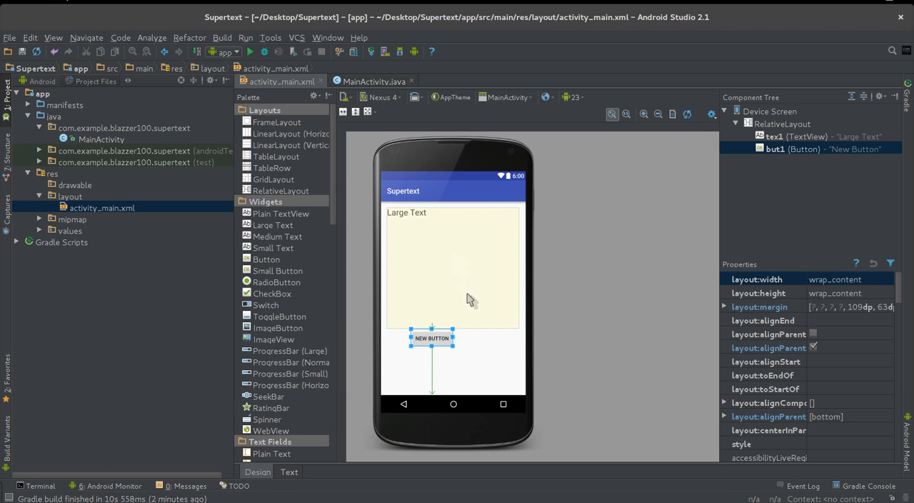
pyautogui.moveTo(477, 302)
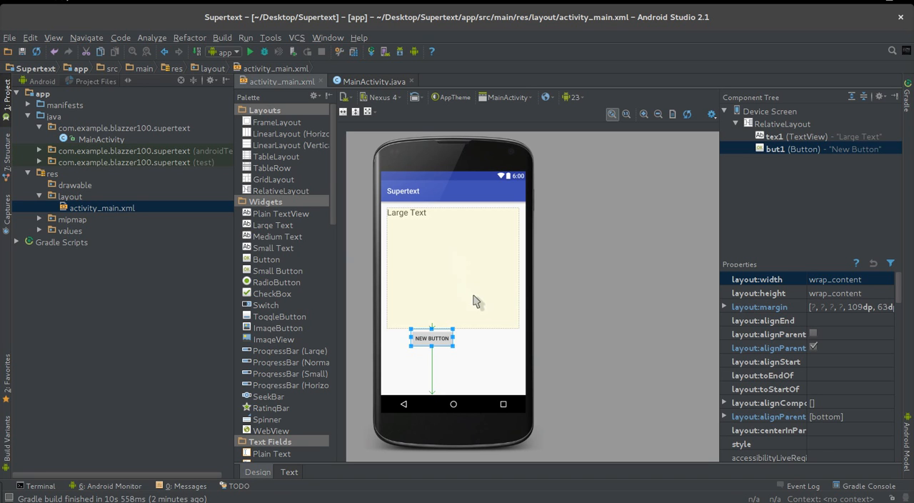
pyautogui.moveTo(388, 285)
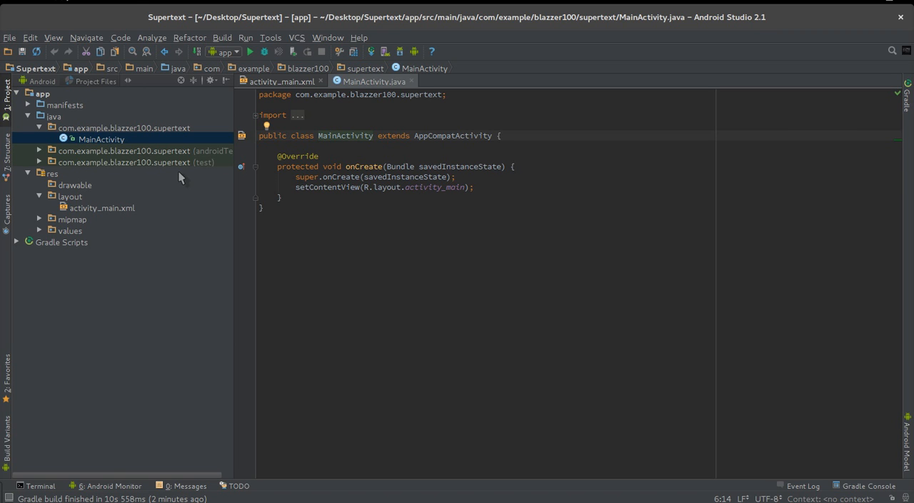
pyautogui.moveTo(214, 42)
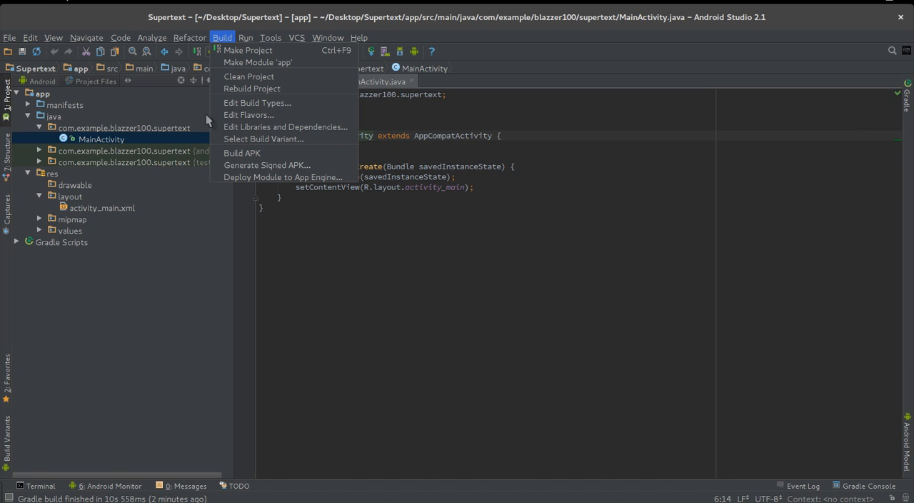
pyautogui.moveTo(284, 128)
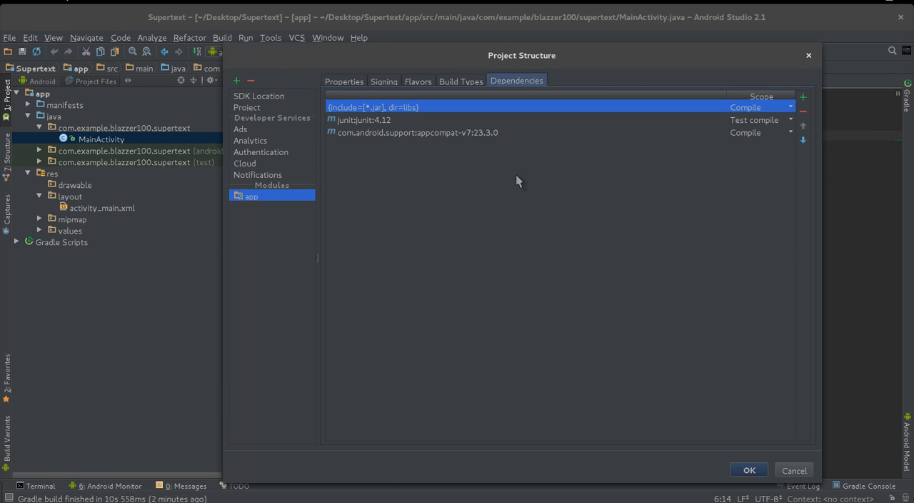
pyautogui.moveTo(803, 96)
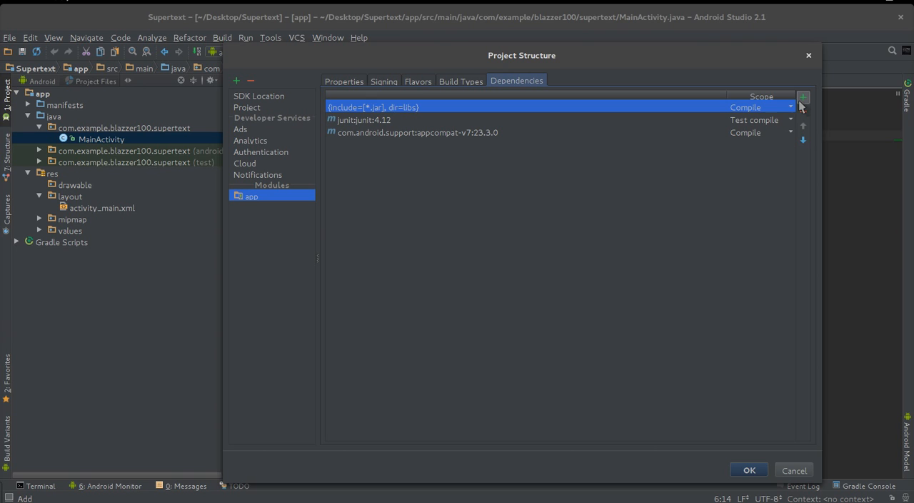
# Step: Show the add-dependency options in the app module's Dependencies list
pyautogui.click(803, 98)
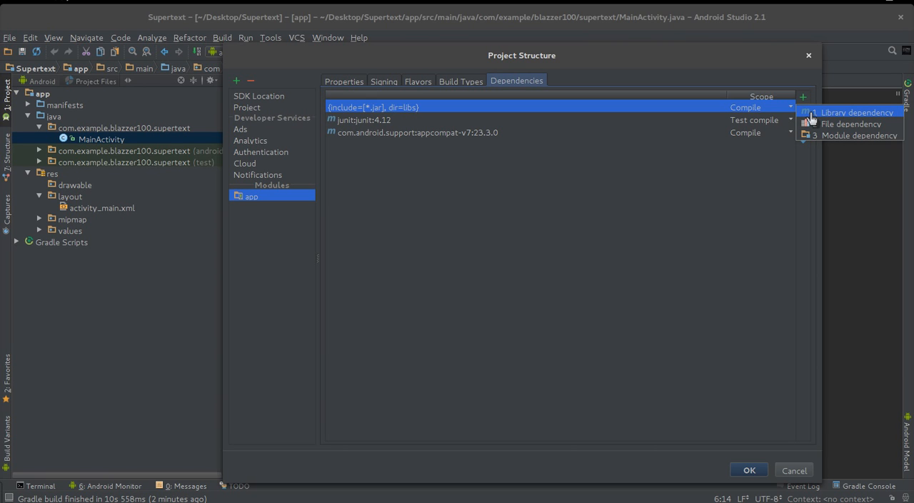
pyautogui.moveTo(813, 118)
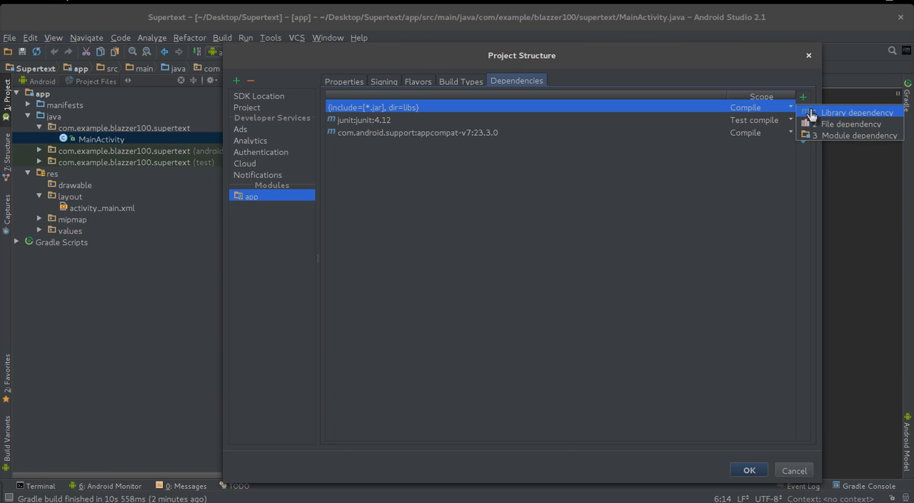
# Step: Add org.jsoup:jsoup:1.9.1 as a library dependency and close Project Structure
pyautogui.click(857, 113)
pyautogui.write('j')
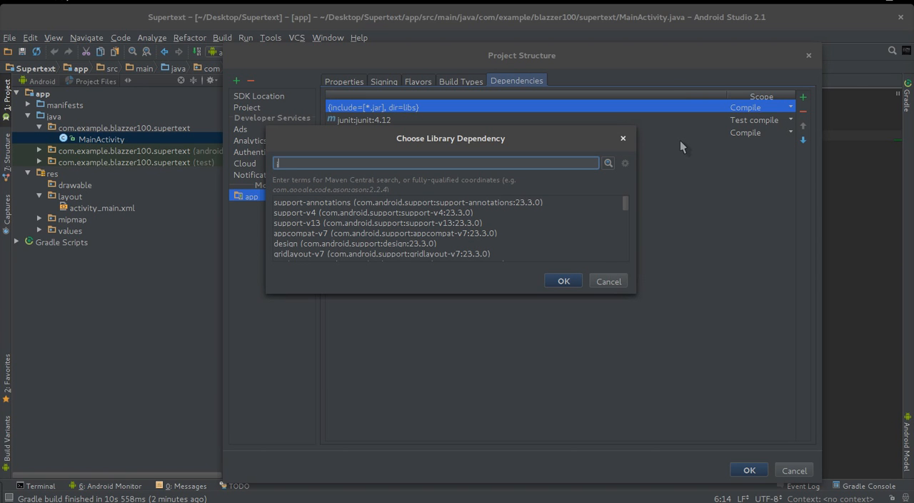
pyautogui.write('soup')
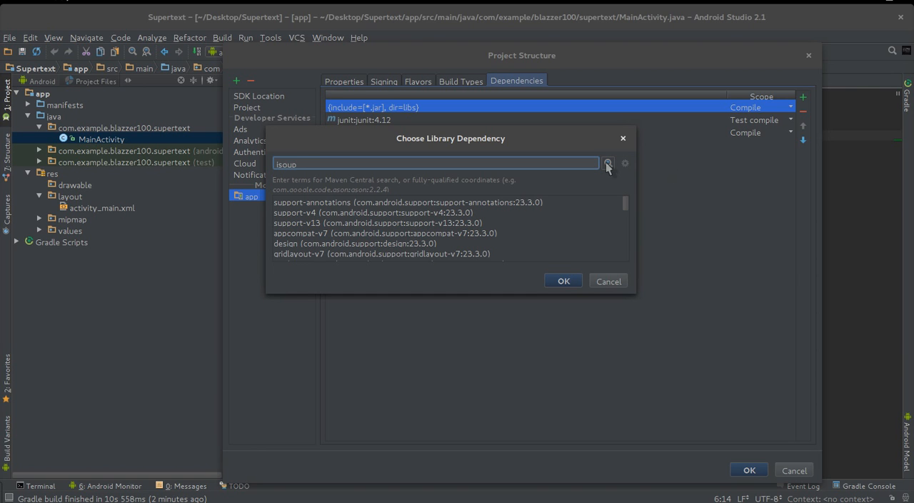
pyautogui.click(607, 165)
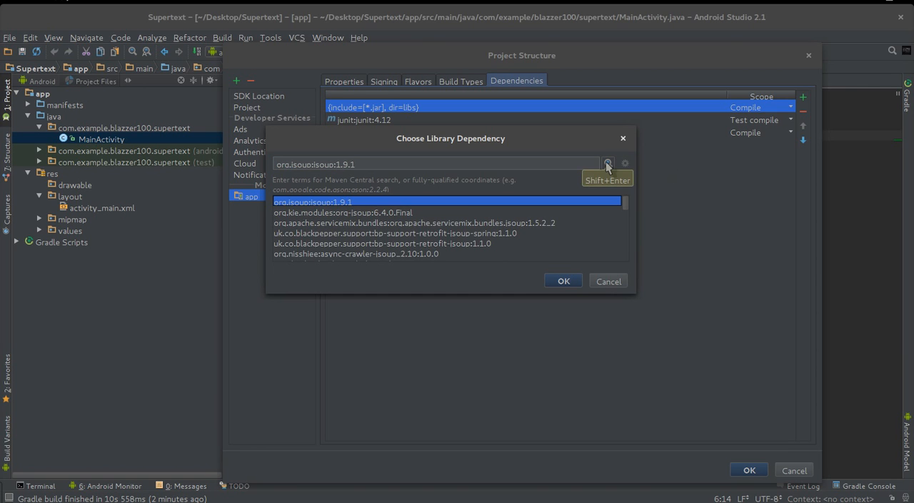
pyautogui.moveTo(546, 250)
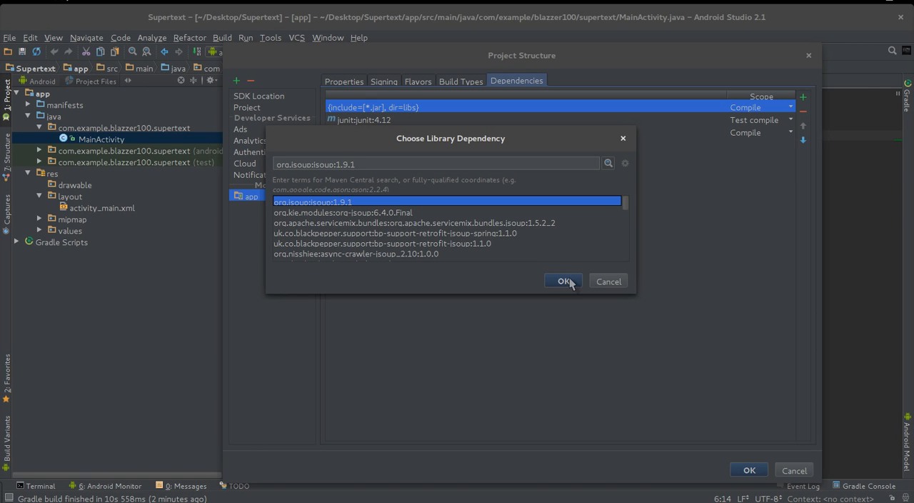
pyautogui.click(563, 280)
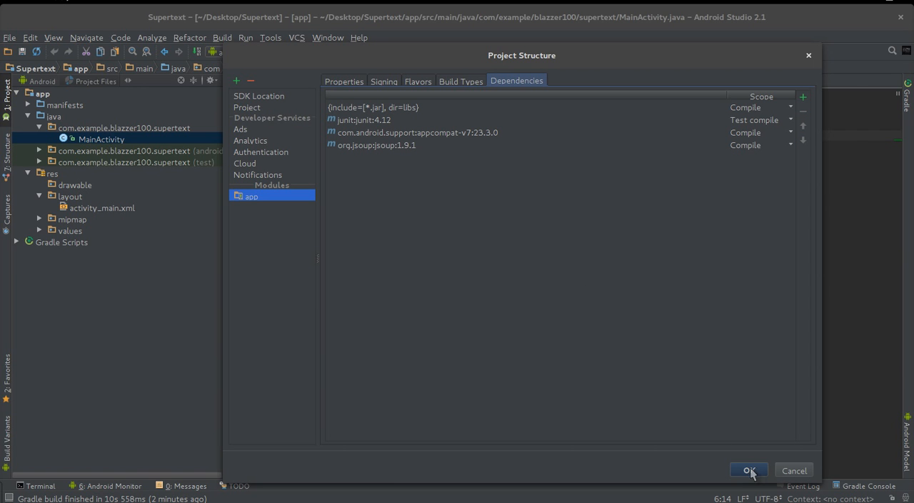
pyautogui.click(749, 470)
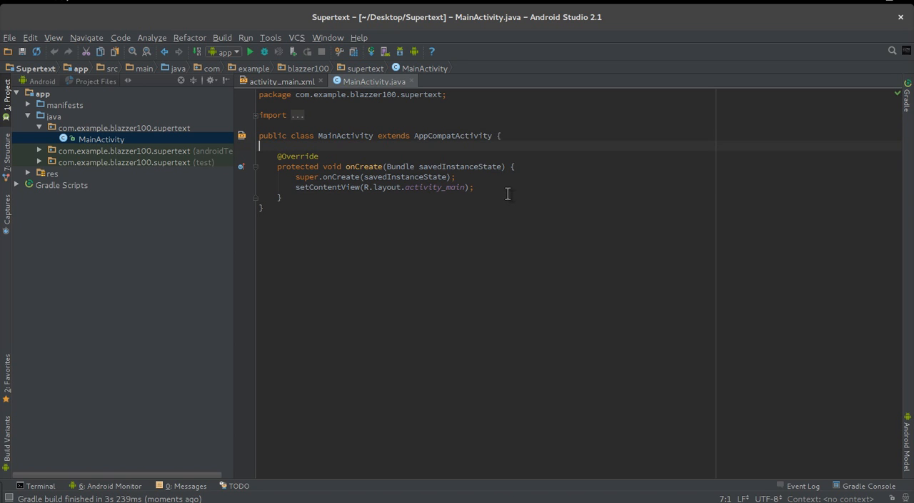
# Step: Declare a 'TextView texx;' field in MainActivity and add blank space below onCreate
pyautogui.press('Return')
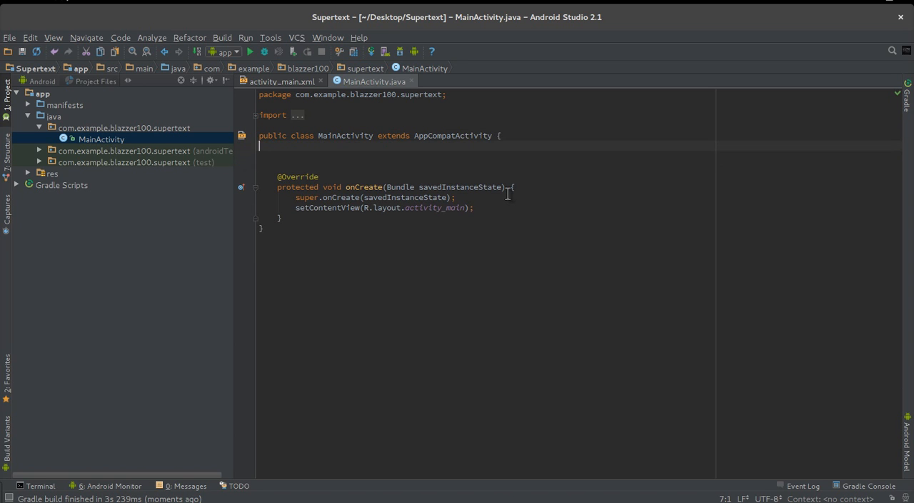
pyautogui.write('T')
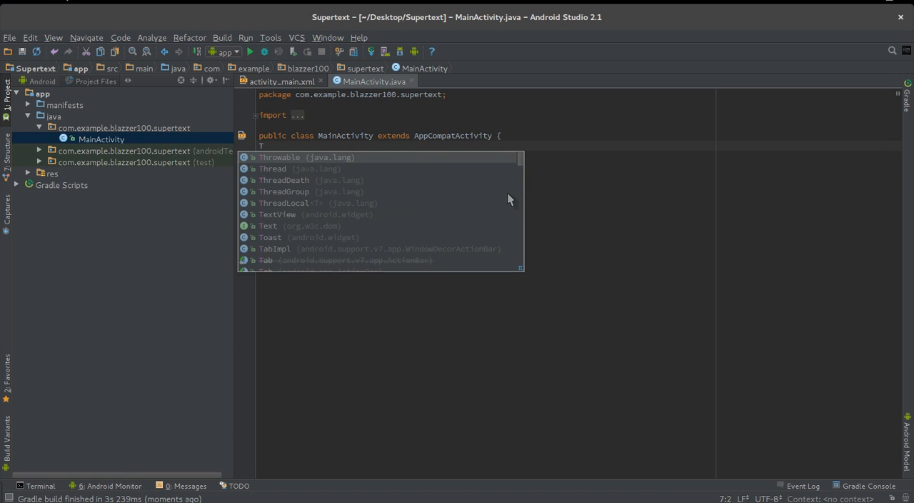
pyautogui.write('ev')
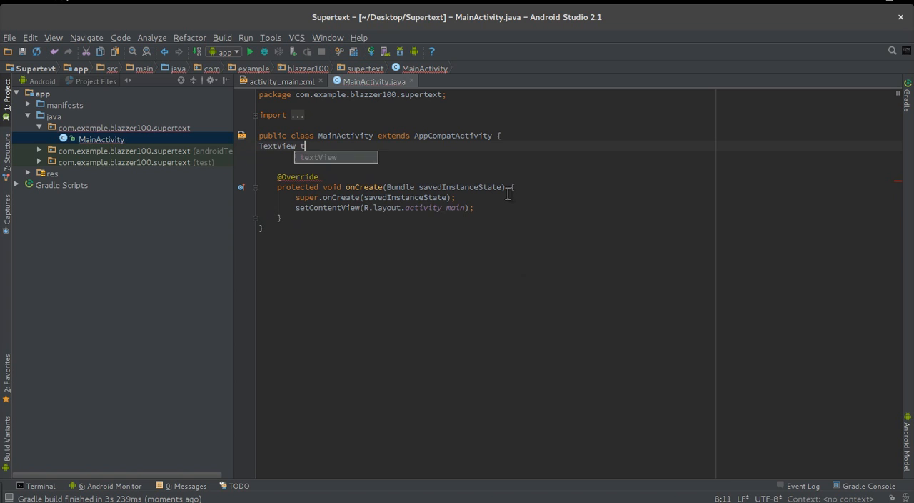
pyautogui.write('exx')
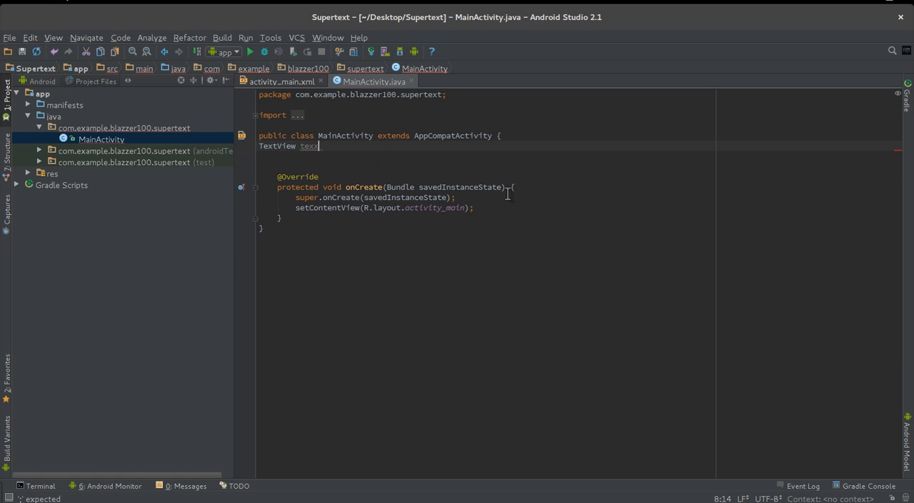
pyautogui.write(':')
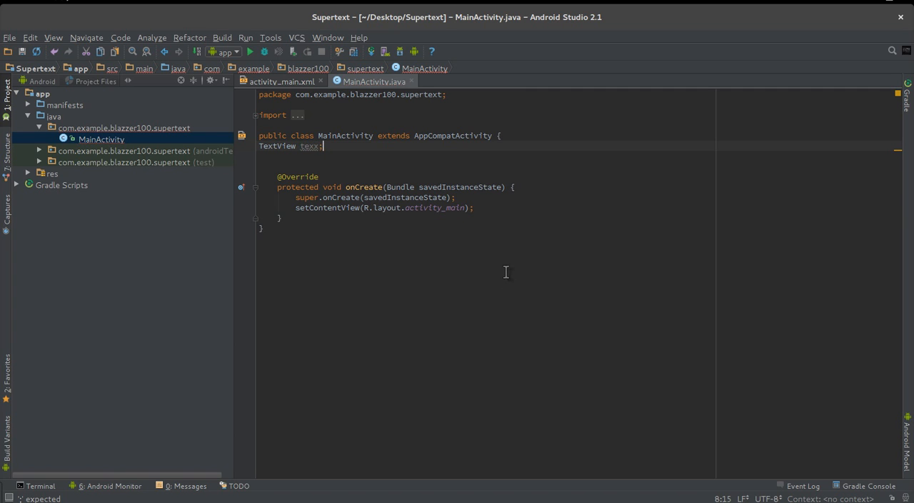
pyautogui.click(474, 207)
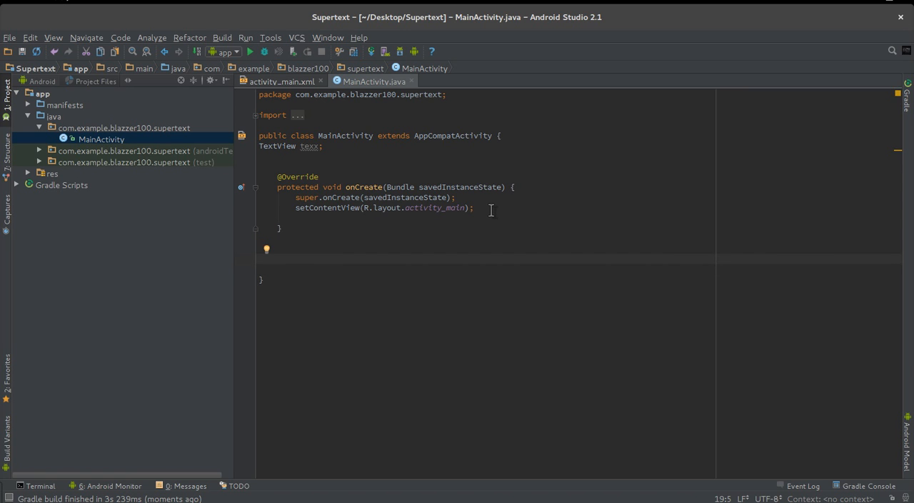
# Step: Write 'public class doit extends AsyncTask<Void,Void,Void>{' and open the class body
pyautogui.write('public')
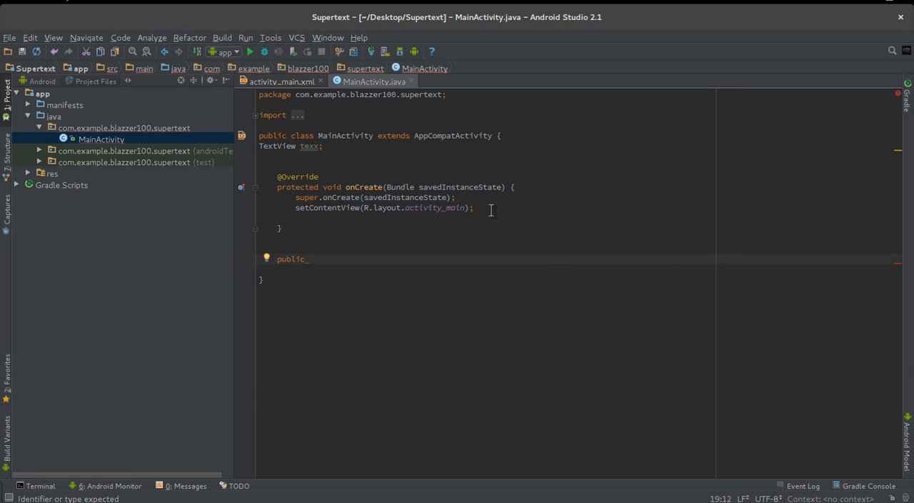
pyautogui.write('class doit')
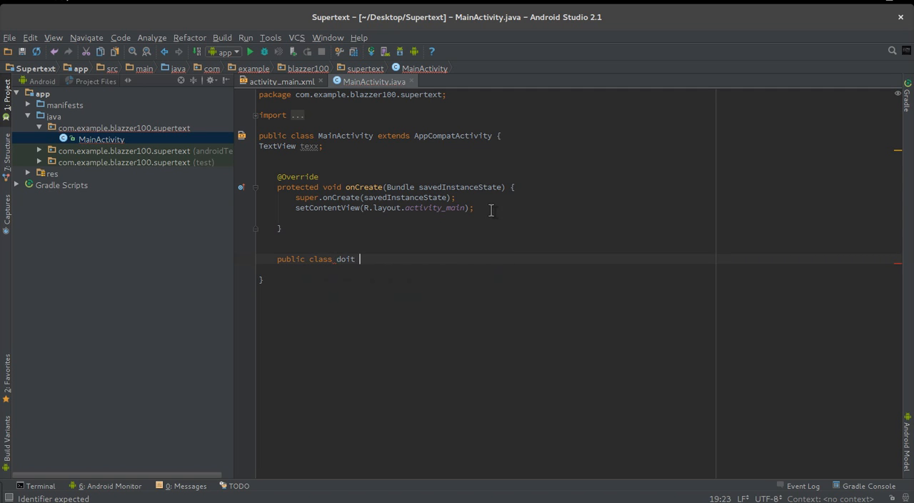
pyautogui.write('extends')
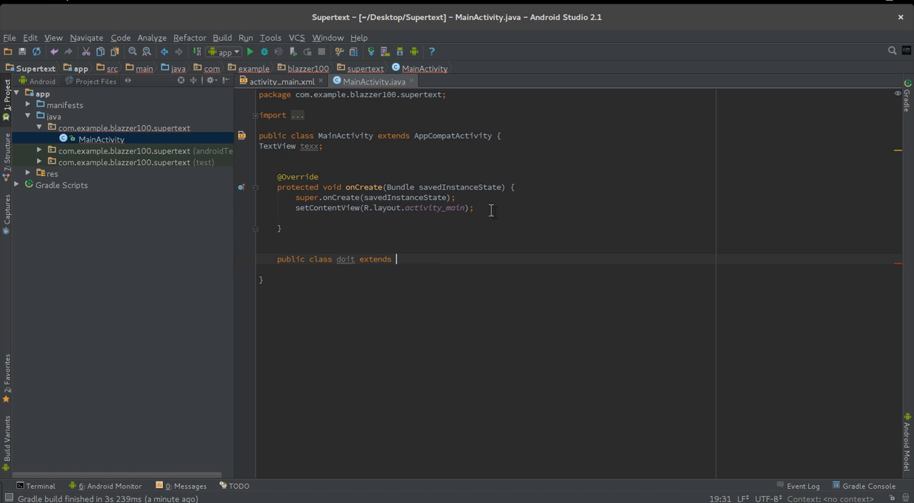
pyautogui.write('ArrayList')
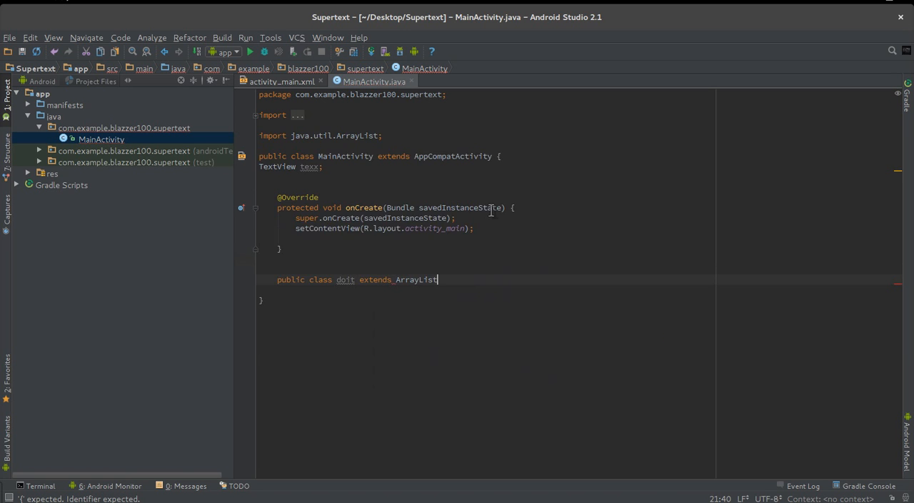
pyautogui.press('BackSpace')
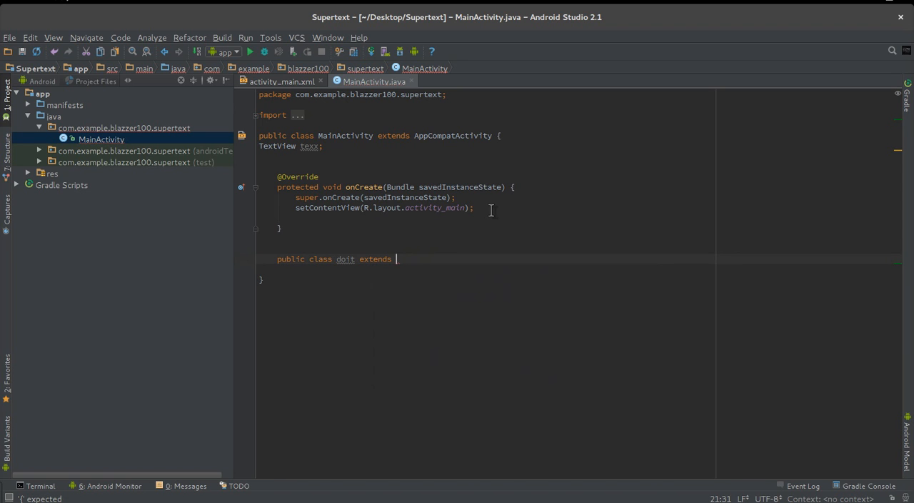
pyautogui.write('A')
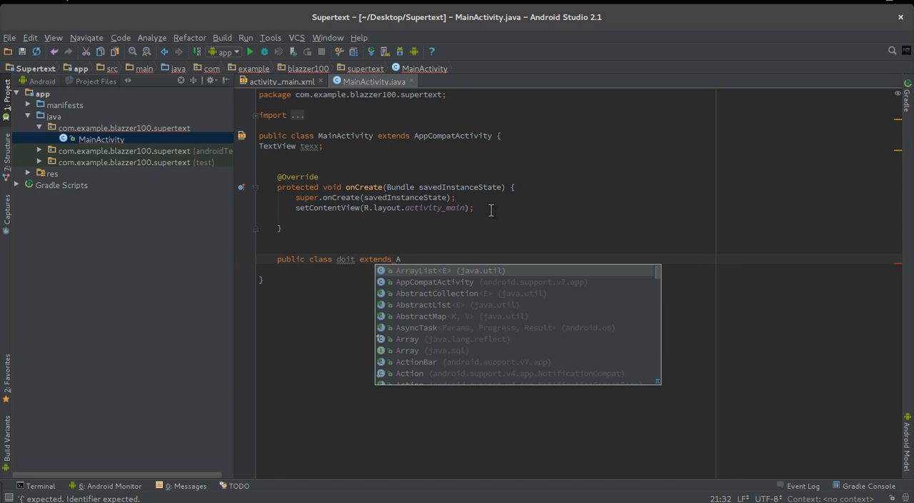
pyautogui.write('syncTask')
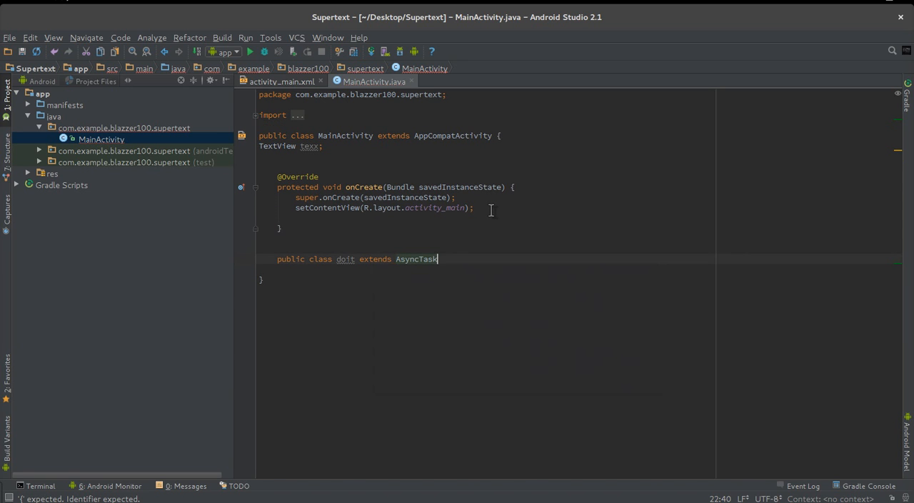
pyautogui.write('<>')
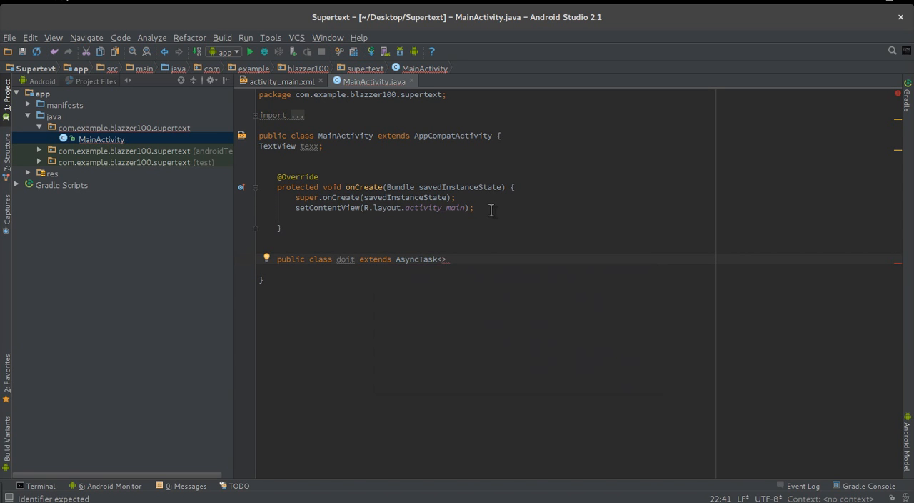
pyautogui.write('V')
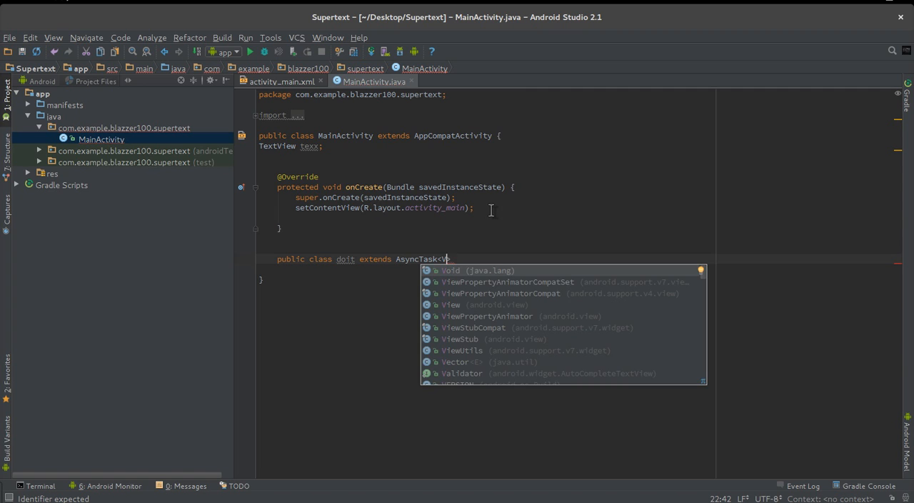
pyautogui.write('Void,V')
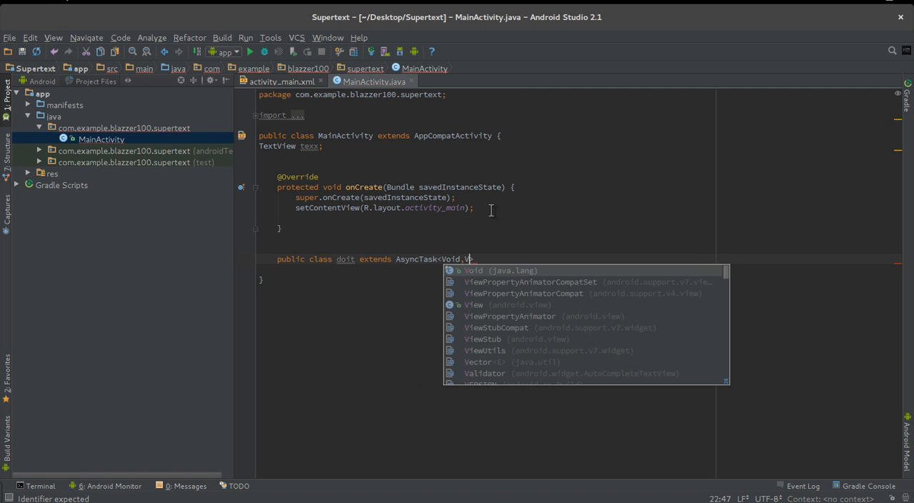
pyautogui.write('Void')
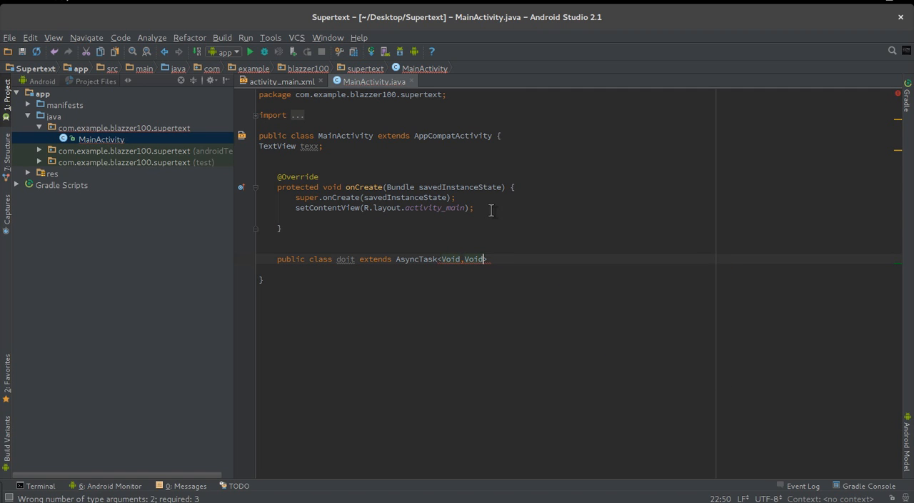
pyautogui.write('Voi')
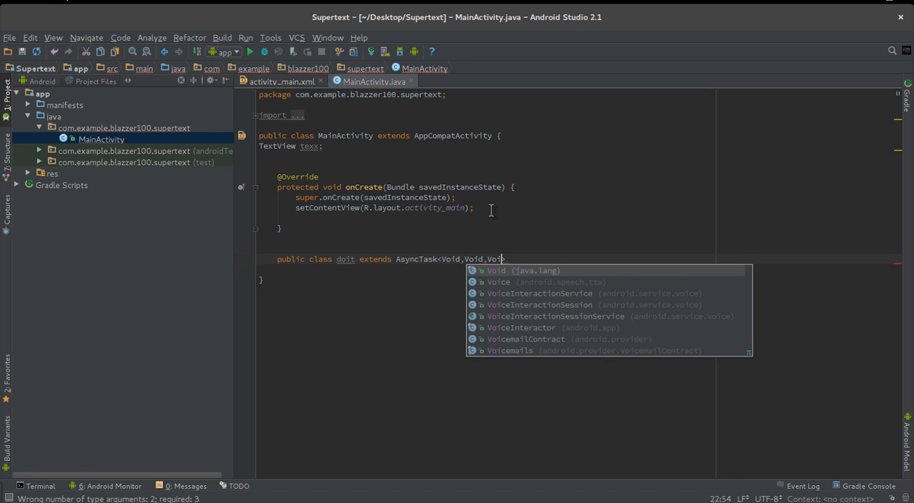
pyautogui.click(495, 270)
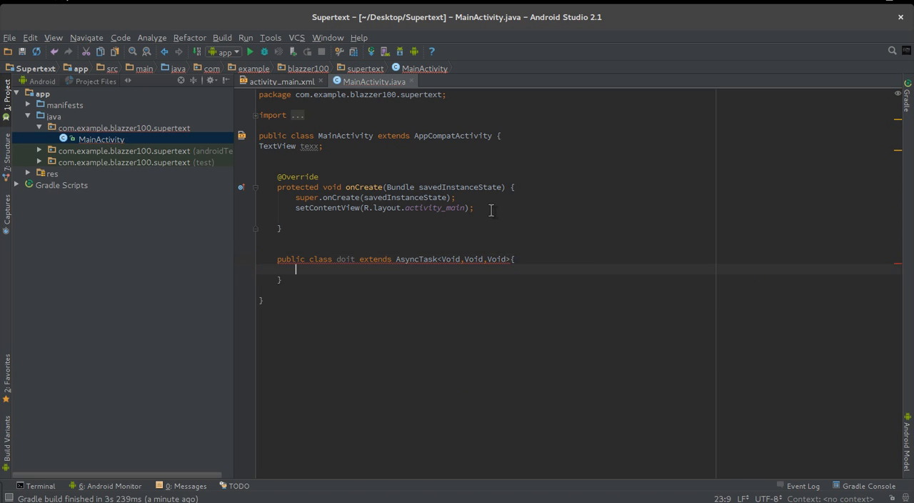
pyautogui.press('enter')
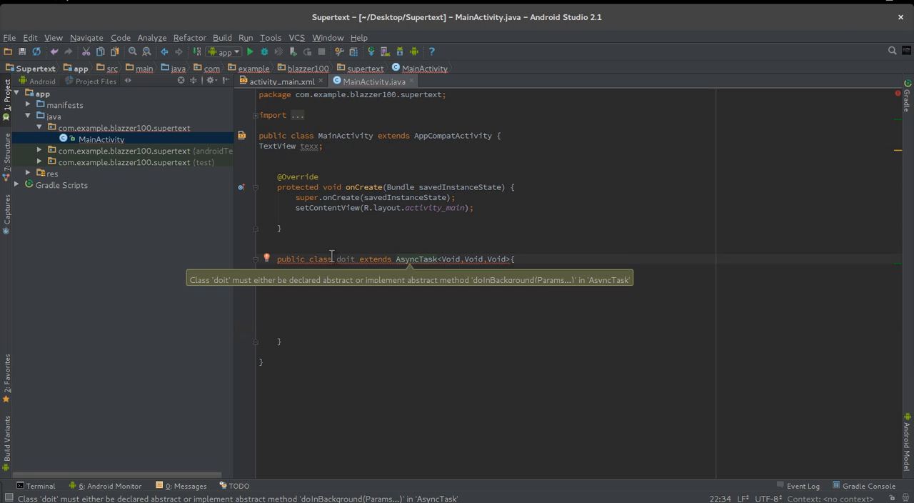
pyautogui.moveTo(267, 258)
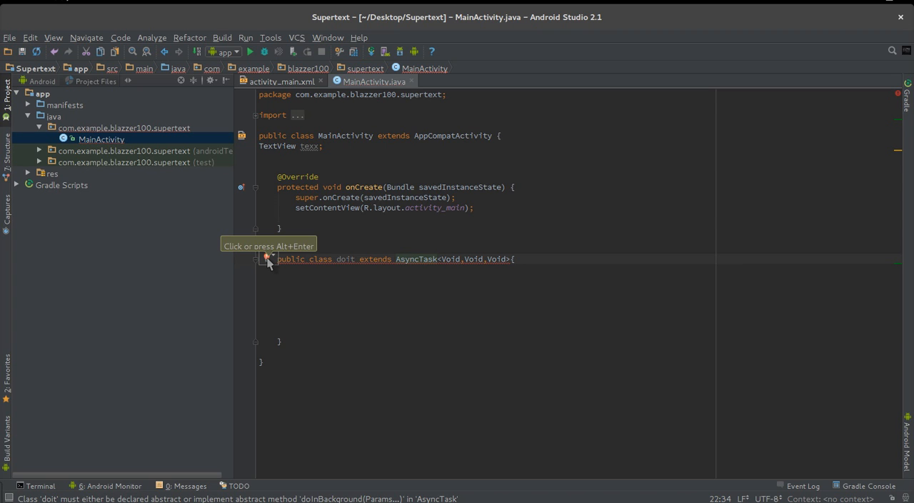
# Step: Use the red-bulb quick fix to implement doInBackground in the doit class
pyautogui.click(268, 259)
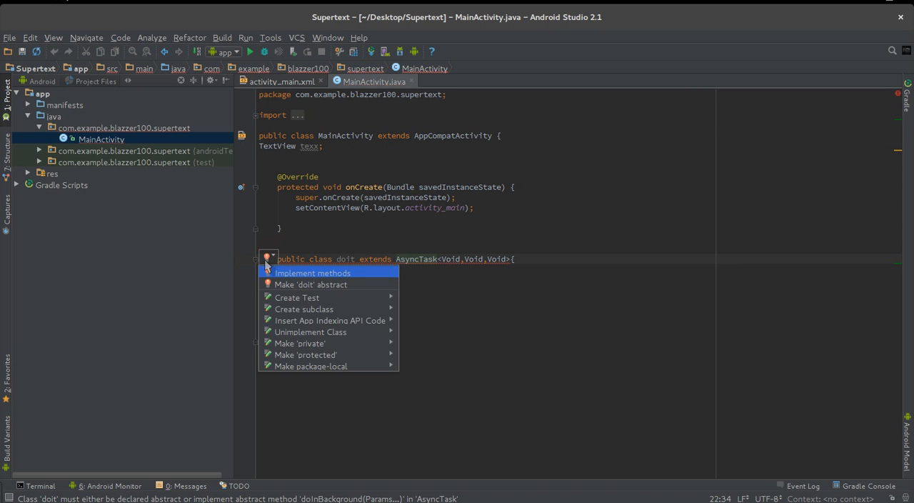
pyautogui.moveTo(284, 277)
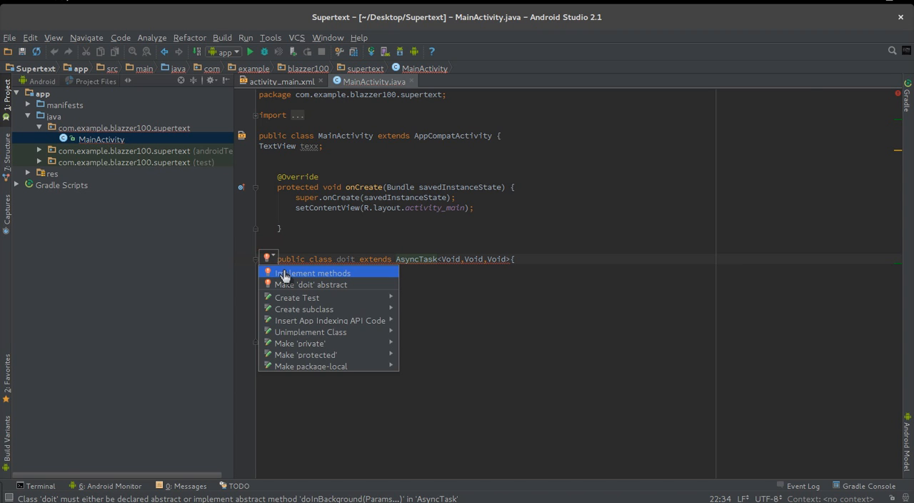
pyautogui.click(312, 273)
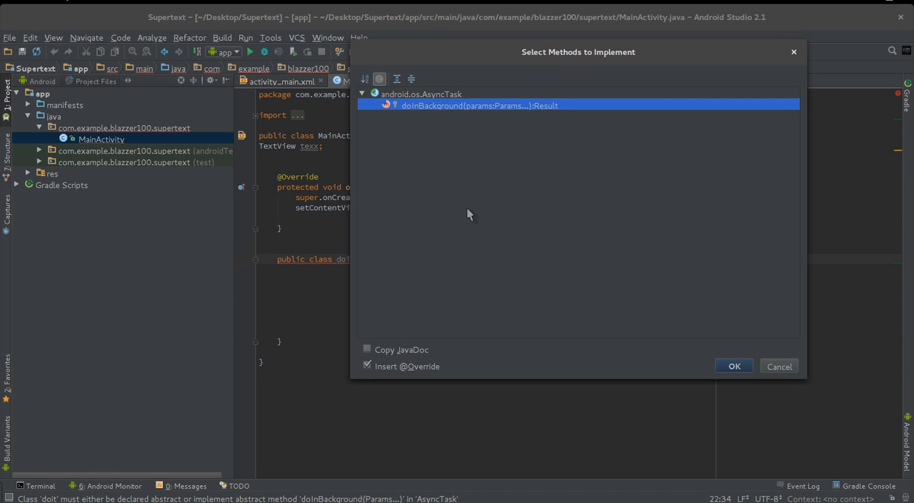
pyautogui.moveTo(491, 118)
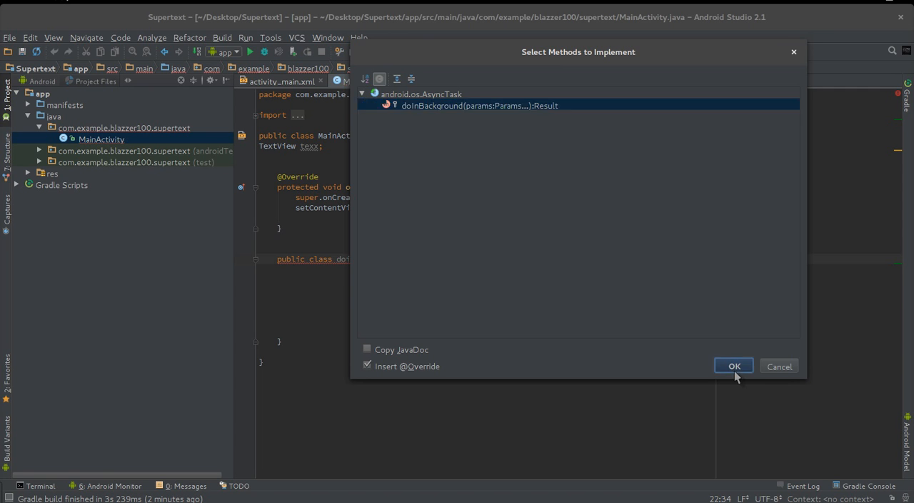
pyautogui.click(734, 366)
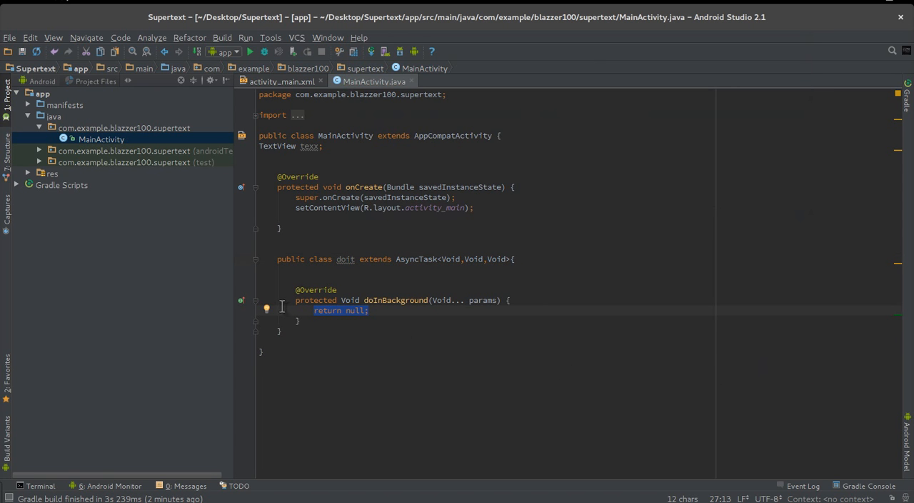
# Step: Add 'Document doc= Jsoup.connect("").get();' above return null in doInBackground
pyautogui.click(305, 310)
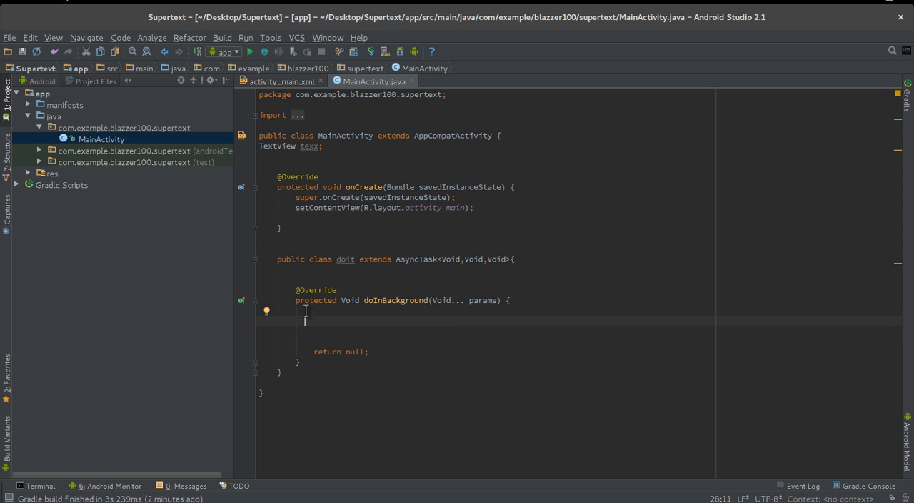
pyautogui.write('J')
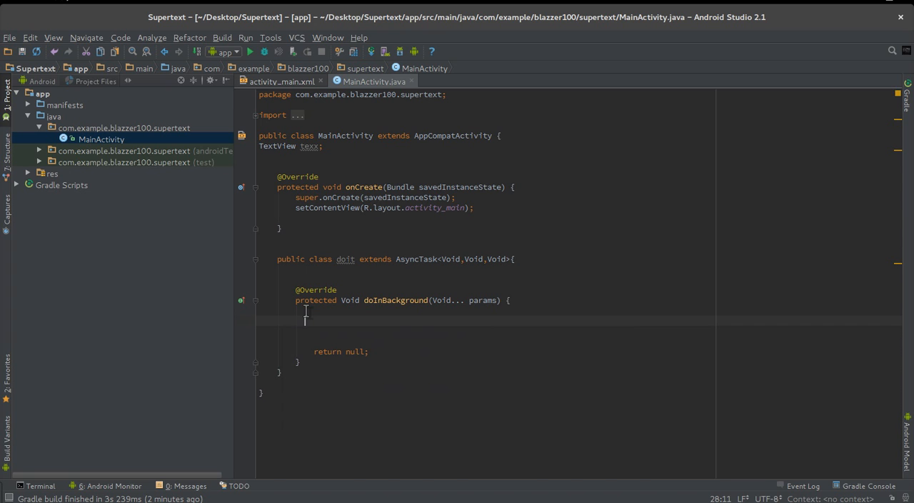
pyautogui.write('Document')
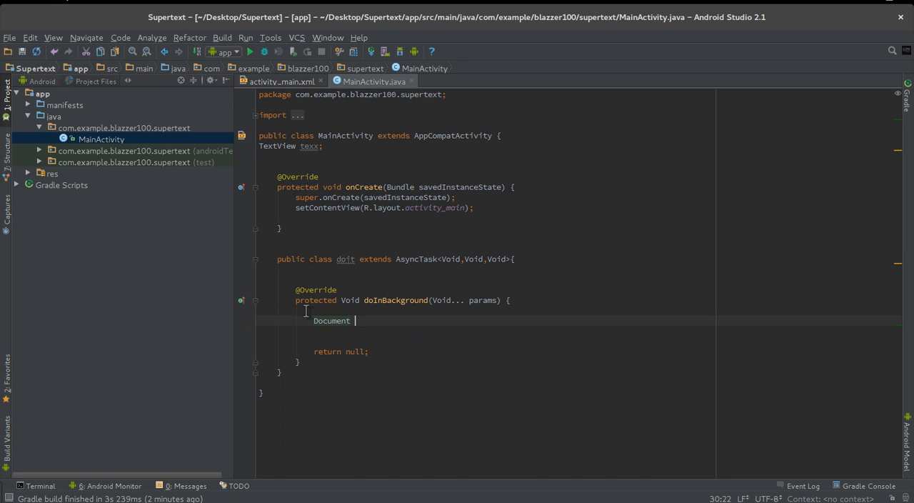
pyautogui.write('doc=')
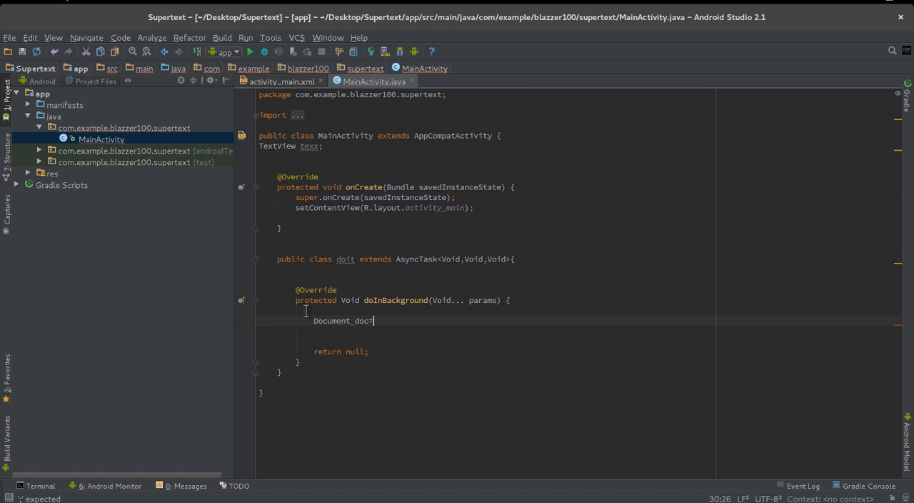
pyautogui.write('Jsoup')
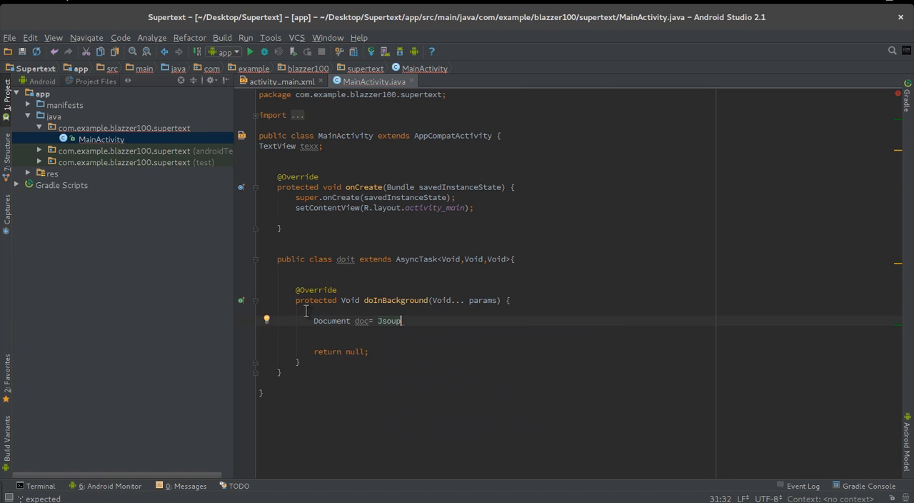
pyautogui.write('.connect()')
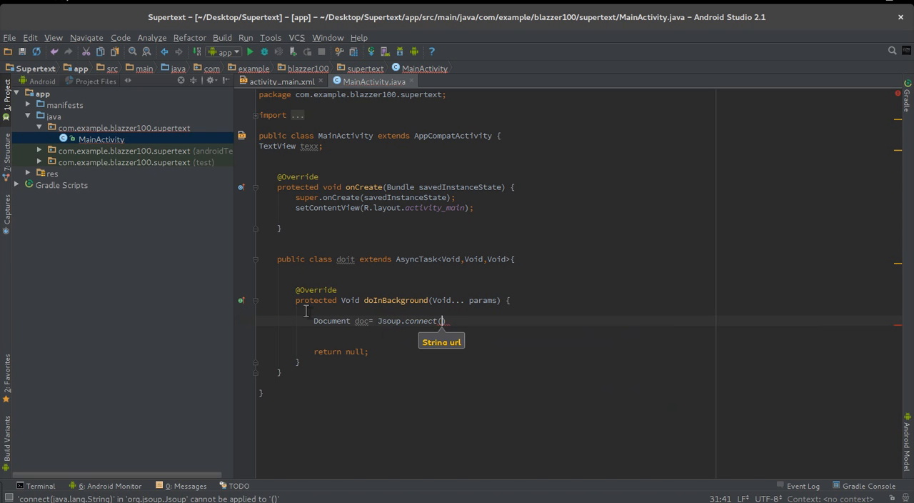
pyautogui.write('""')
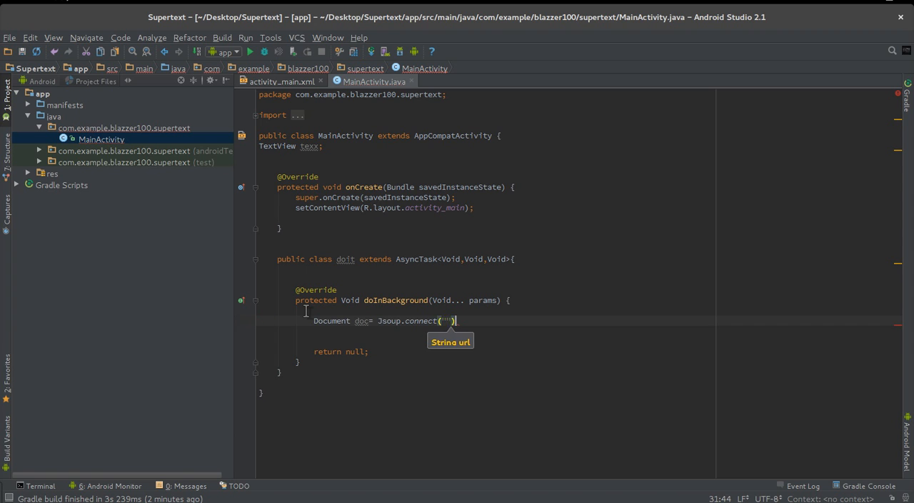
pyautogui.write('.get();')
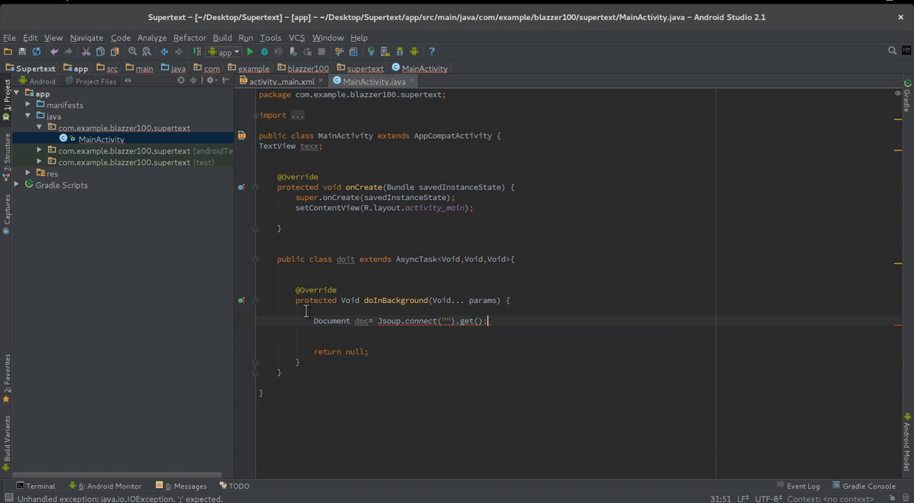
pyautogui.press('super')
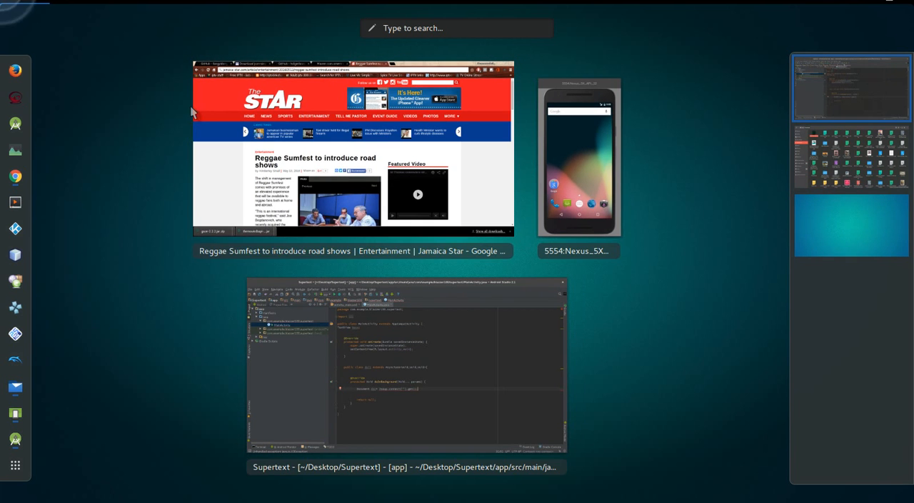
pyautogui.click(353, 155)
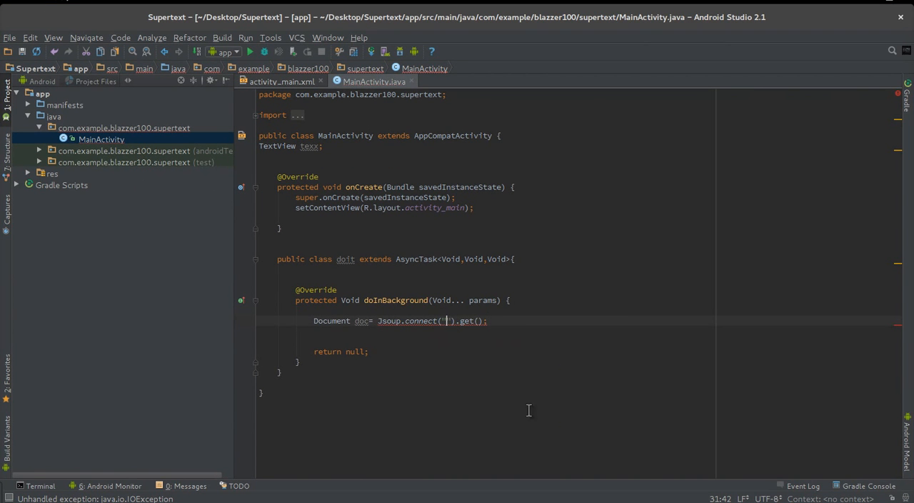
# Step: Point the Jsoup call at the Jamaica Star reggae-sumfest article URL and open a try block
pyautogui.write('http://jamaica-star.com/article/entertainment/20160513/reggae-sumfest-introduce-road-shows')
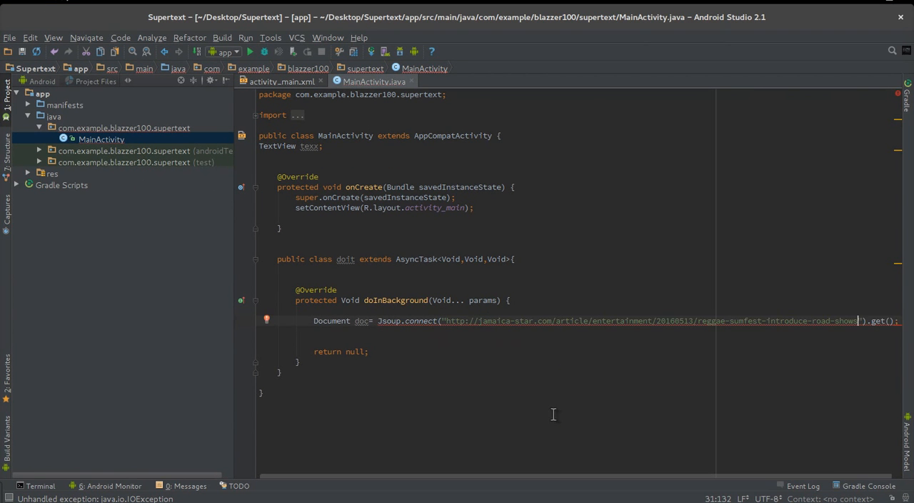
pyautogui.moveTo(322, 320)
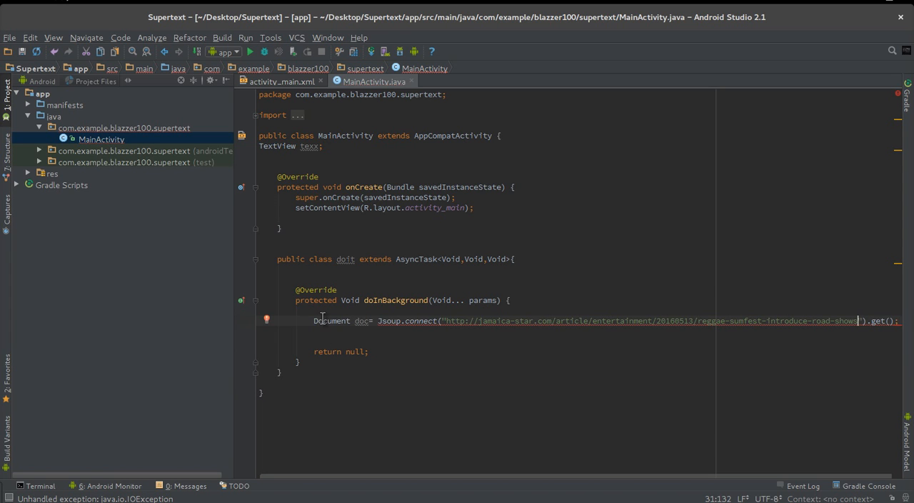
pyautogui.click(380, 321)
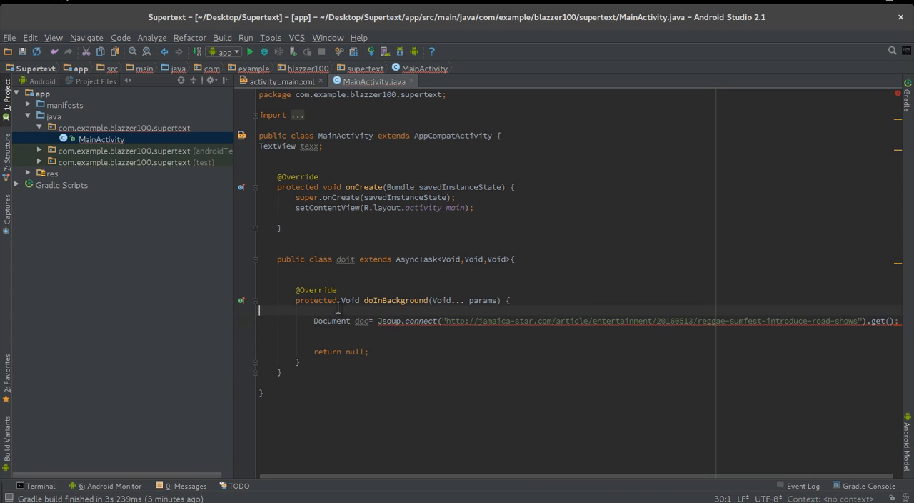
pyautogui.press('Return')
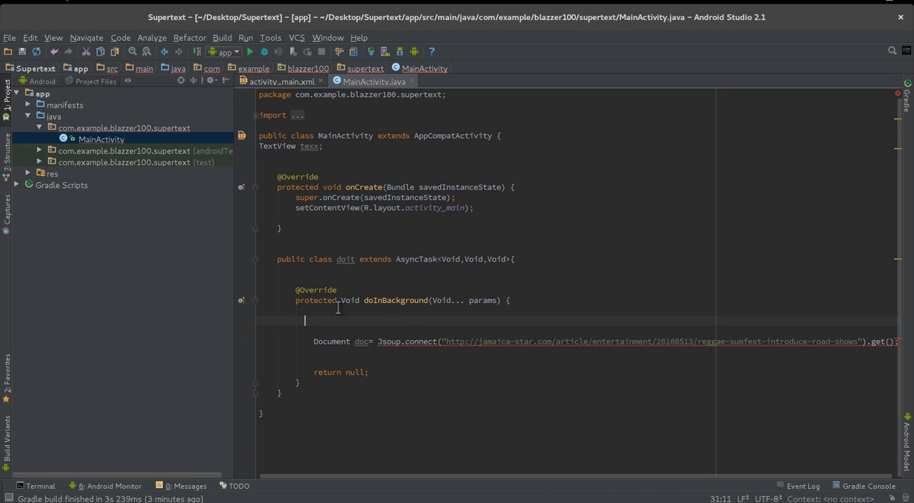
pyautogui.write('try{')
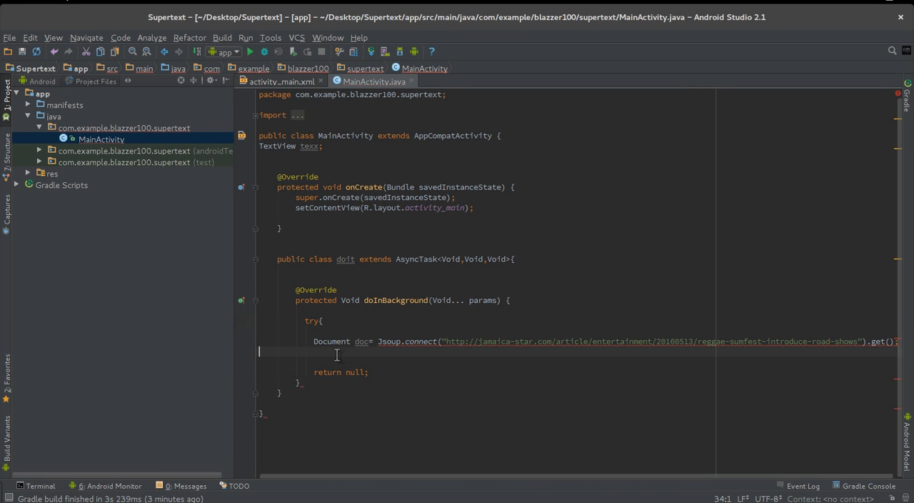
# Step: Close the try and add catch(Exception e) with e.printStackTrace() after the Document statement
pyautogui.click(332, 350)
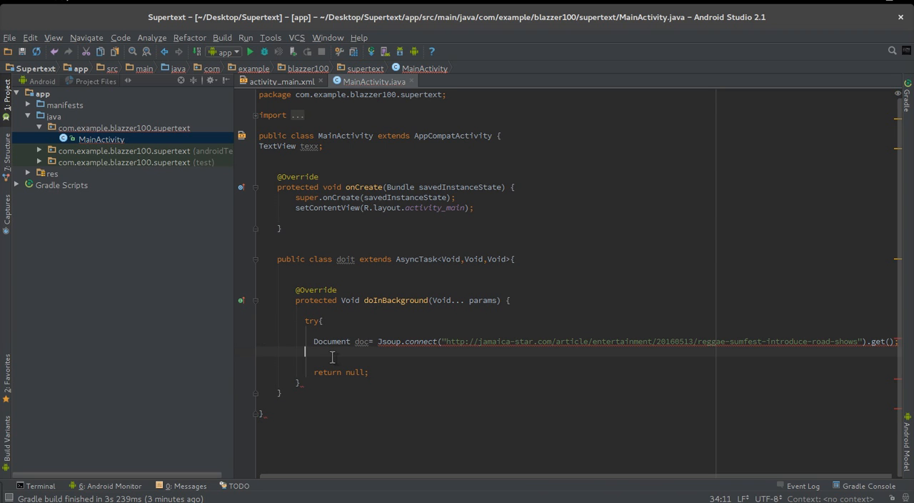
pyautogui.write('}')
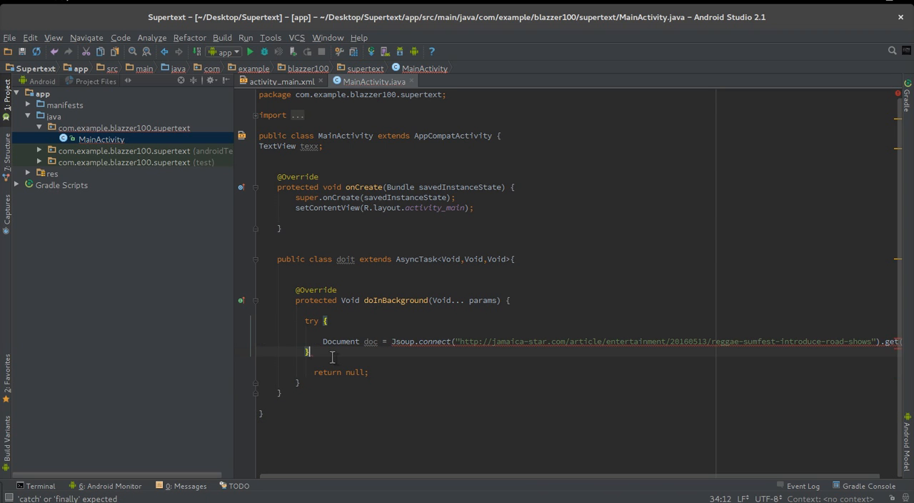
pyautogui.write('catch')
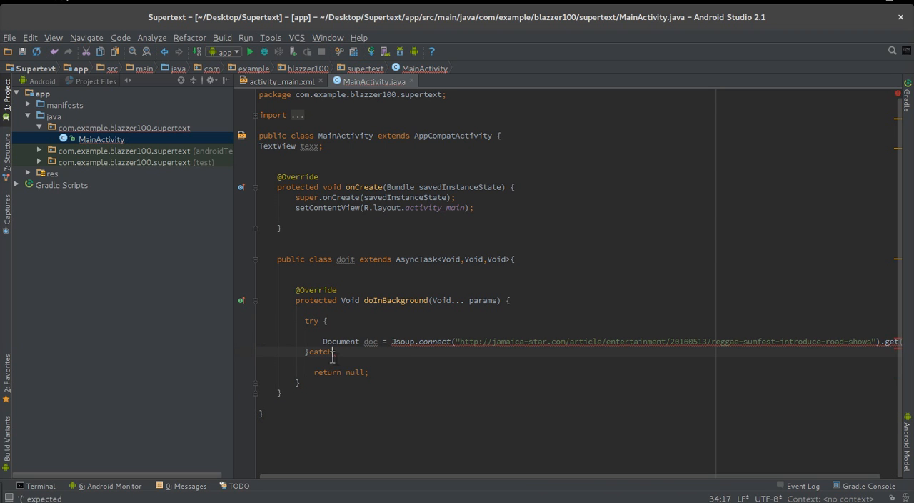
pyautogui.write('(){}')
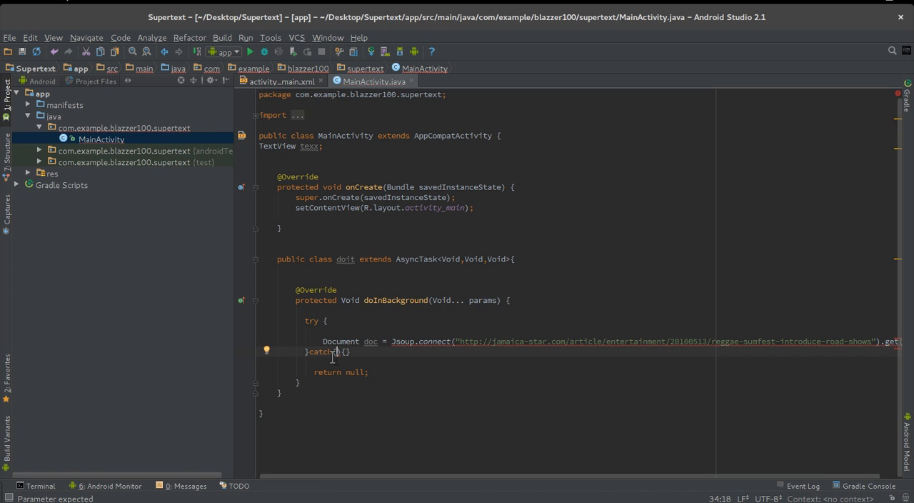
pyautogui.write('Exception')
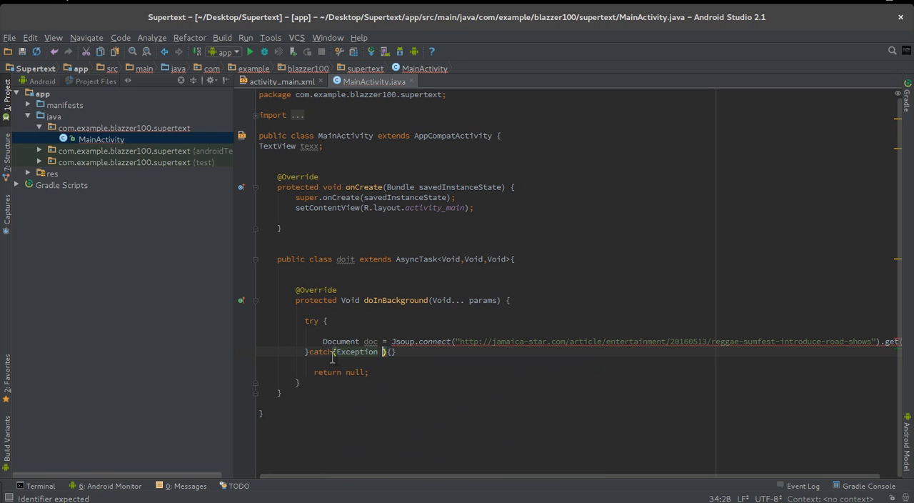
pyautogui.write('e')
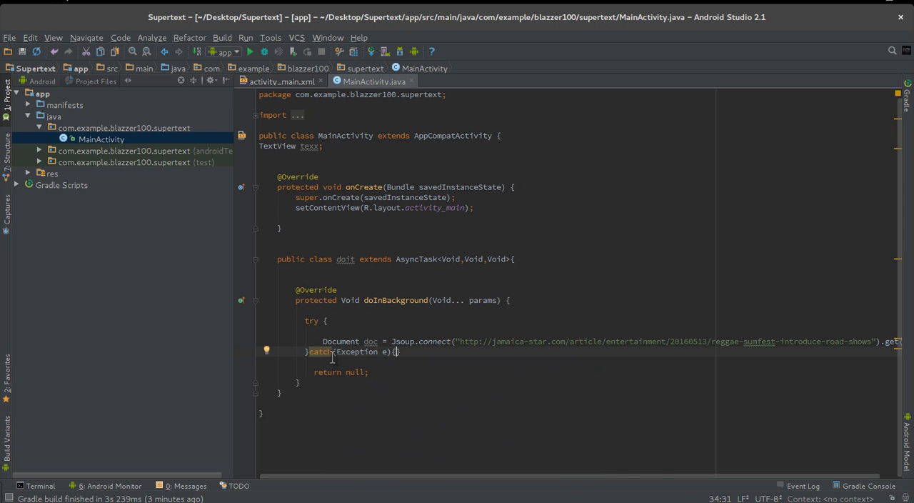
pyautogui.write('.printStackTrace();')
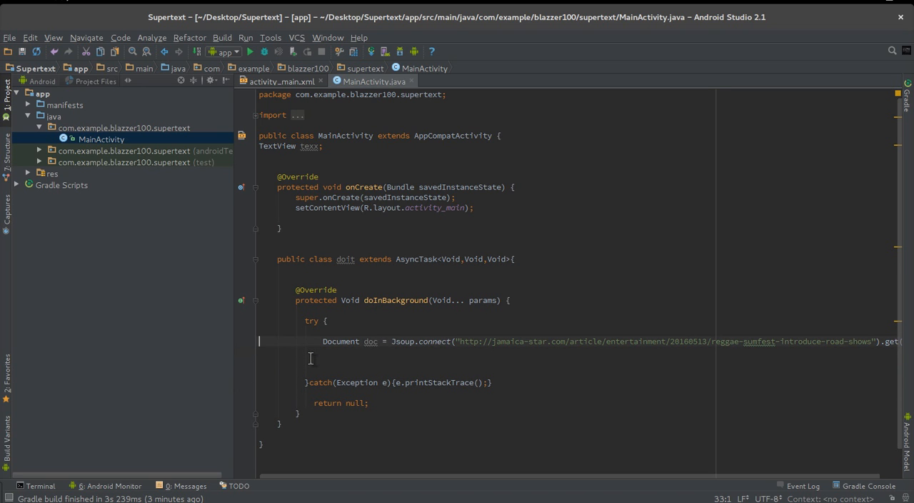
# Step: Declare a String words field below the doit class header
pyautogui.click(336, 351)
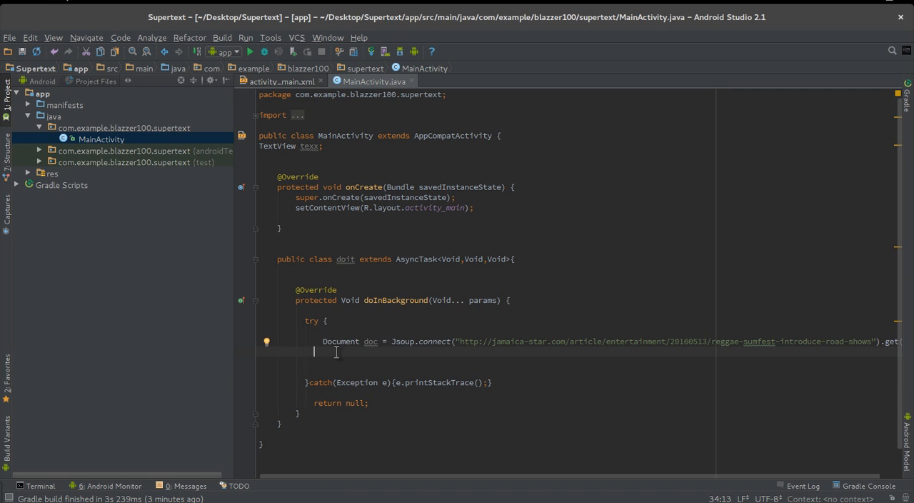
pyautogui.click(295, 268)
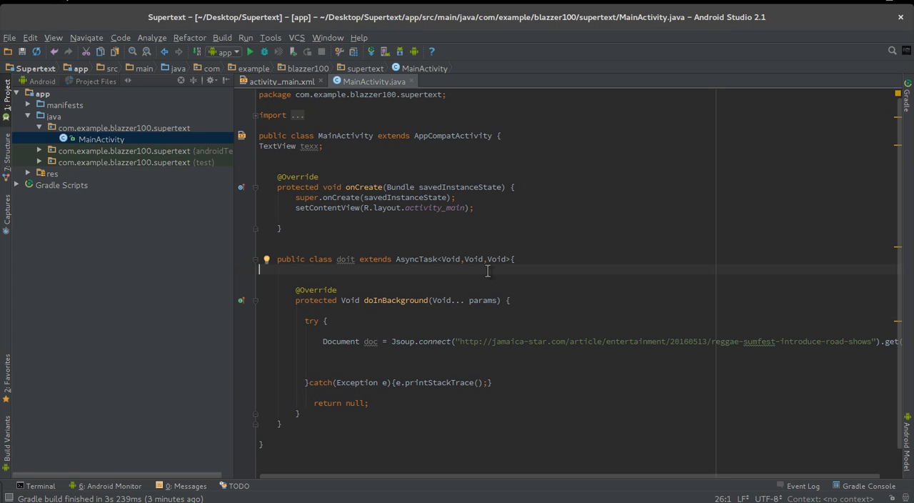
pyautogui.write('String')
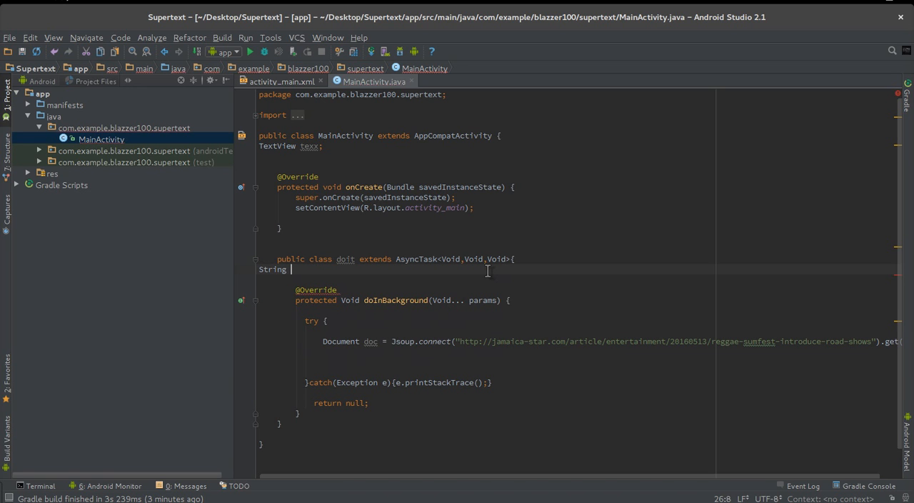
pyautogui.write('words')
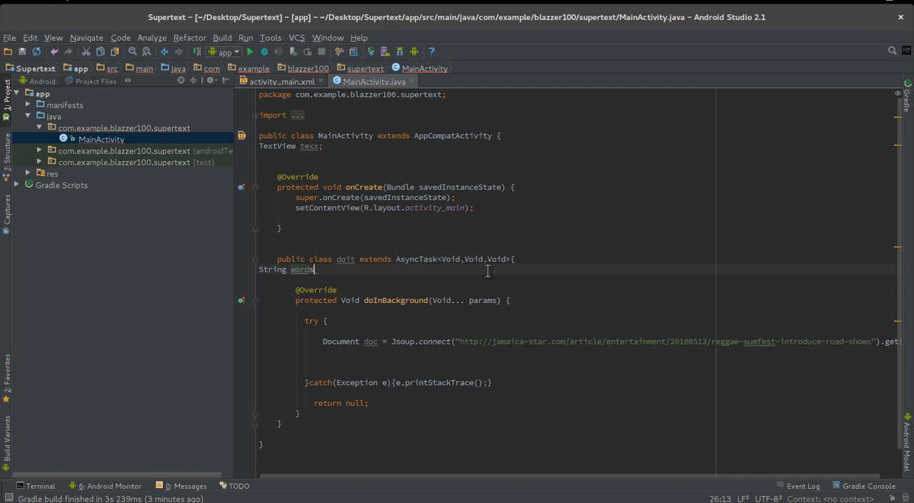
pyautogui.write(';')
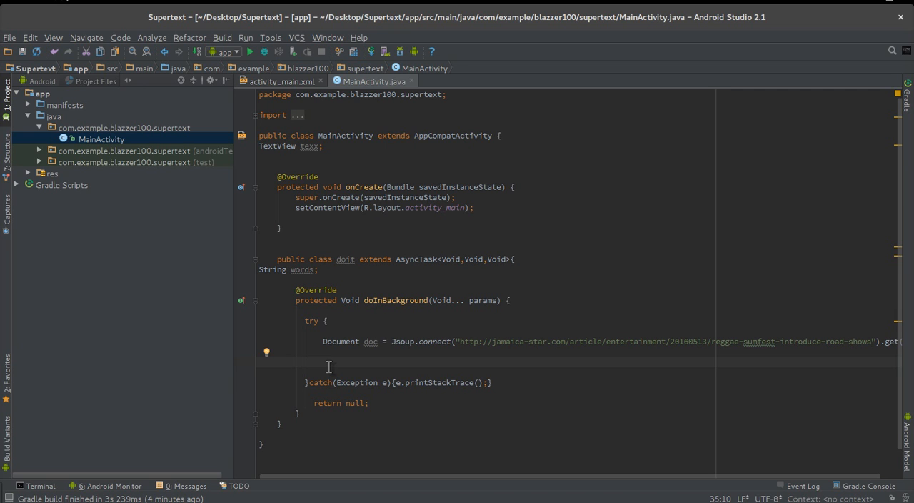
# Step: Store the fetched page text with words=doc.text(); inside the try block
pyautogui.write('words=')
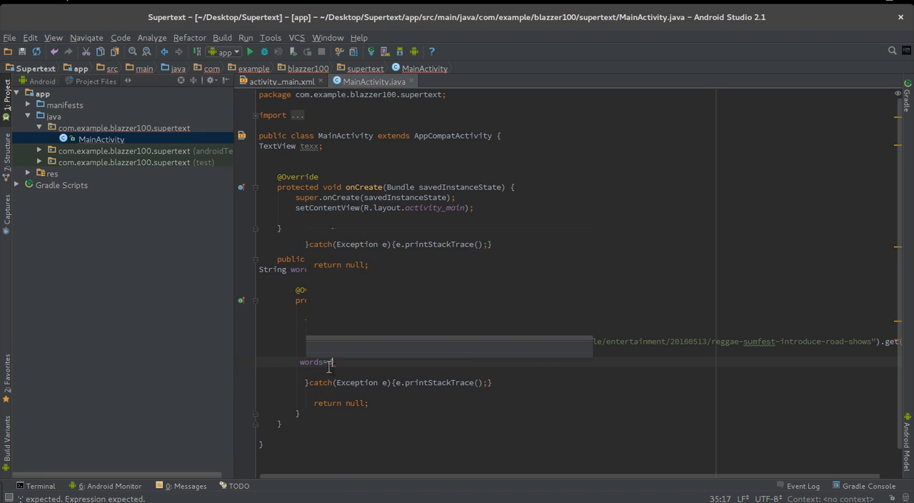
pyautogui.write('doc.')
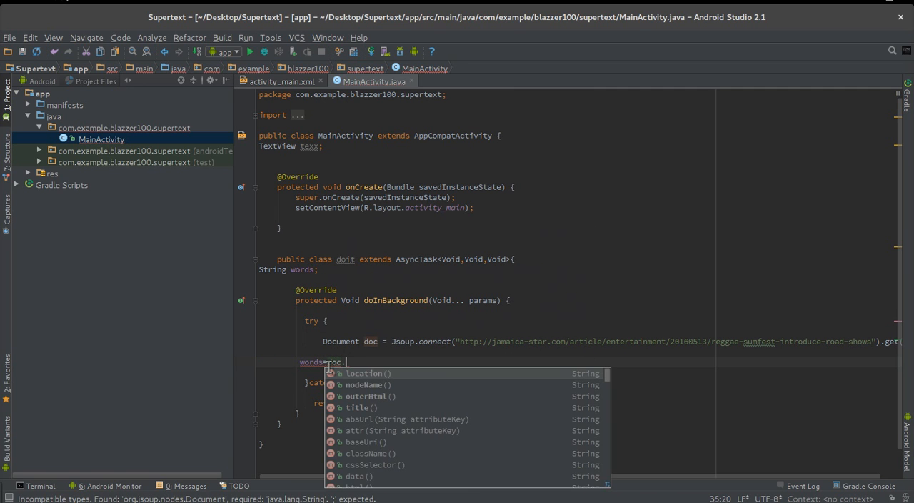
pyautogui.write('text(')
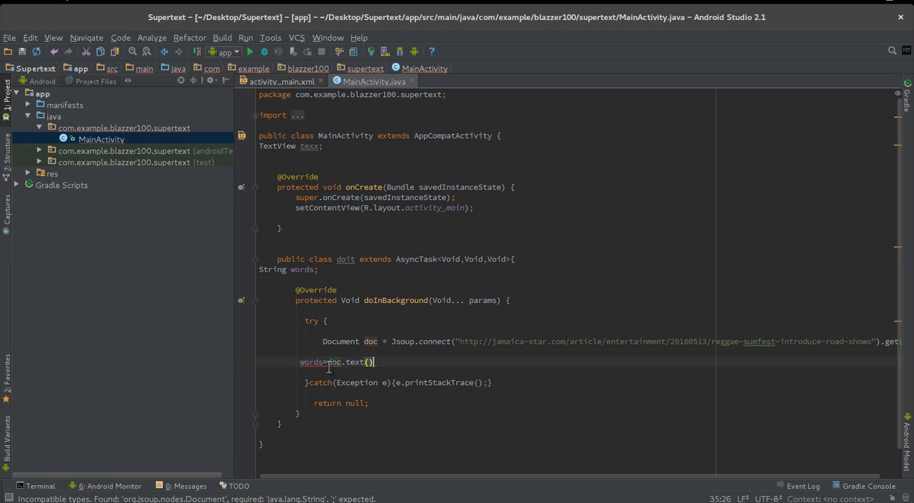
pyautogui.write(';')
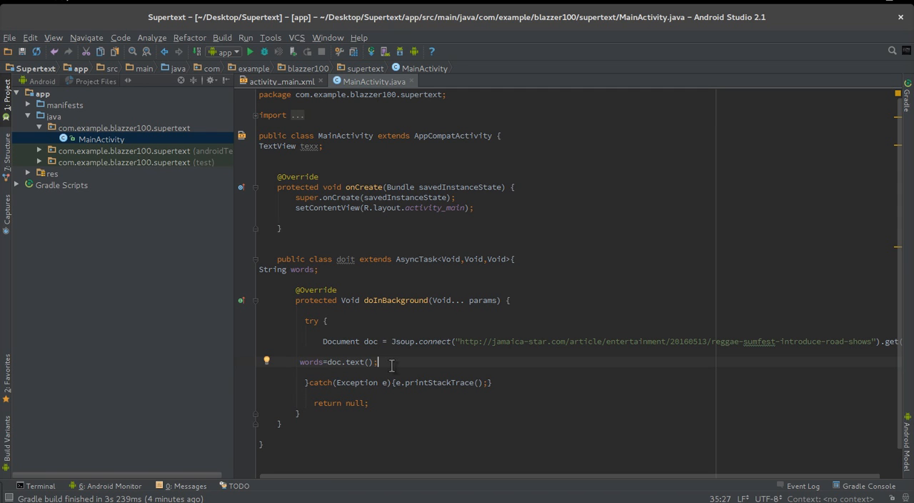
pyautogui.moveTo(386, 403)
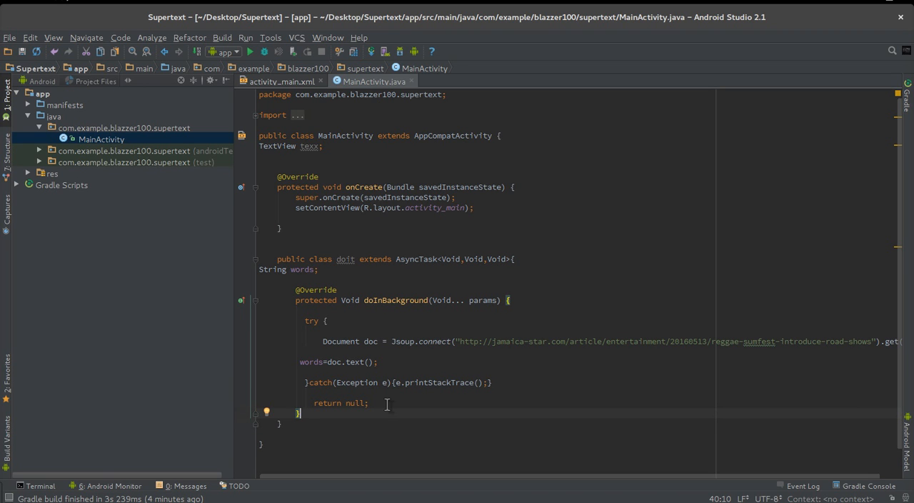
# Step: Override onPostExecute(Void aVoid), calling super.onPostExecute(aVoid), after doInBackground
pyautogui.press('enter')
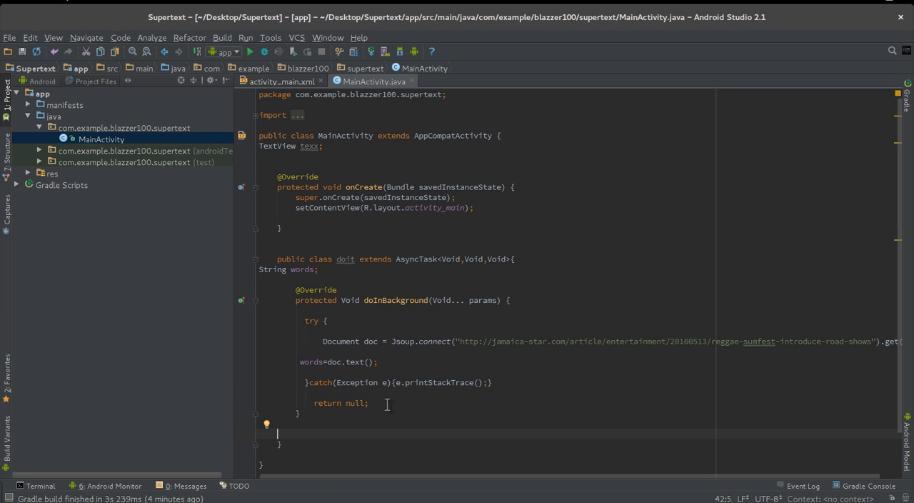
pyautogui.write('p')
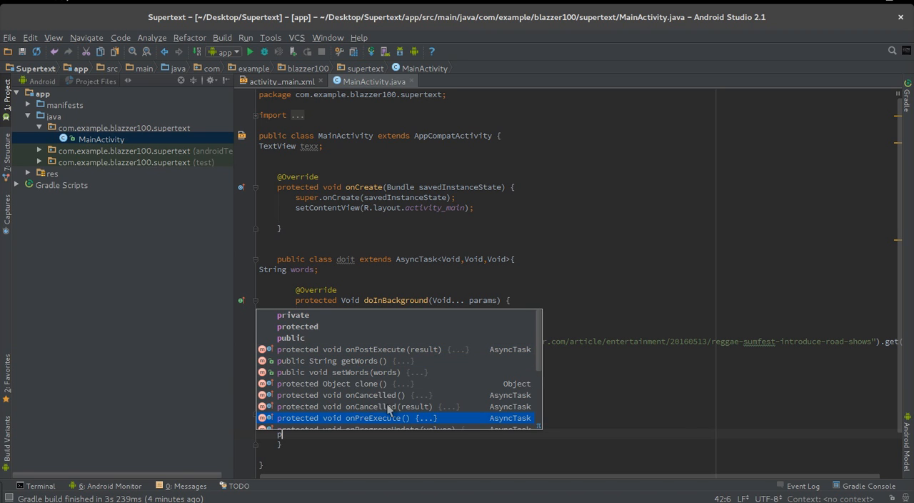
pyautogui.scroll(-3)
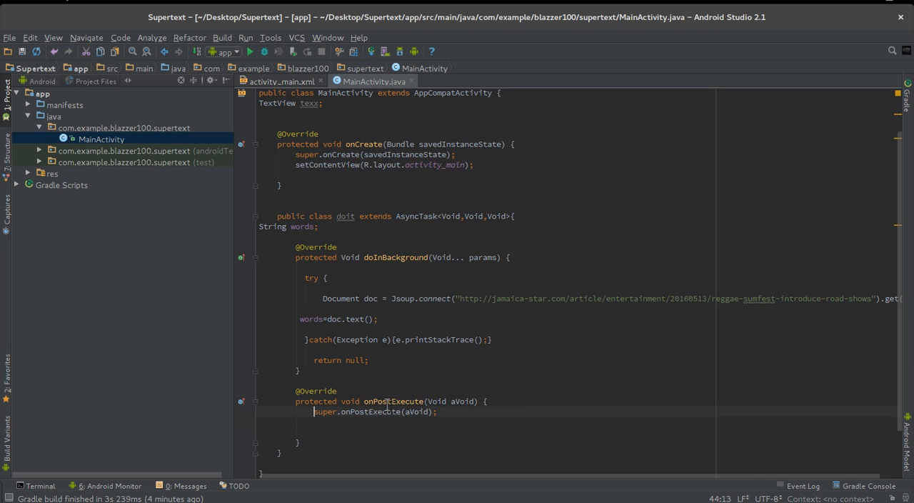
pyautogui.click(260, 350)
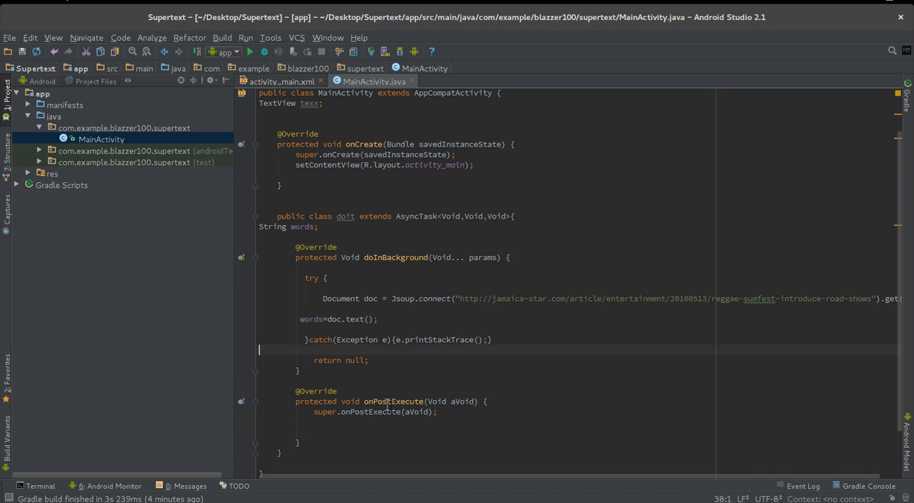
pyautogui.click(259, 175)
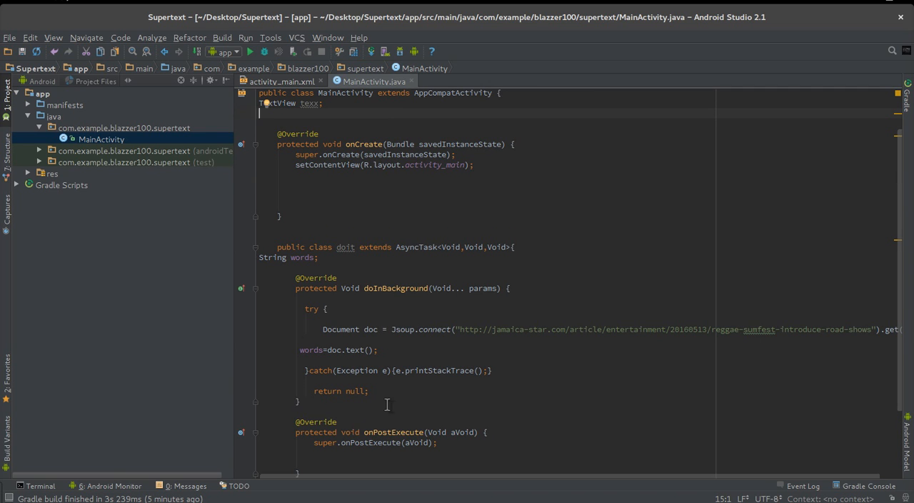
# Step: Add texx=(TextView)findViewById(R.id.text1); in onCreate
pyautogui.write('T')
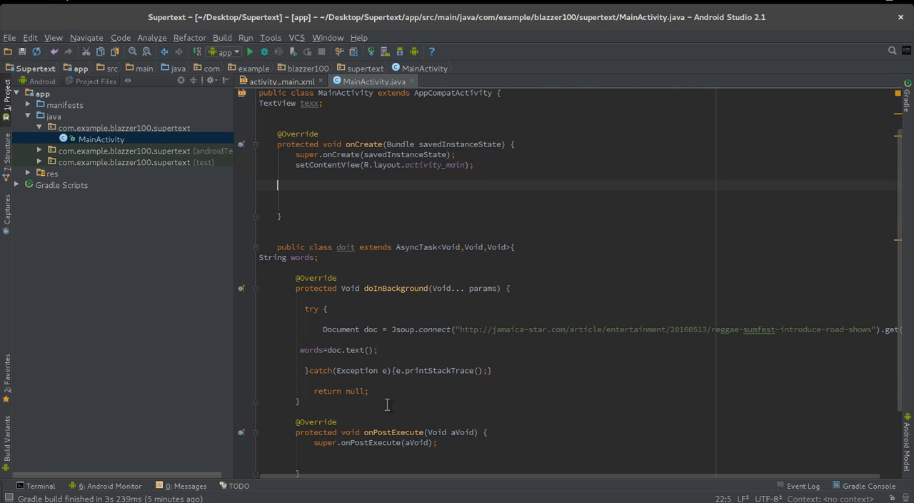
pyautogui.write('texx')
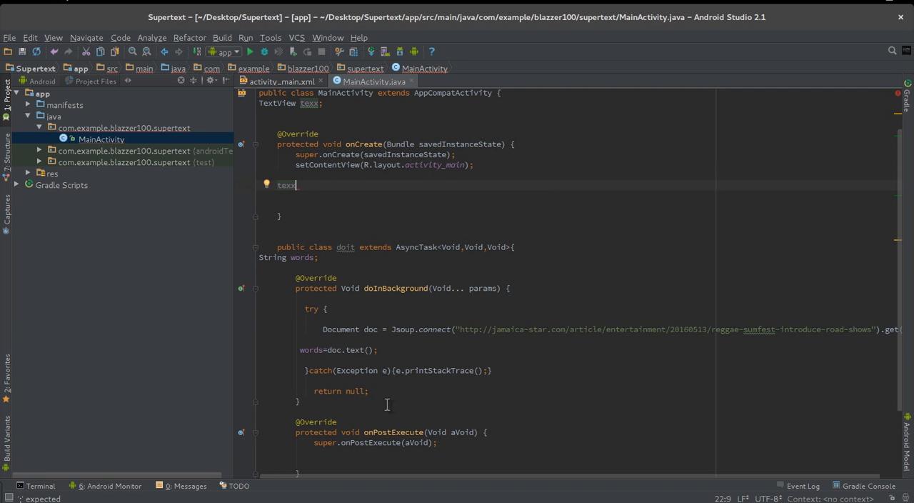
pyautogui.write('=()')
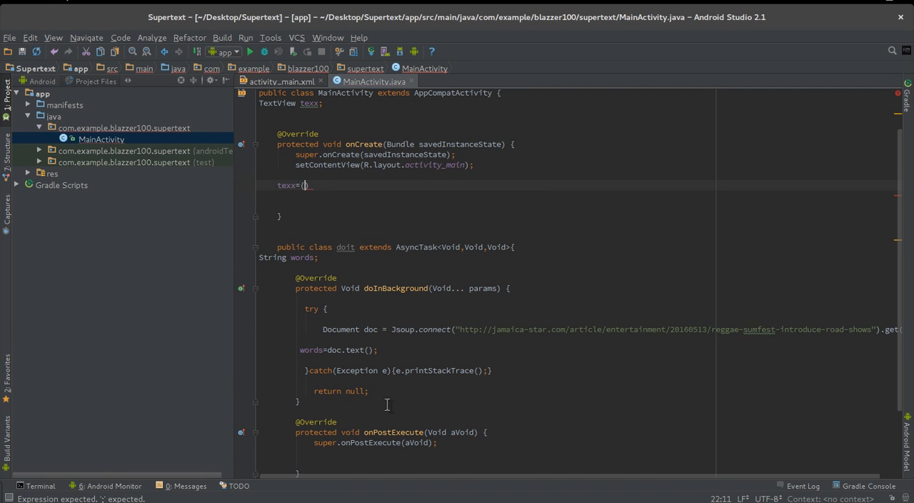
pyautogui.write('TextView')
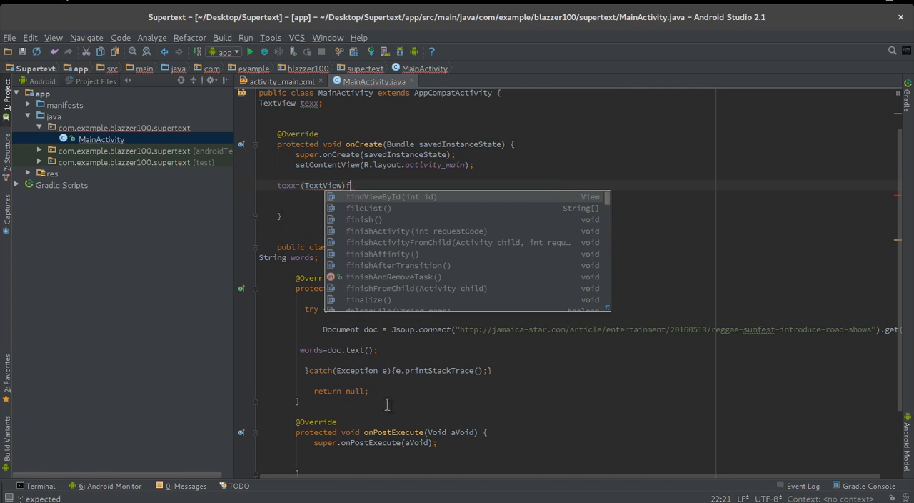
pyautogui.click(390, 197)
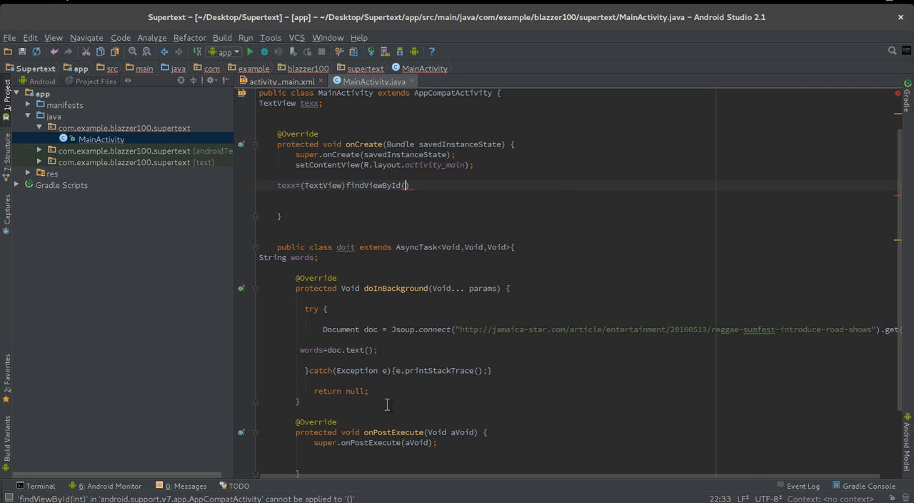
pyautogui.write('R.')
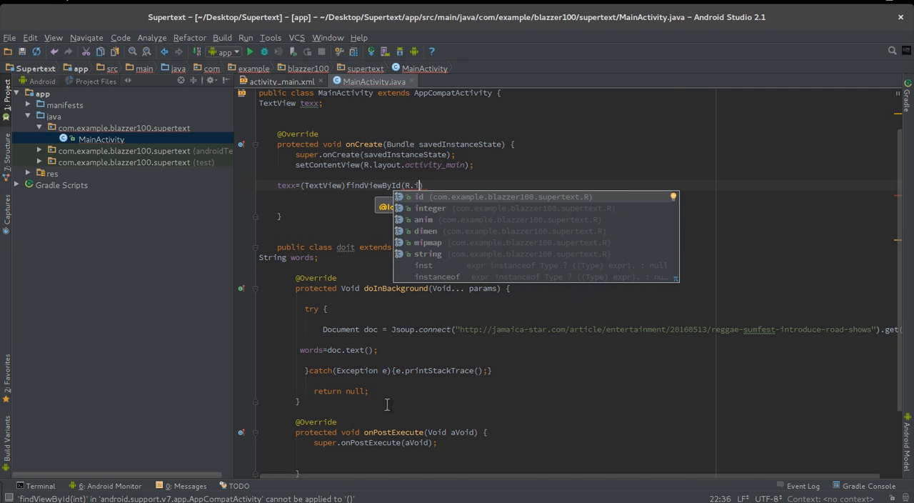
pyautogui.write('id.tex1')
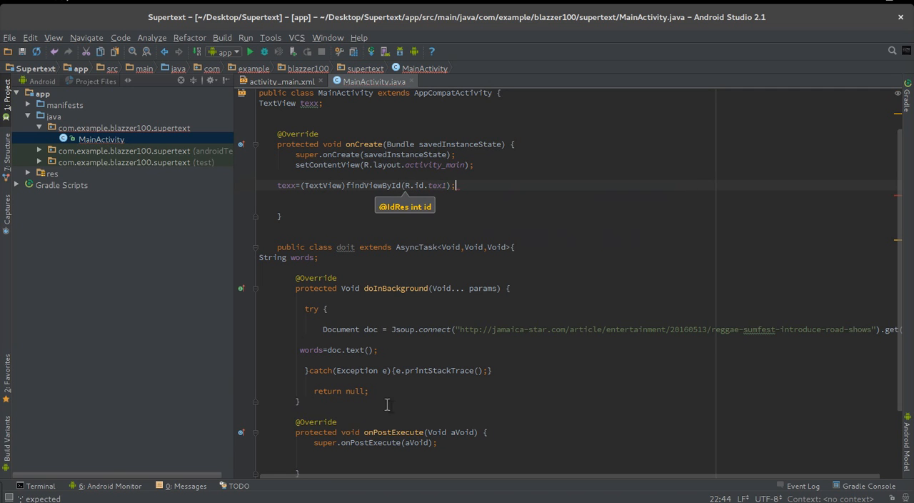
pyautogui.press('Return')
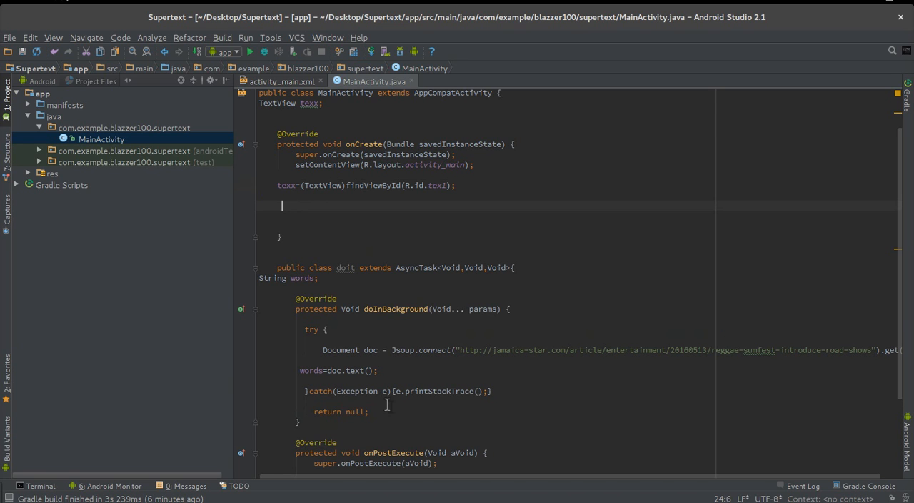
# Step: Declare Button but=(Button)findViewById(R.id.but1); in onCreate
pyautogui.write('Button')
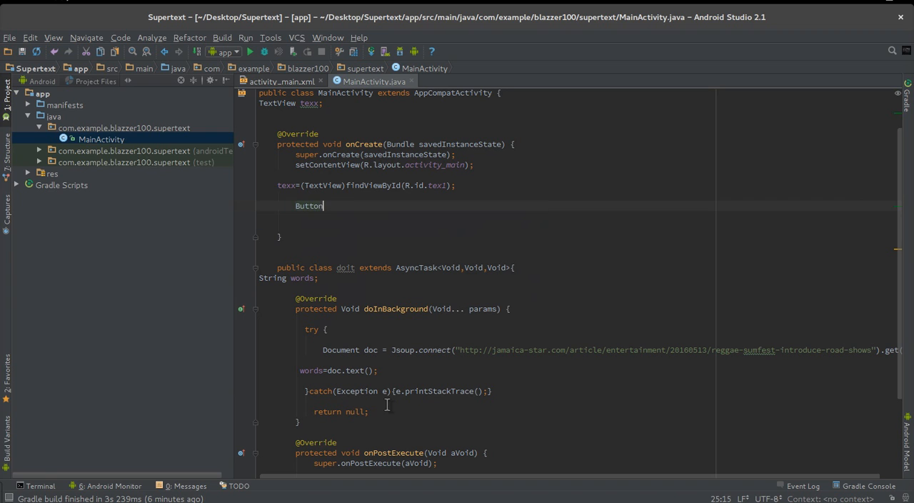
pyautogui.write('but')
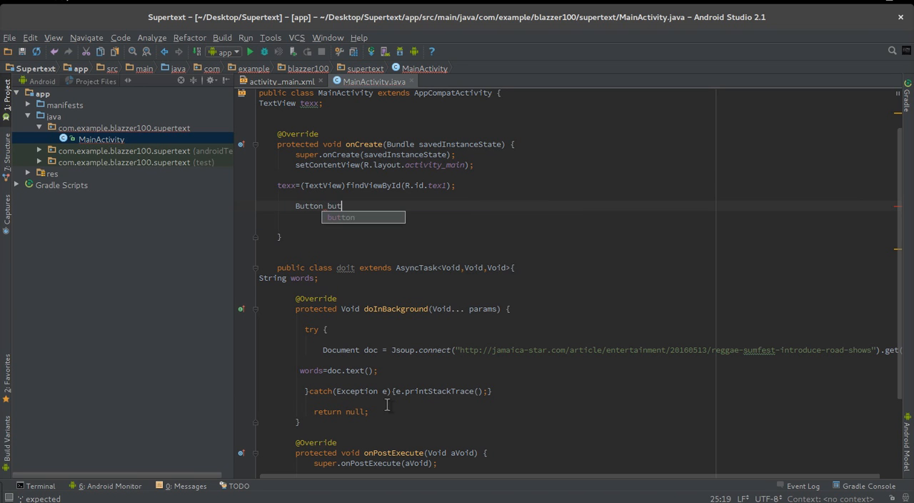
pyautogui.write('=()')
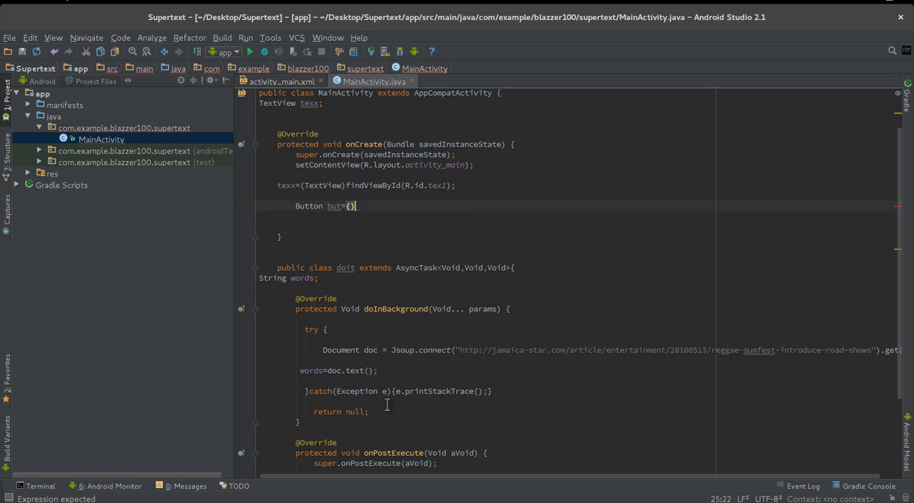
pyautogui.write('B')
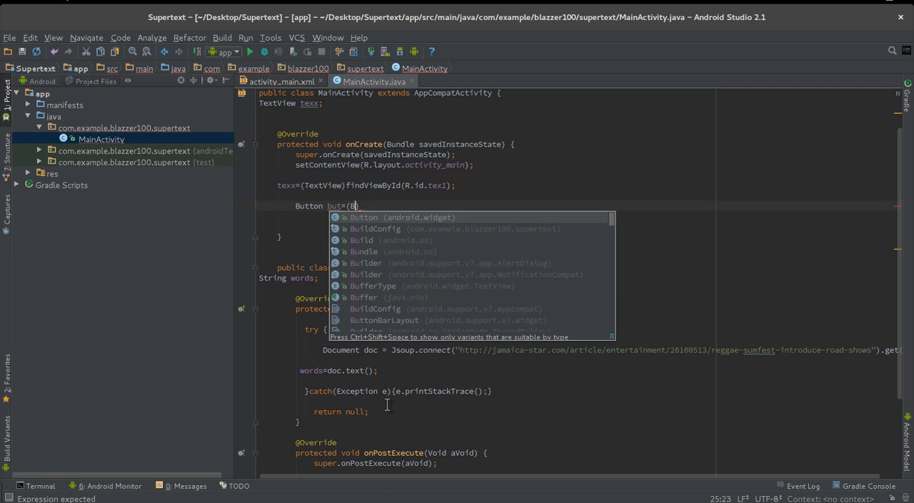
pyautogui.click(364, 217)
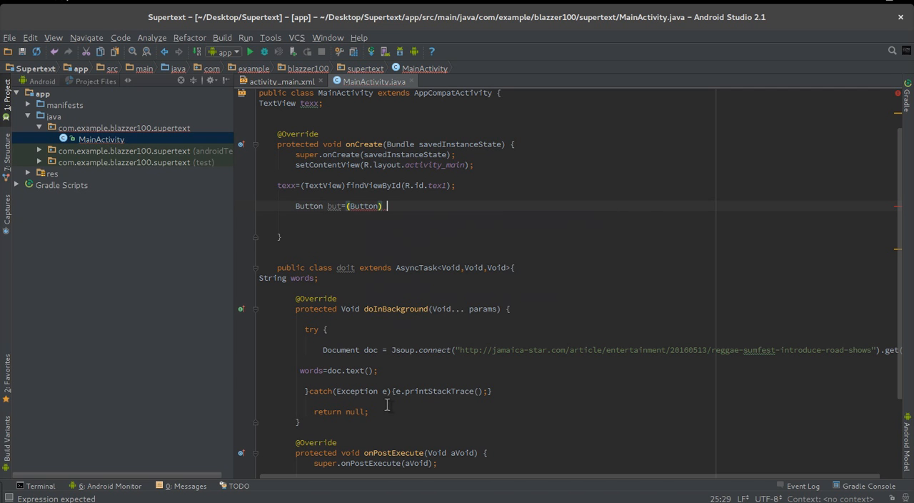
pyautogui.write('findViewById(')
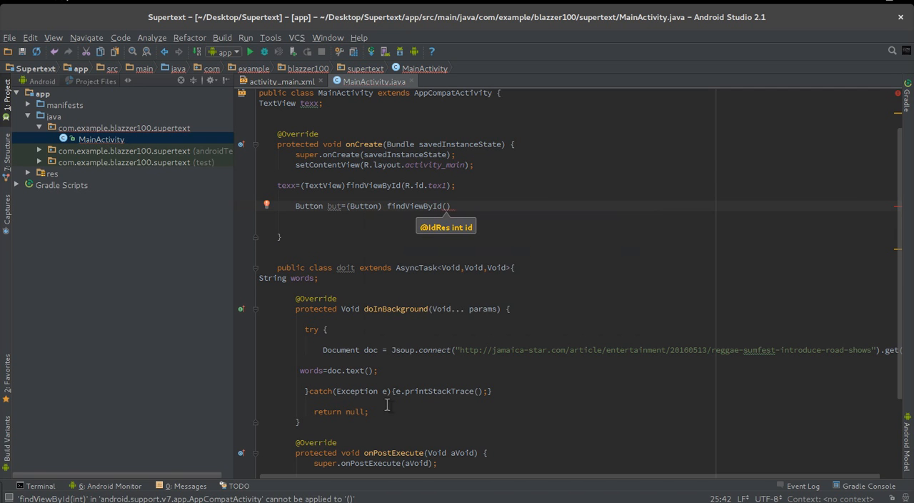
pyautogui.write('R.id.')
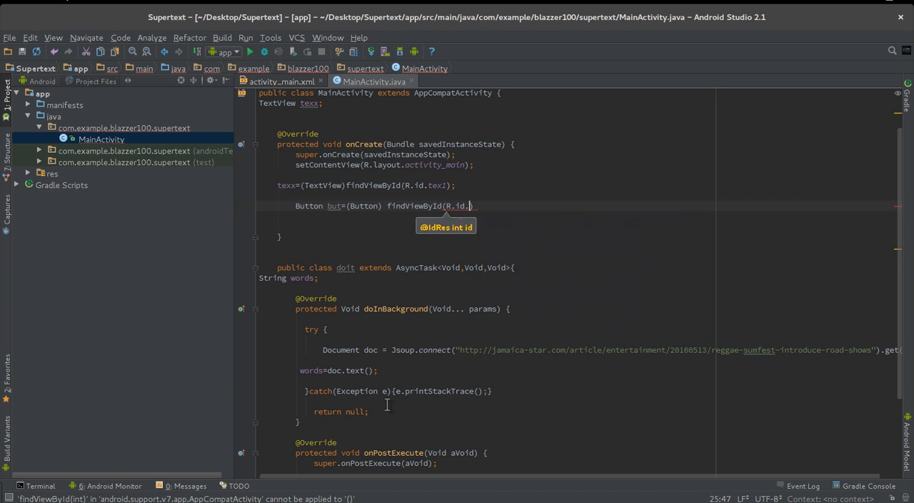
pyautogui.press('Return')
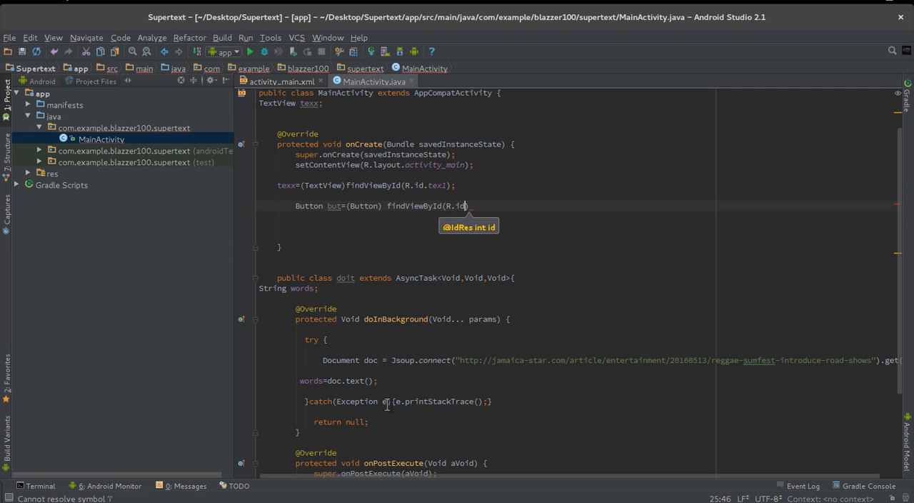
pyautogui.write('.but1')
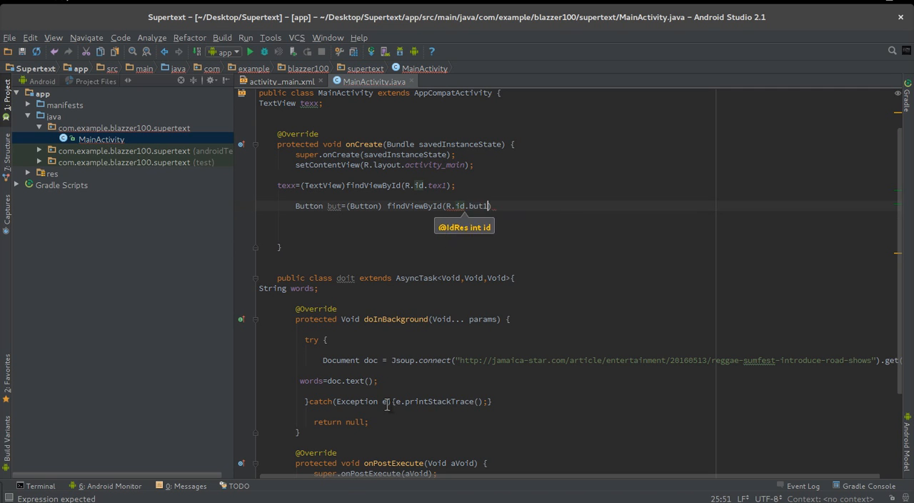
pyautogui.write(');')
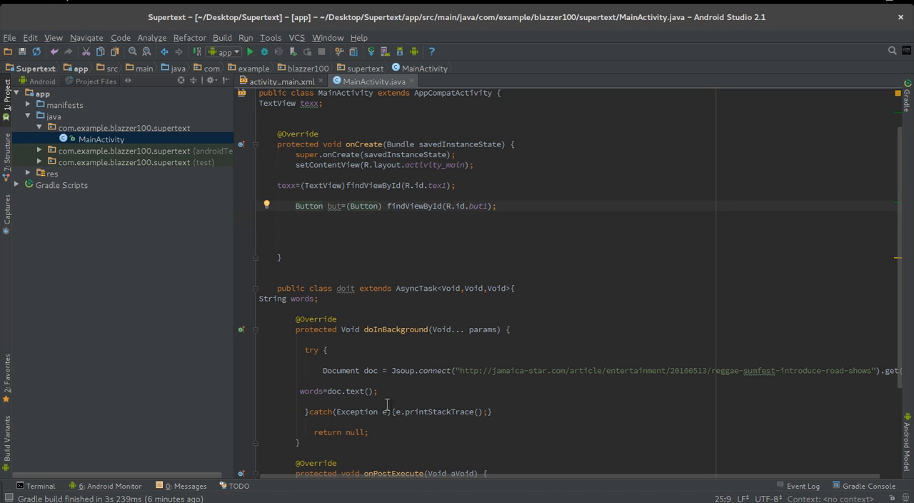
# Step: Make onPostExecute display the fetched text with texx.setText(words);
pyautogui.click(296, 226)
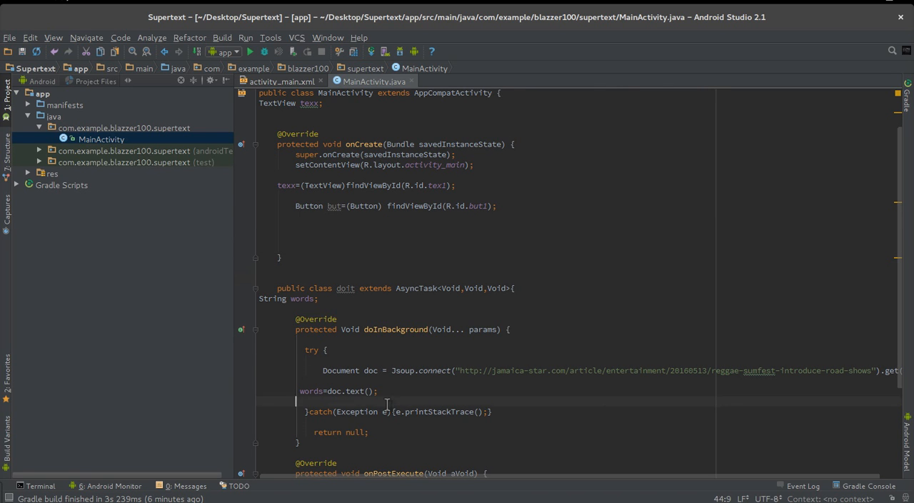
pyautogui.scroll(-3)
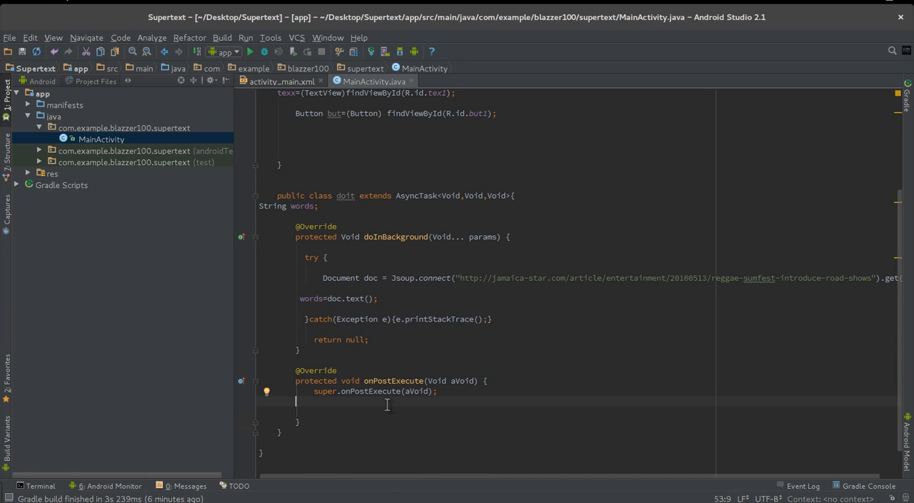
pyautogui.write('t')
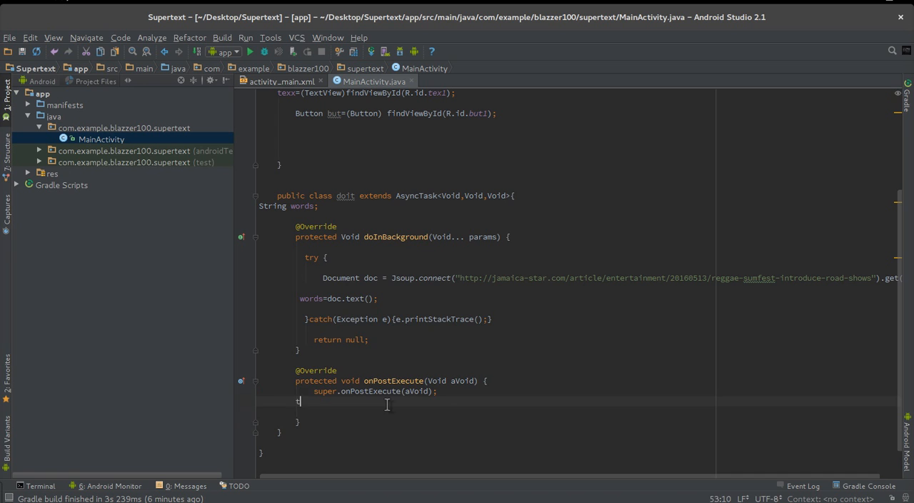
pyautogui.write('ex')
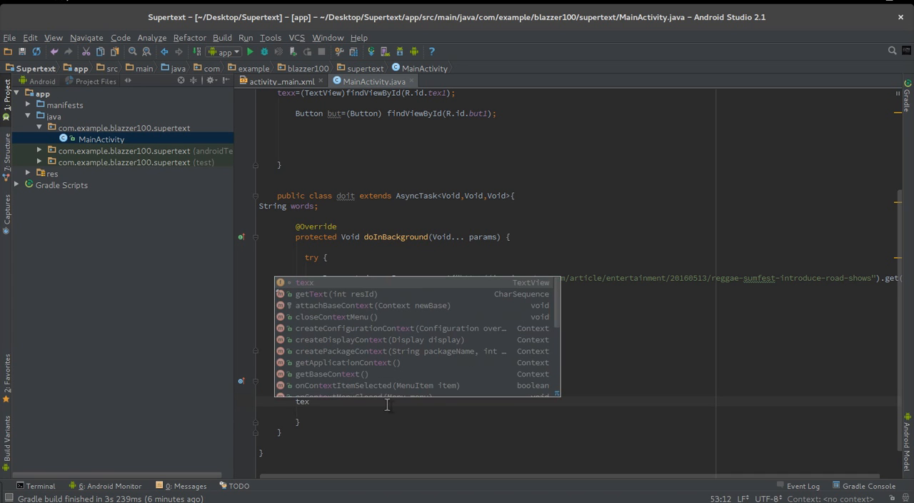
pyautogui.write('.setText();')
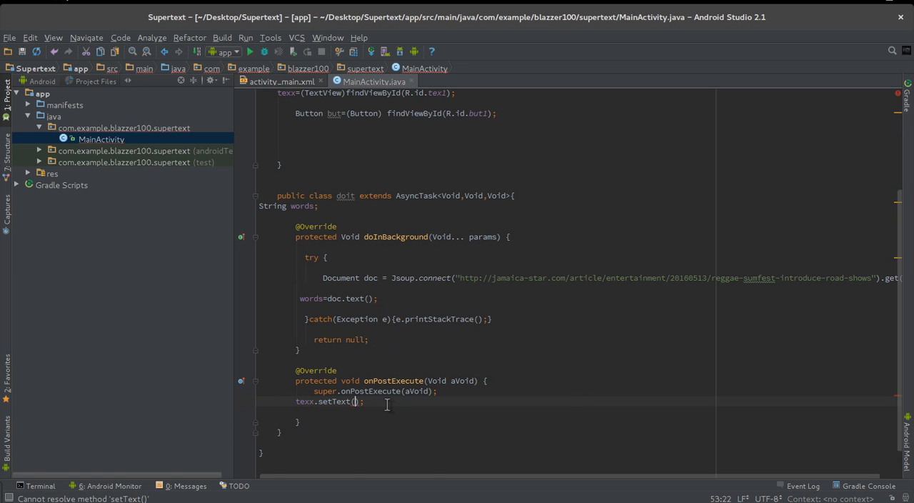
pyautogui.write('words')
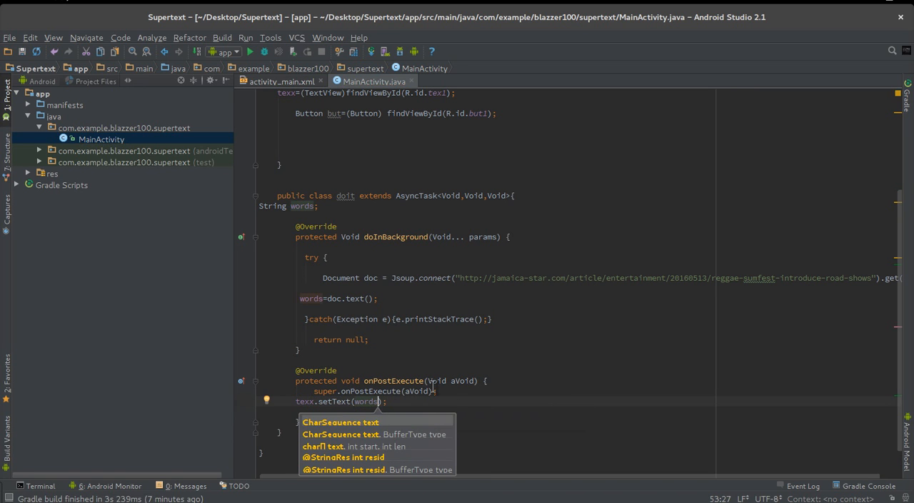
pyautogui.press('Escape')
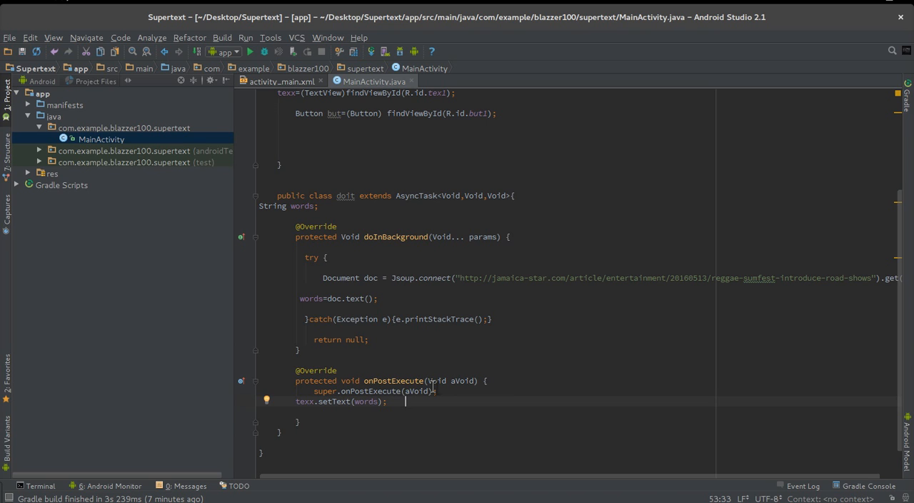
pyautogui.click(261, 268)
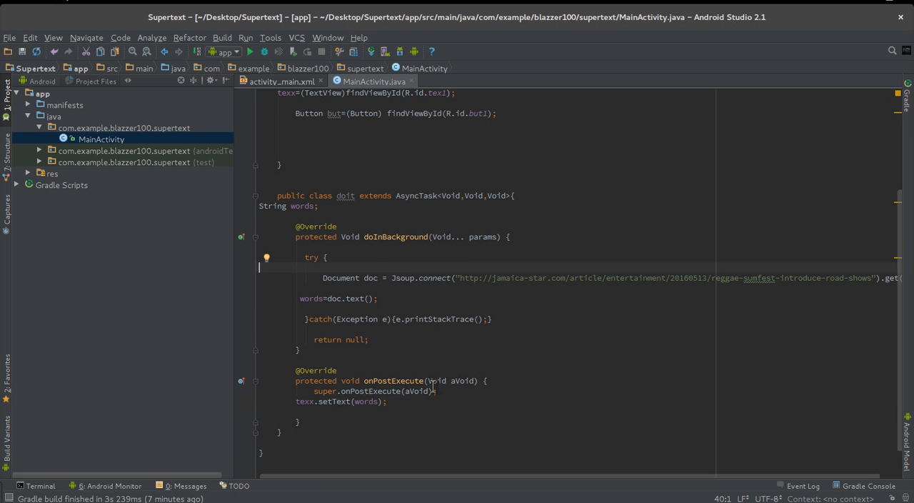
# Step: Add but.setOnClickListener(new View.OnClickListener()) with an empty onClick(View v) below the button line
pyautogui.click(434, 113)
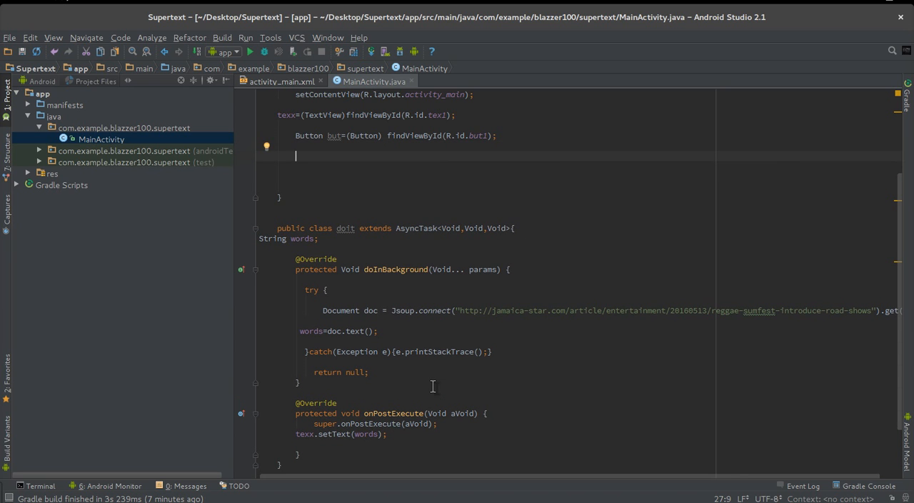
pyautogui.write('but.')
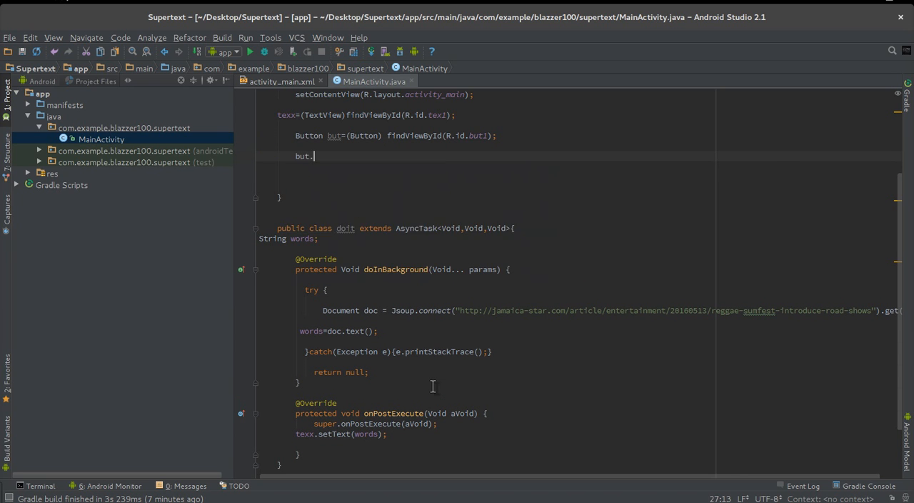
pyautogui.write('.')
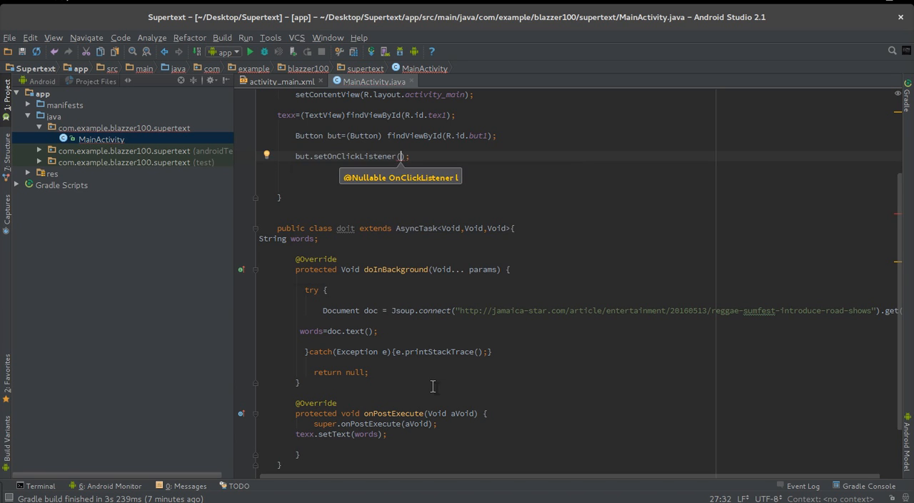
pyautogui.write('new')
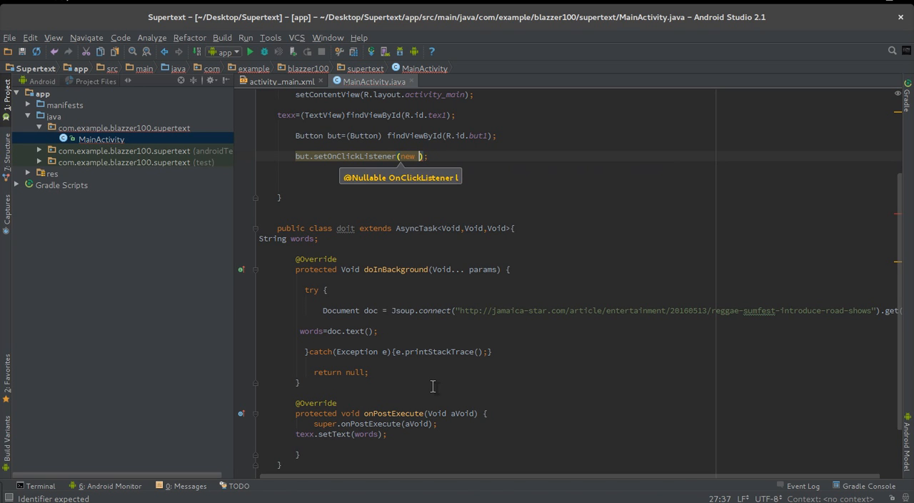
pyautogui.write('OnClickListener(')
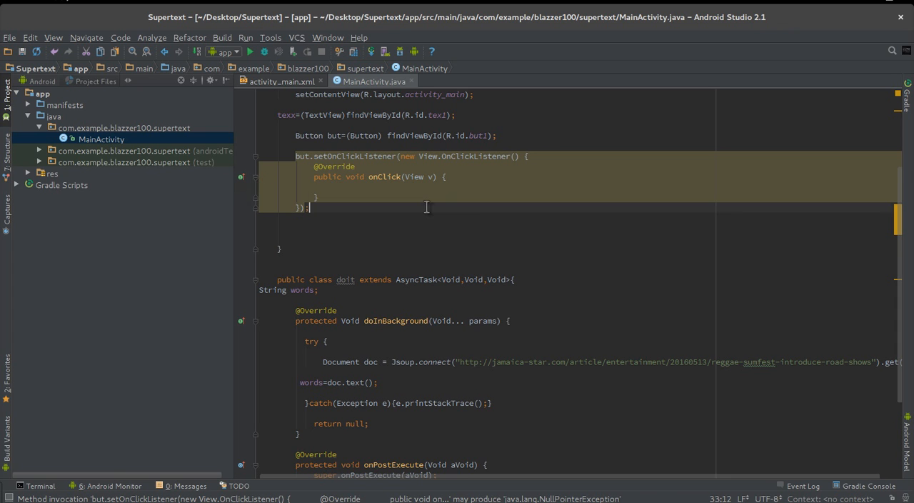
pyautogui.scroll(-3)
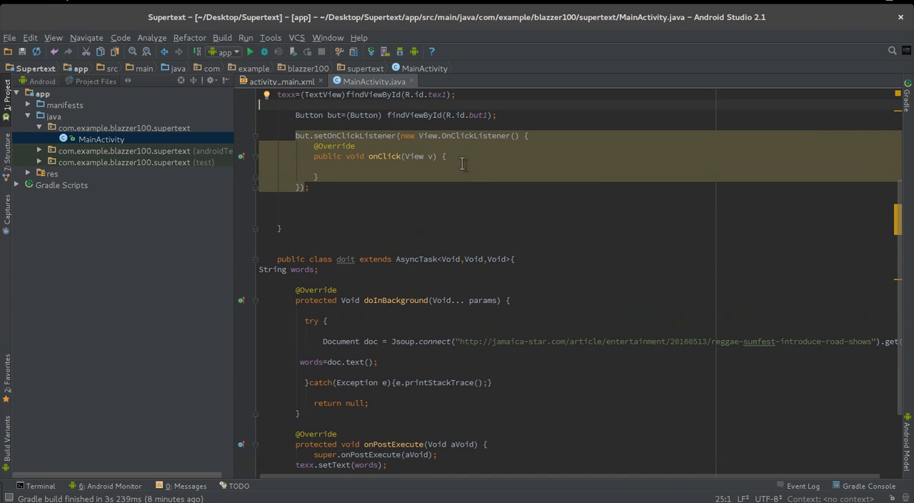
# Step: Make onClick run new doit().execute();
pyautogui.press('enter')
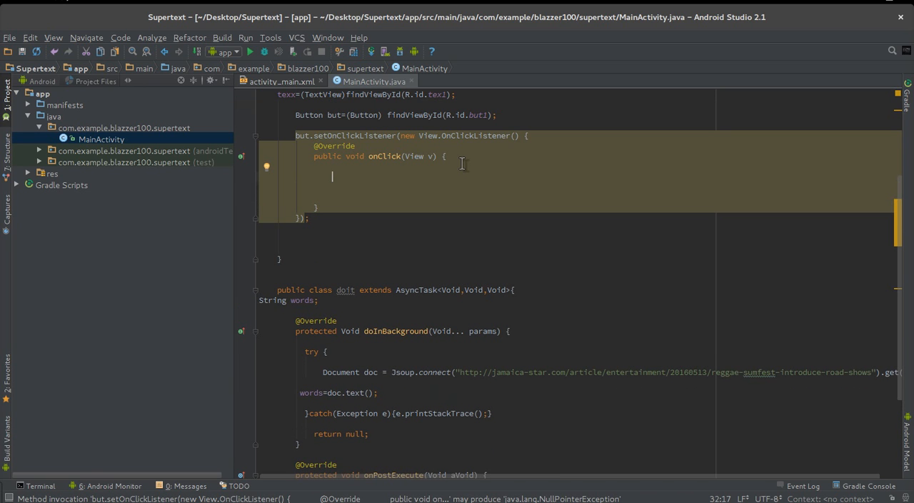
pyautogui.write('n')
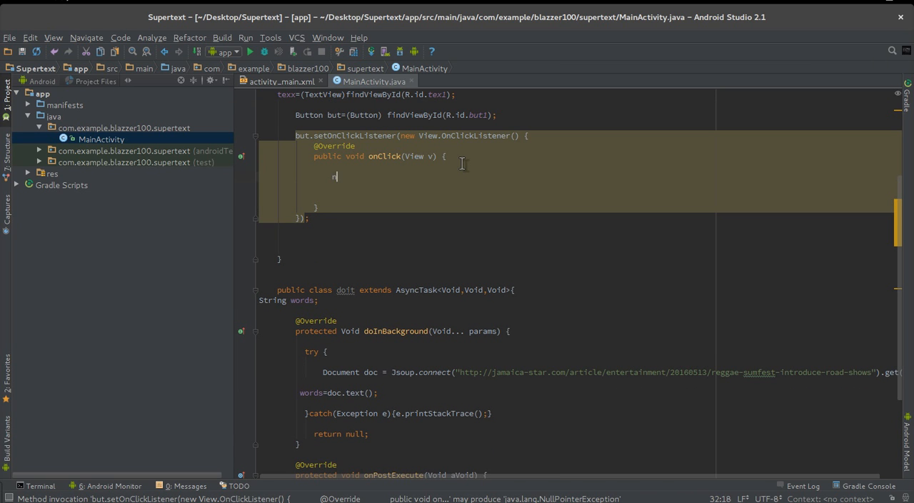
pyautogui.write('ew')
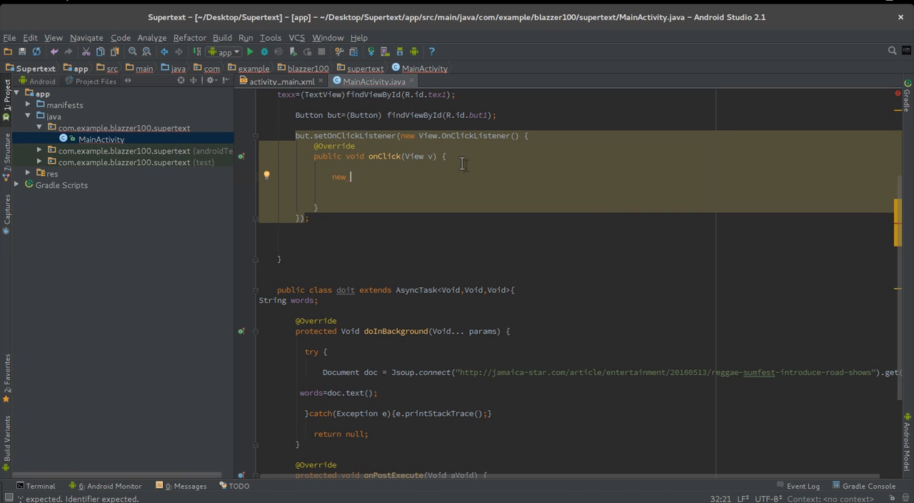
pyautogui.write('doit(')
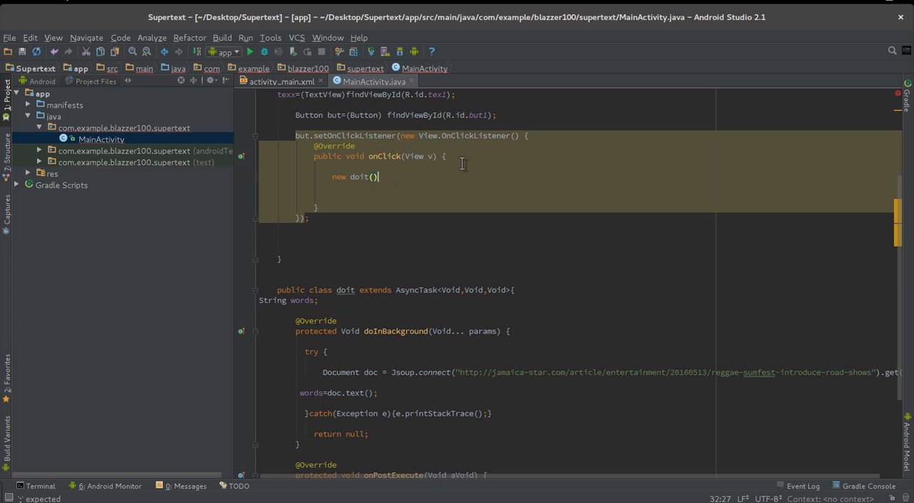
pyautogui.write('.')
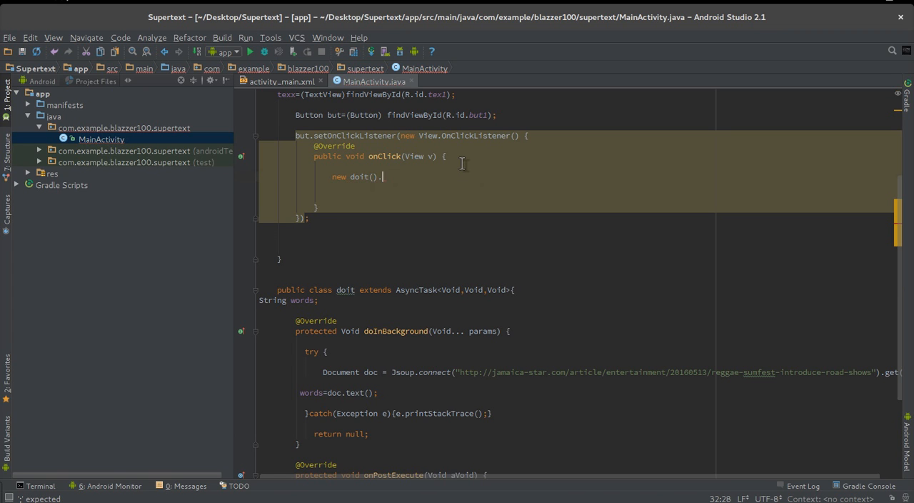
pyautogui.write('execute();')
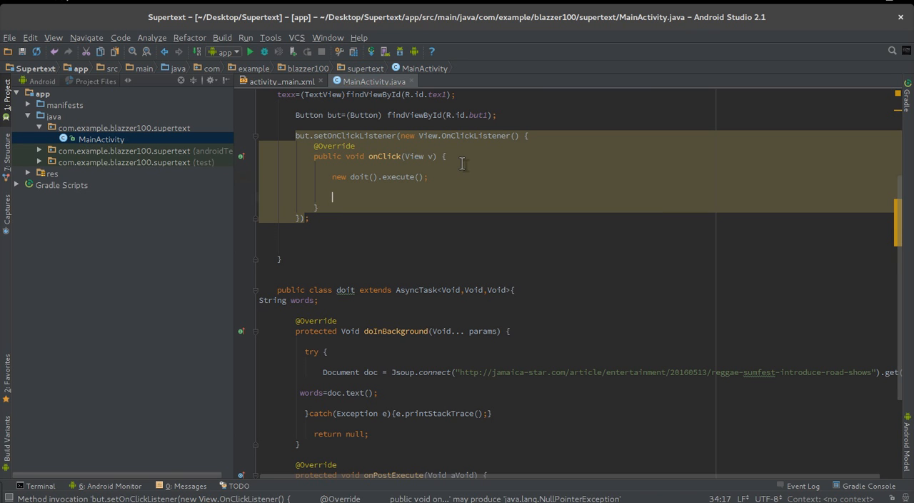
pyautogui.scroll(3)
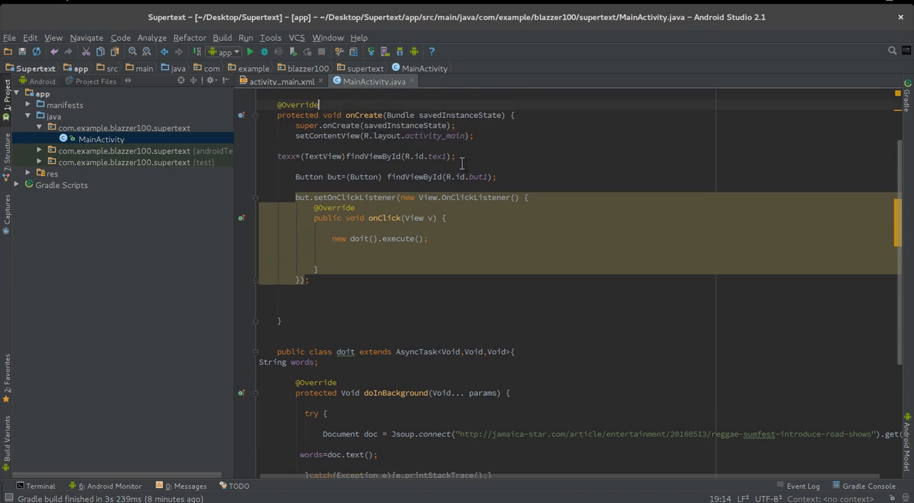
pyautogui.scroll(3)
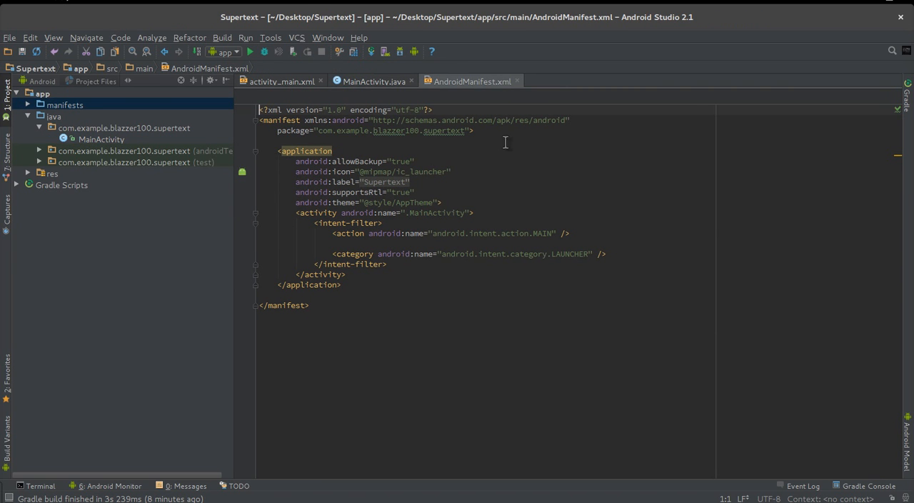
# Step: Add uses-permission android.permission.INTERNET above <application> in AndroidManifest.xml, then return to MainActivity
pyautogui.press('enter')
pyautogui.write('<')
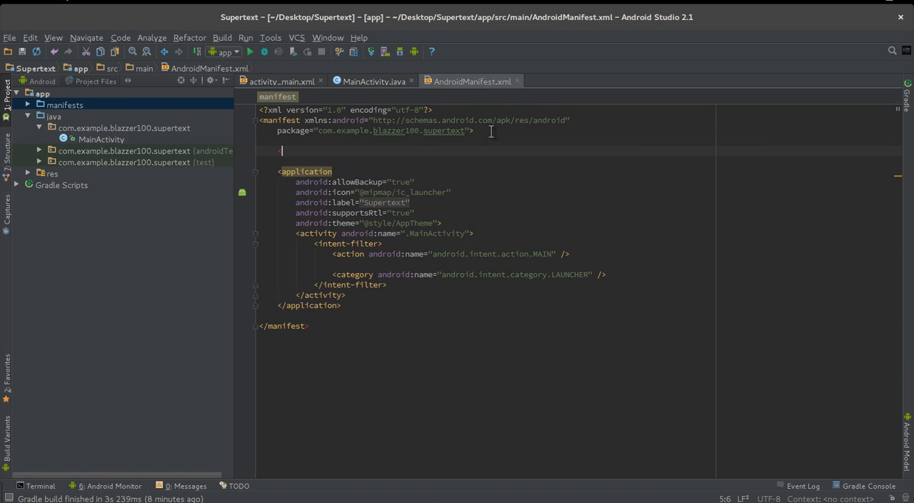
pyautogui.write('uses-permission android:name="android.permission.INTERNET"></uses-permission>')
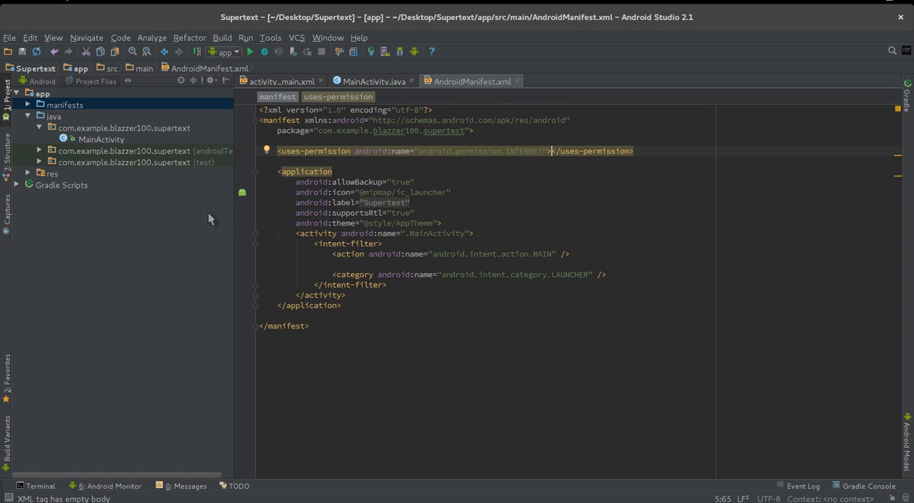
pyautogui.click(102, 139)
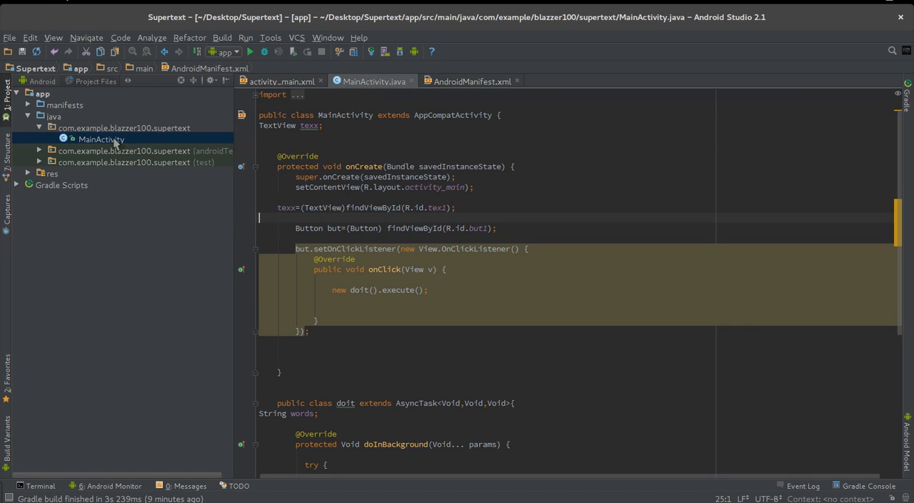
pyautogui.click(584, 249)
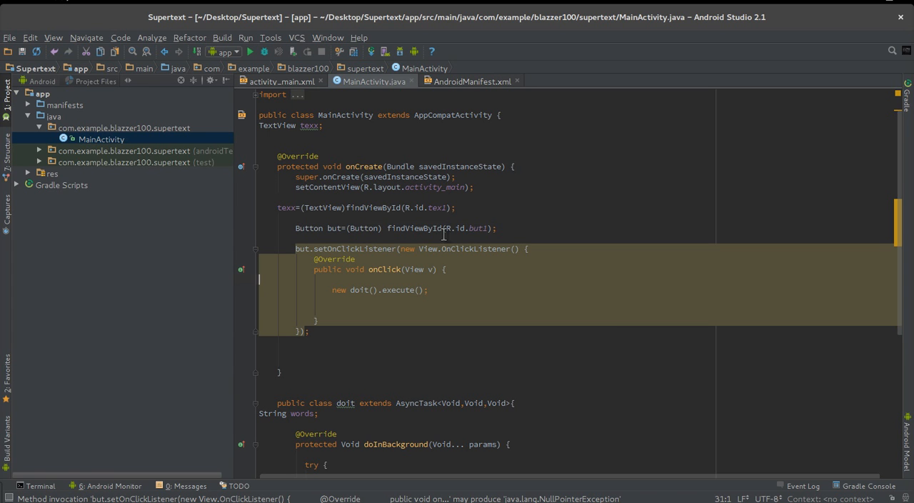
pyautogui.scroll(-3)
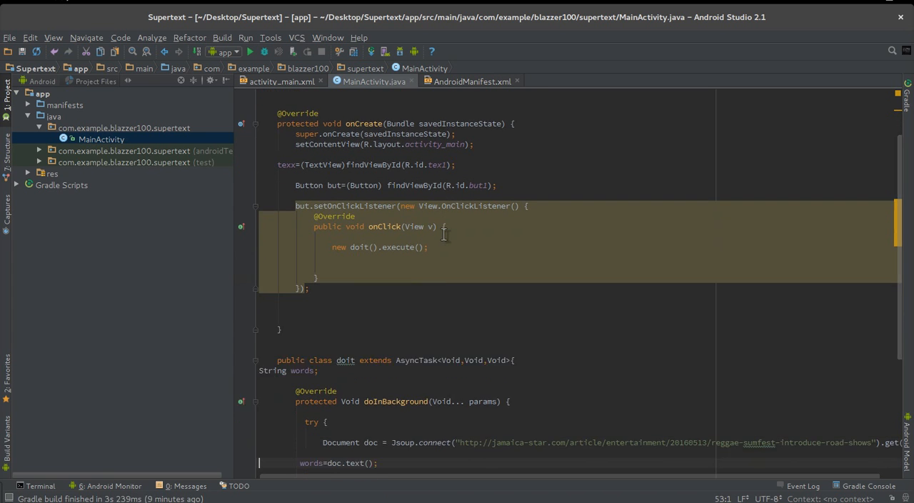
pyautogui.scroll(-3)
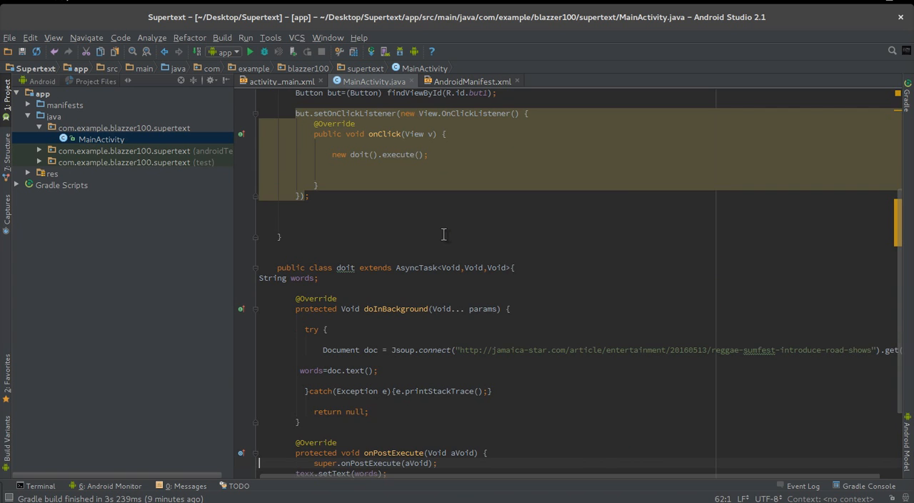
pyautogui.scroll(-3)
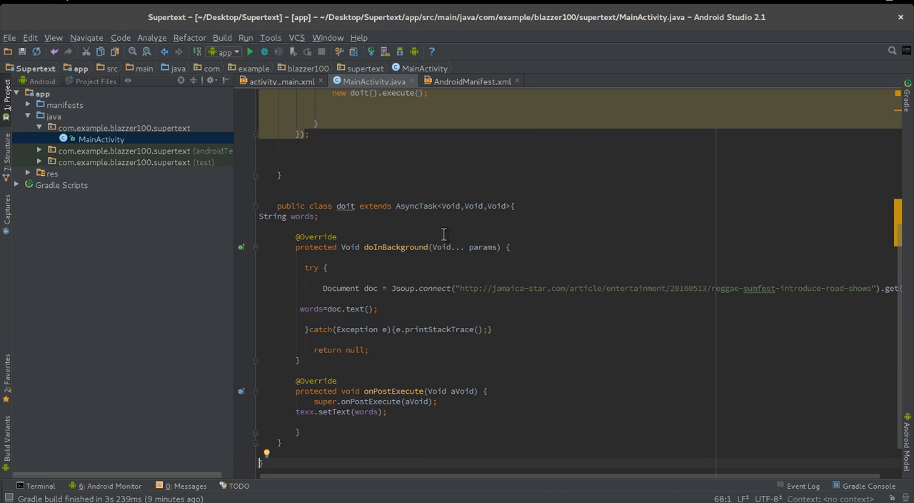
pyautogui.click(298, 360)
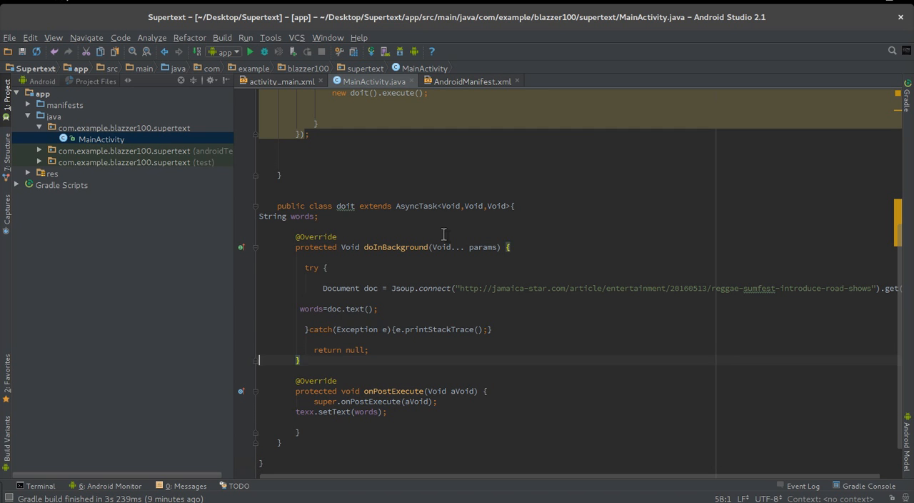
pyautogui.scroll(3)
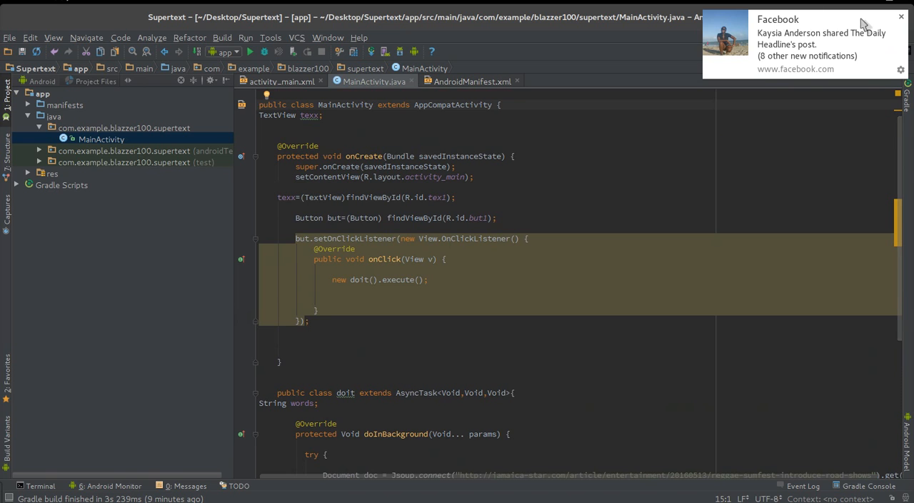
pyautogui.click(902, 17)
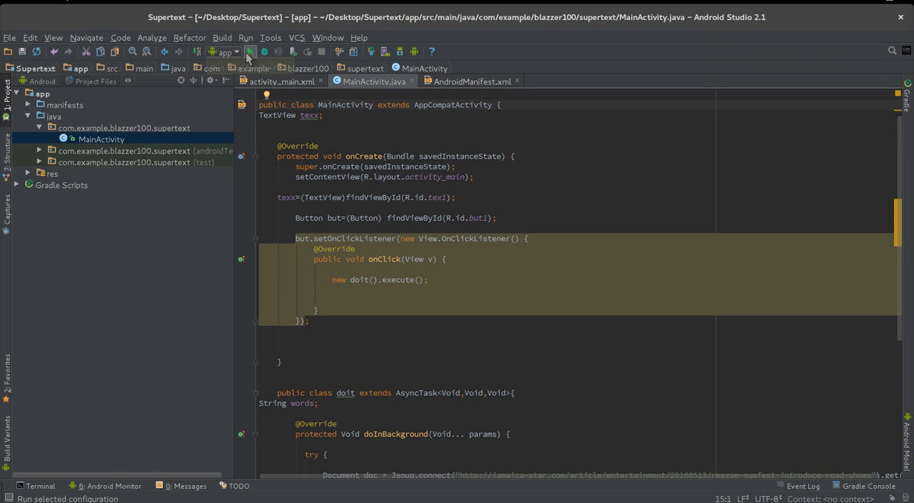
# Step: Run the app on the Nexus 5X API 22 emulator and switch to its window
pyautogui.click(250, 50)
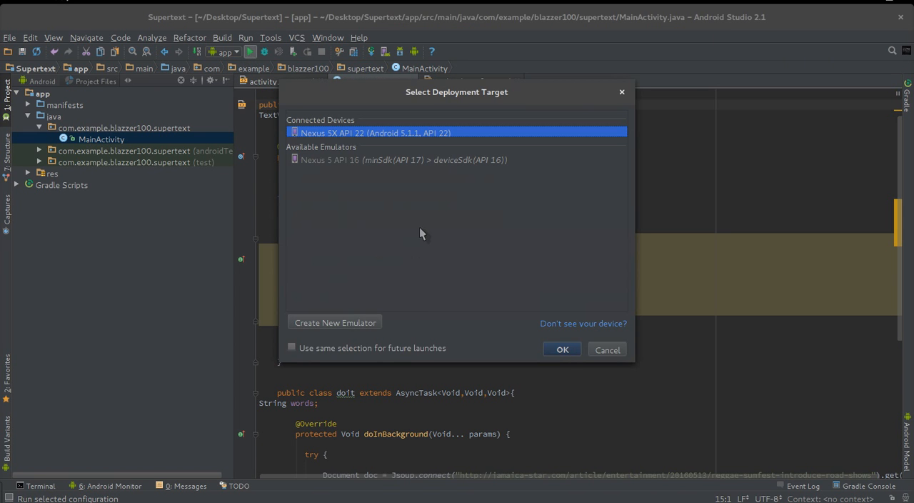
pyautogui.click(563, 349)
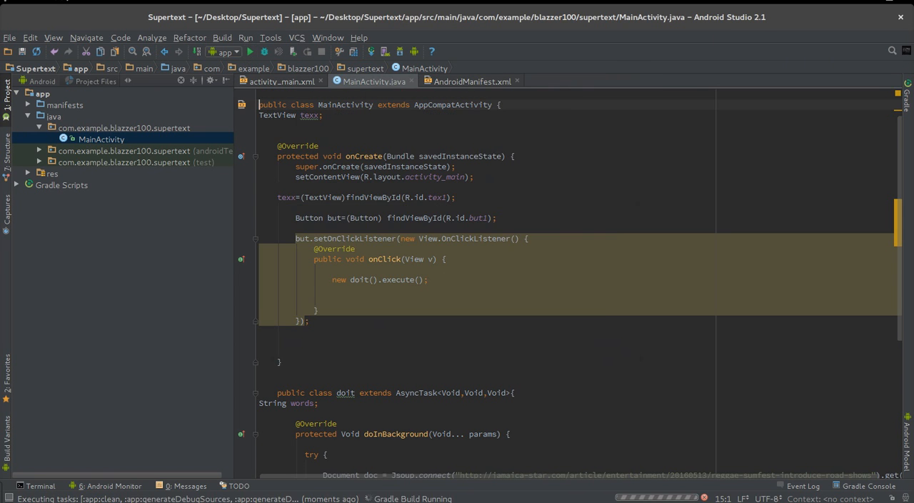
pyautogui.press('super')
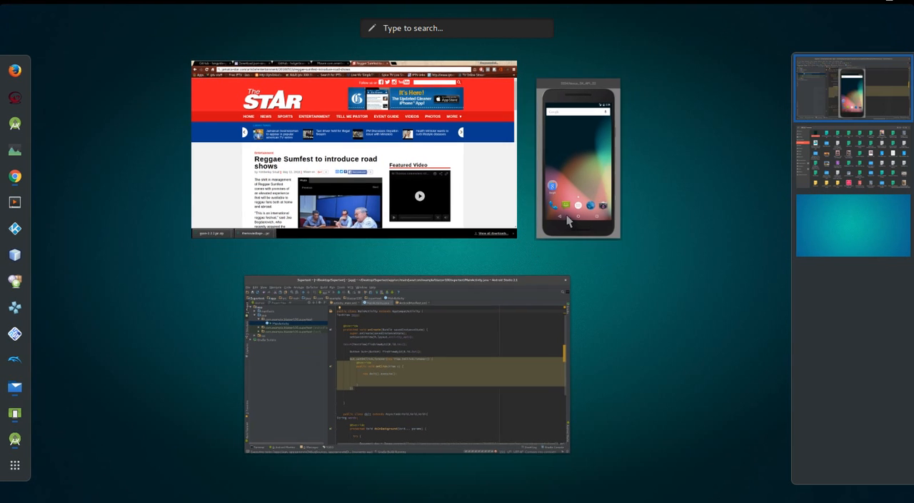
pyautogui.click(421, 364)
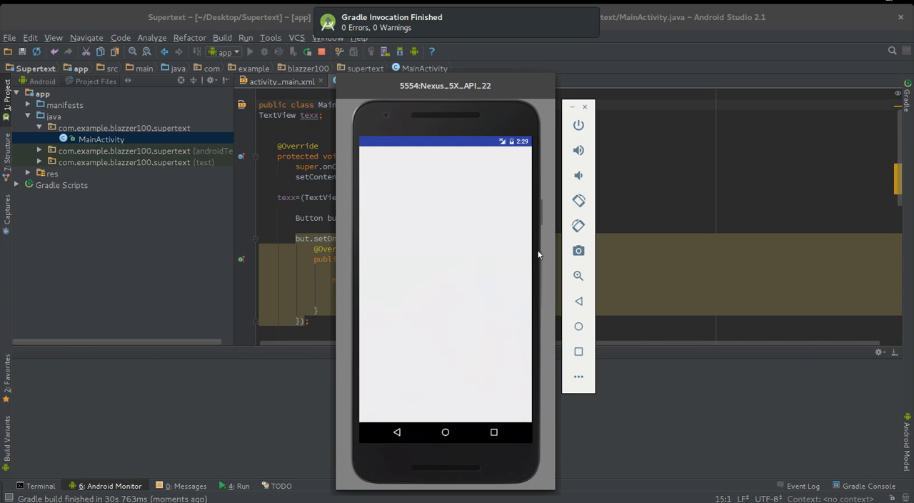
# Step: Tap NEW BUTTON in Supertext to load the Jamaica Star article text
pyautogui.click(108, 486)
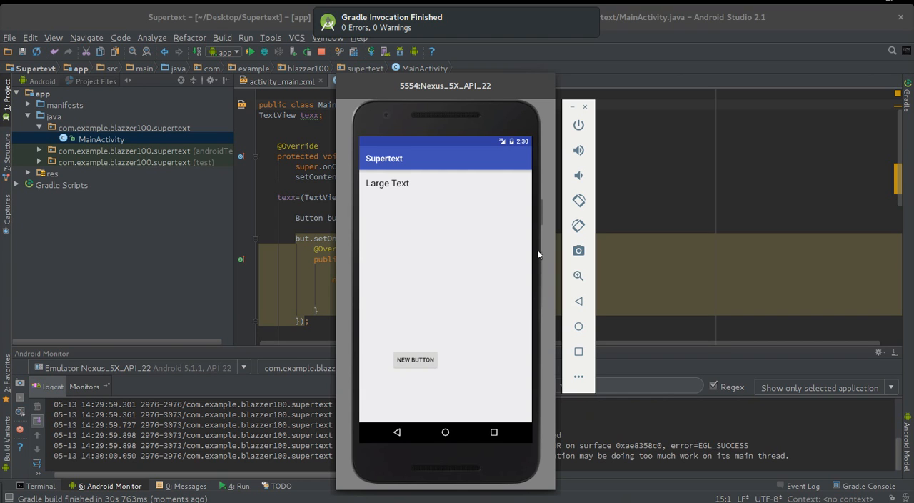
pyautogui.moveTo(410, 191)
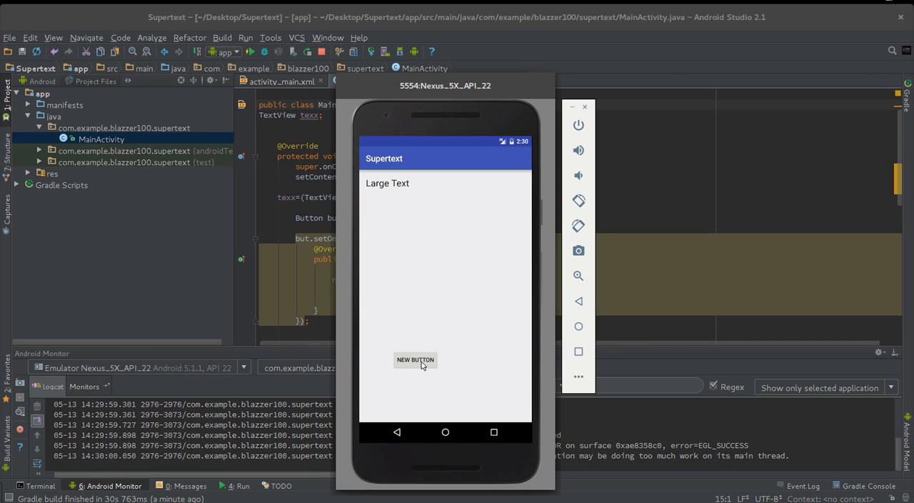
pyautogui.click(415, 359)
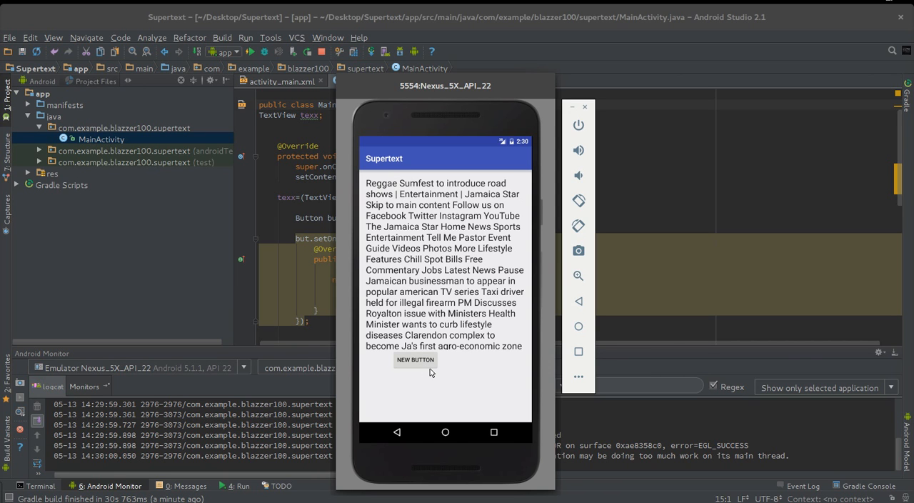
pyautogui.moveTo(440, 374)
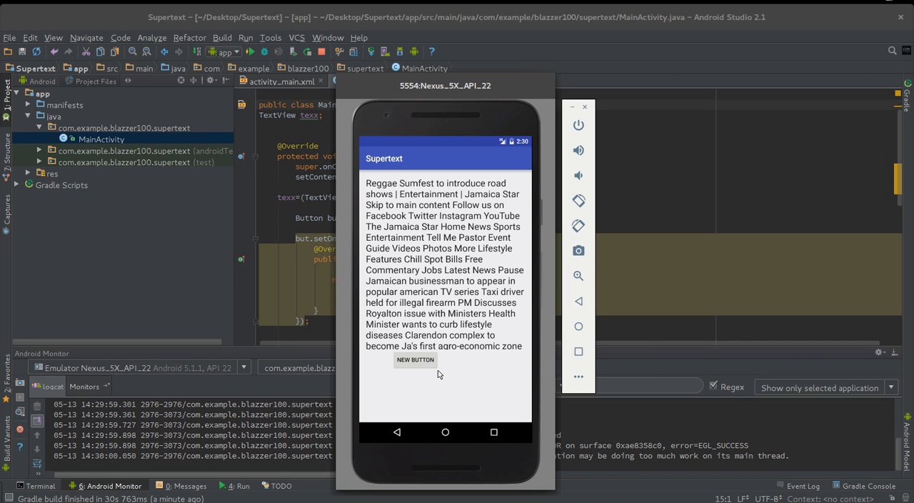